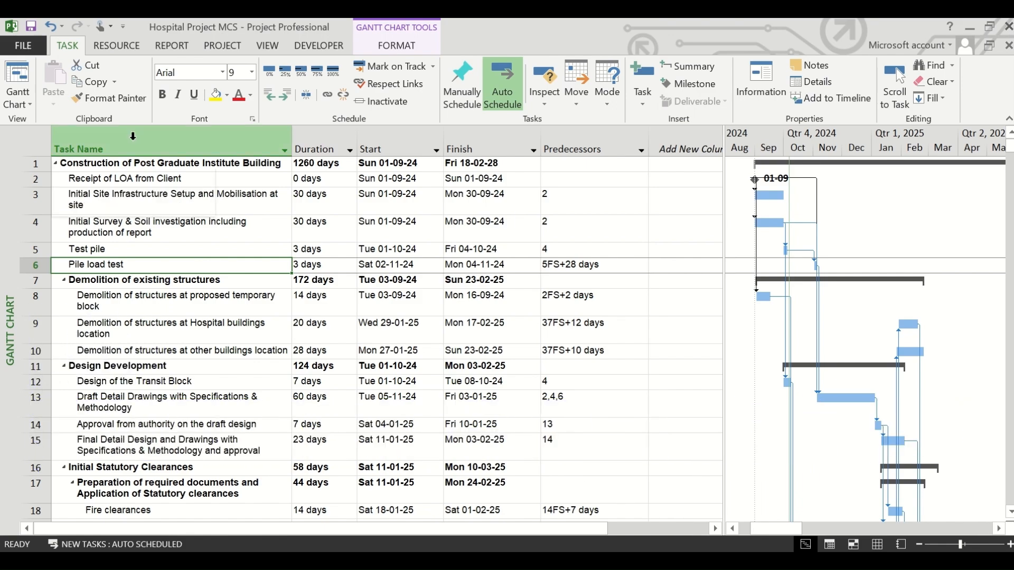
Insert the Indicators column before Task Name in the task table.
right_click(132, 149)
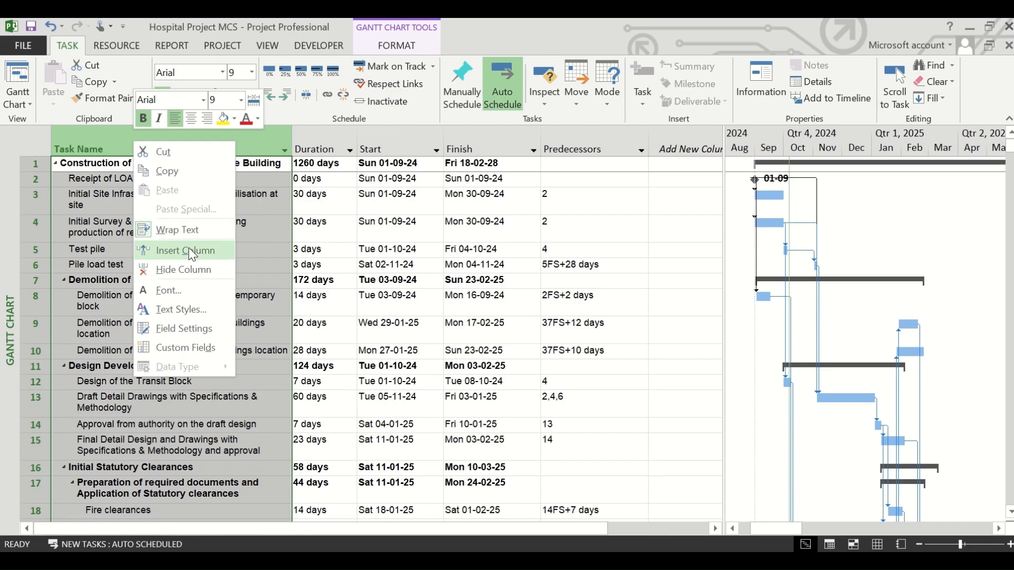
click(185, 250)
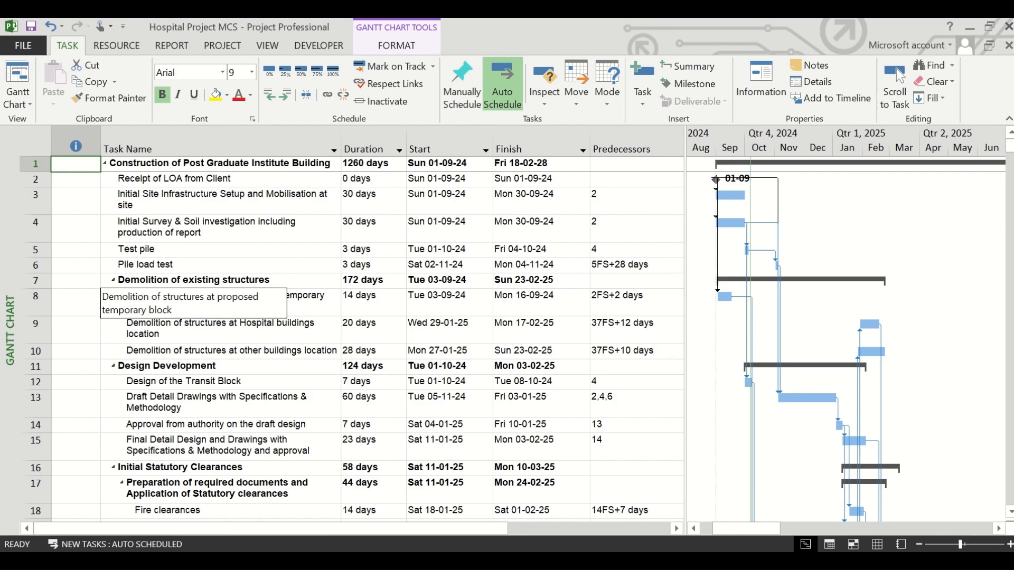
mouse_move(68, 263)
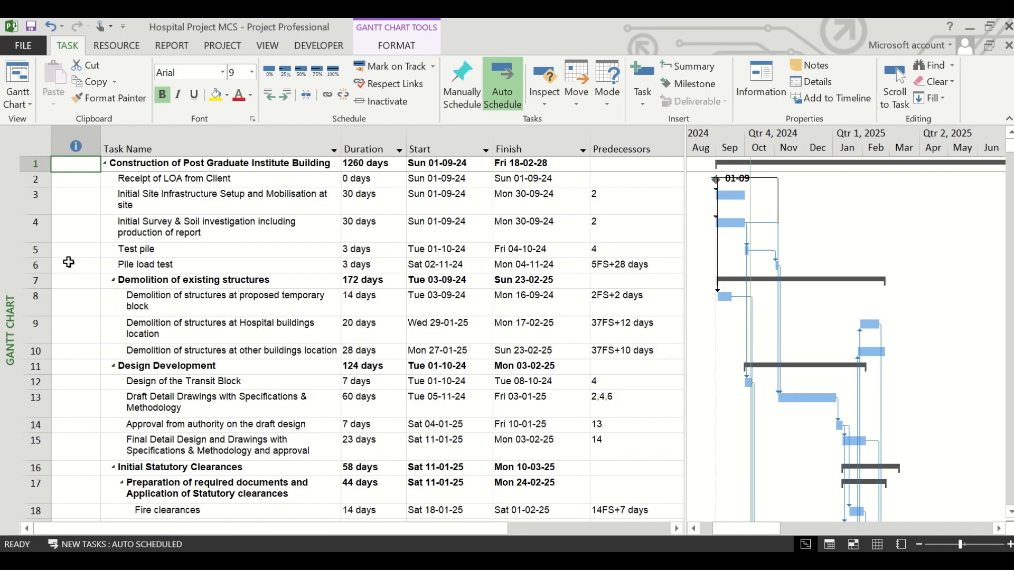
mouse_move(87, 218)
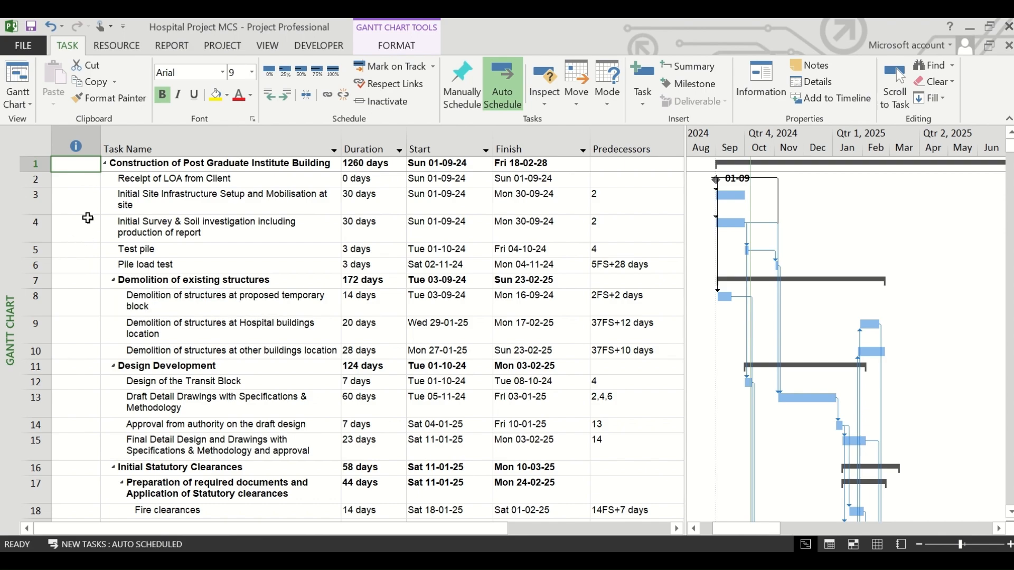
mouse_move(230, 294)
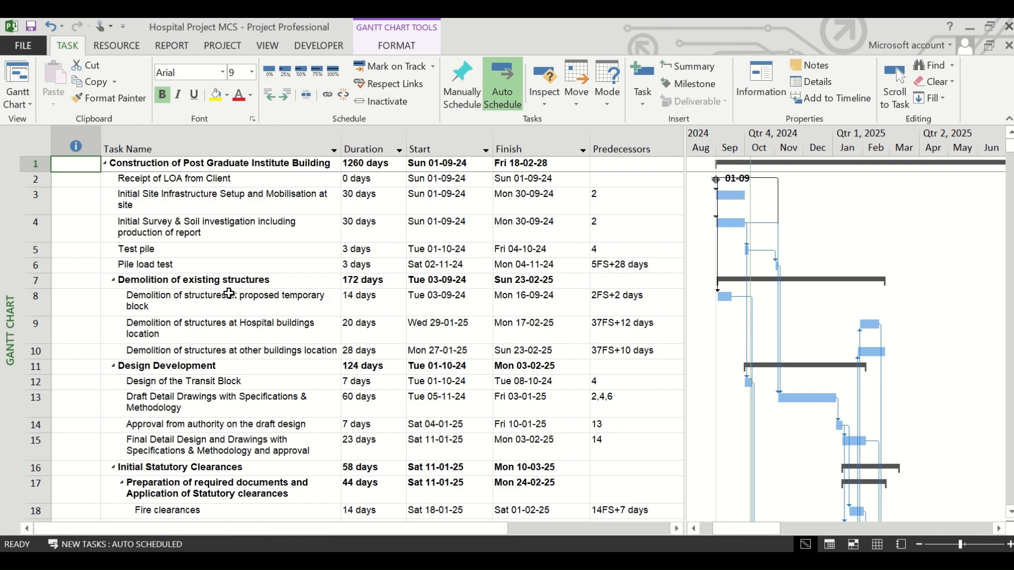
mouse_move(456, 252)
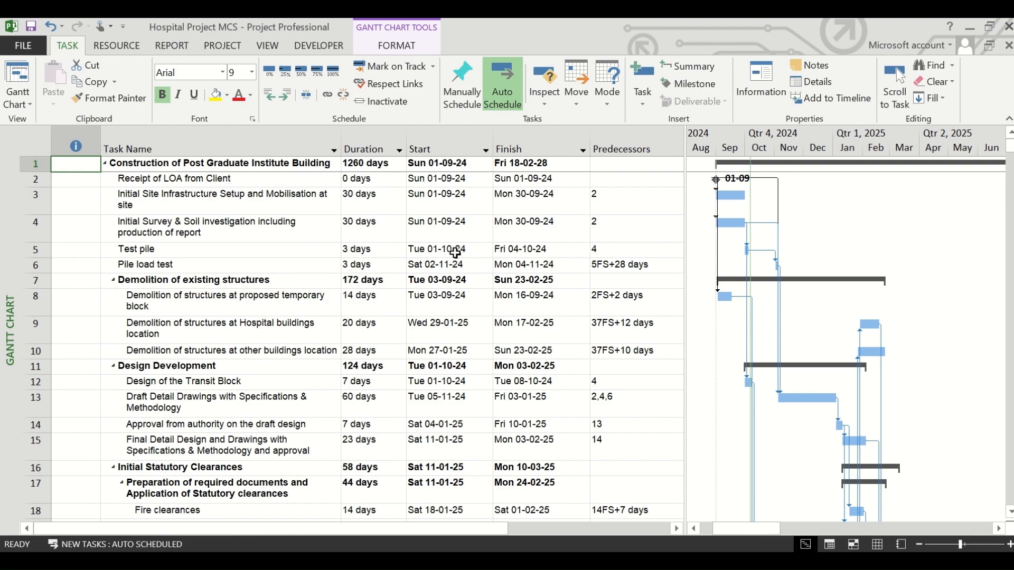
click(443, 249)
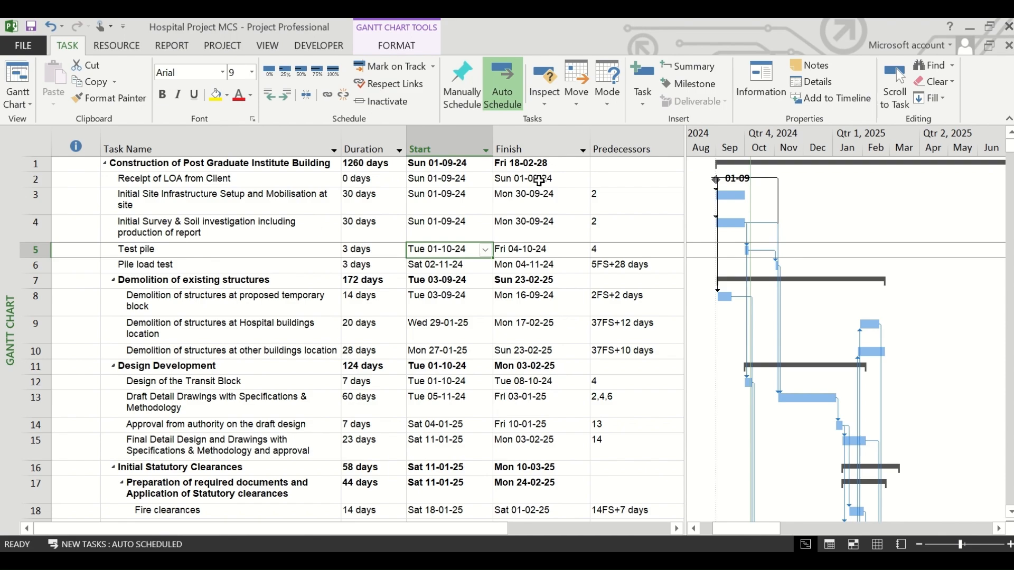
mouse_move(422, 262)
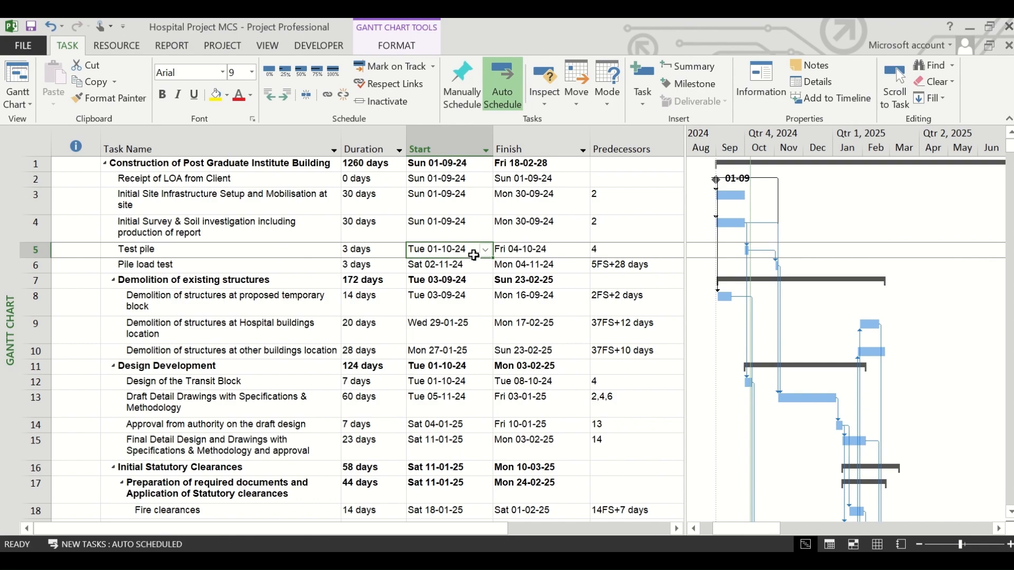
Move Test pile's start to Thu 03-10-24, removing its link to soil investigation.
click(484, 249)
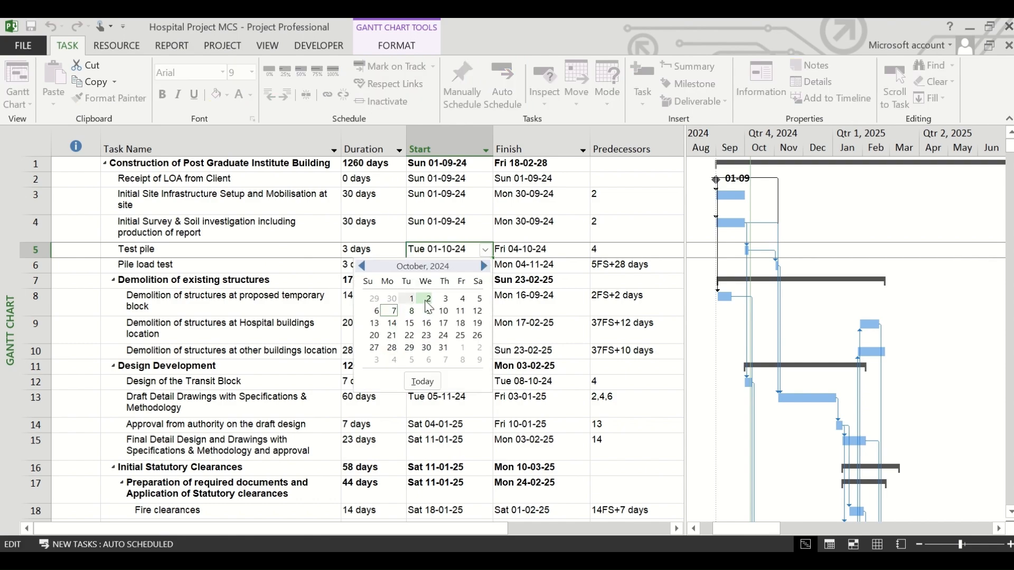
click(427, 299)
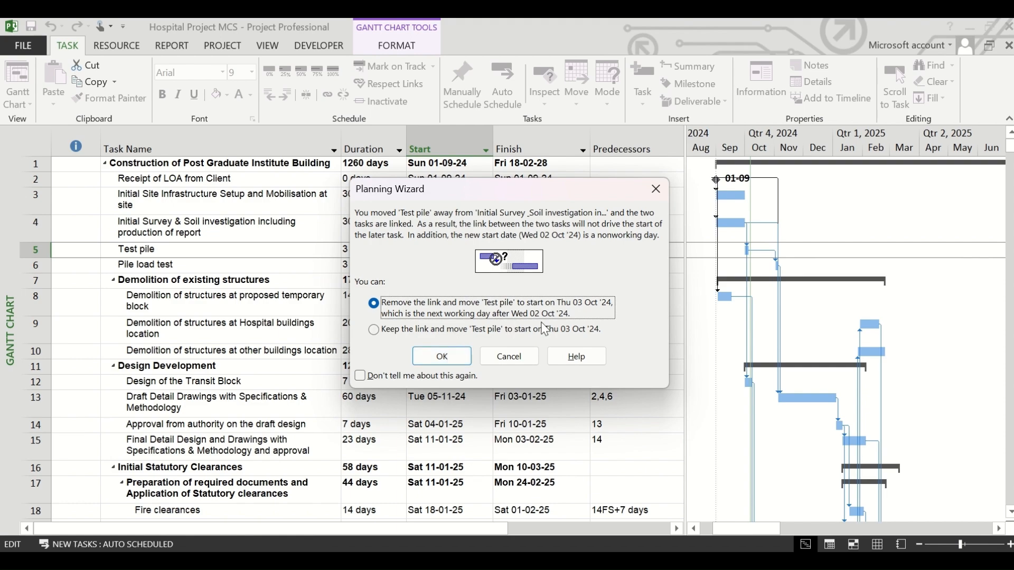
click(441, 356)
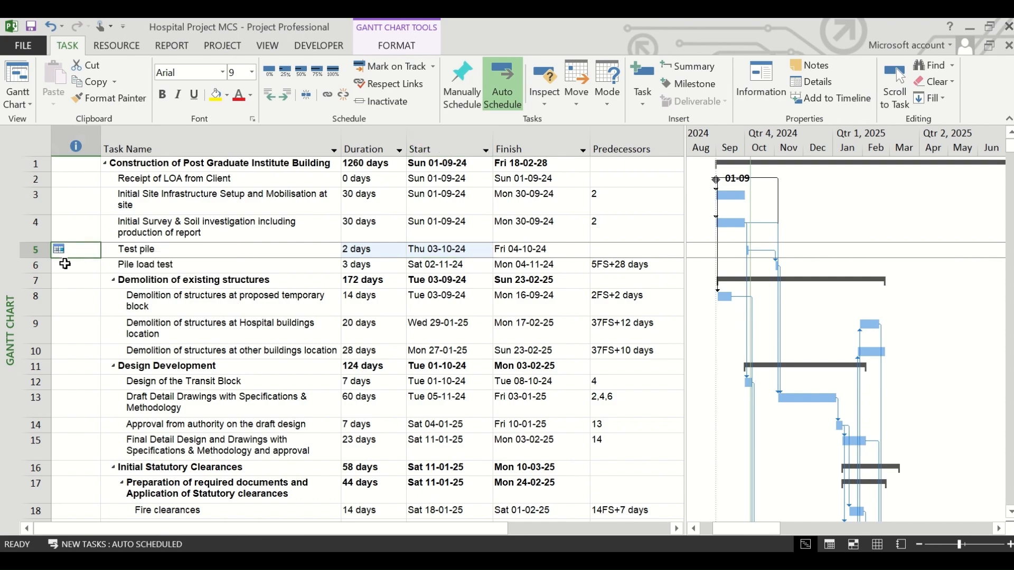
mouse_move(188, 254)
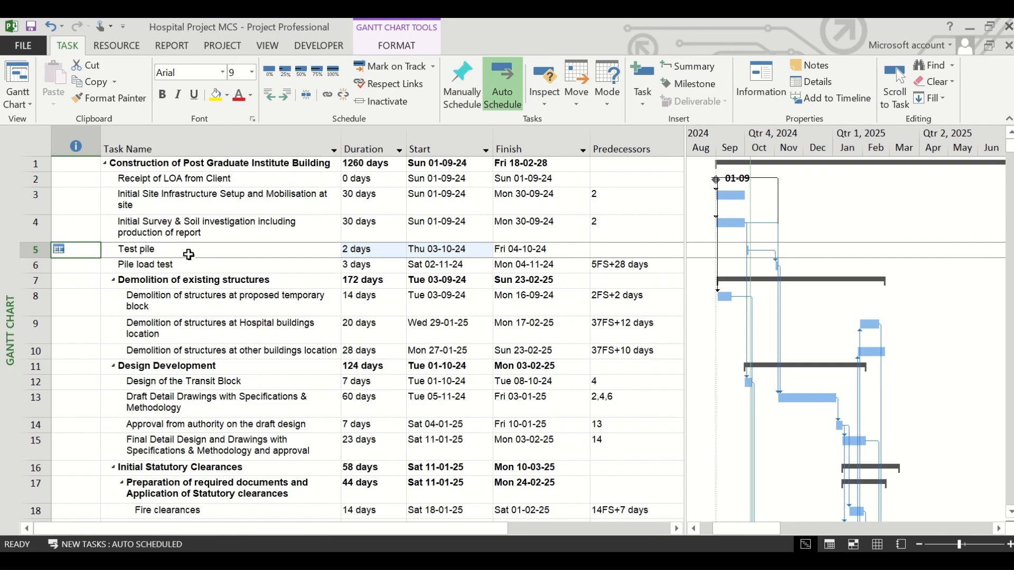
mouse_move(68, 260)
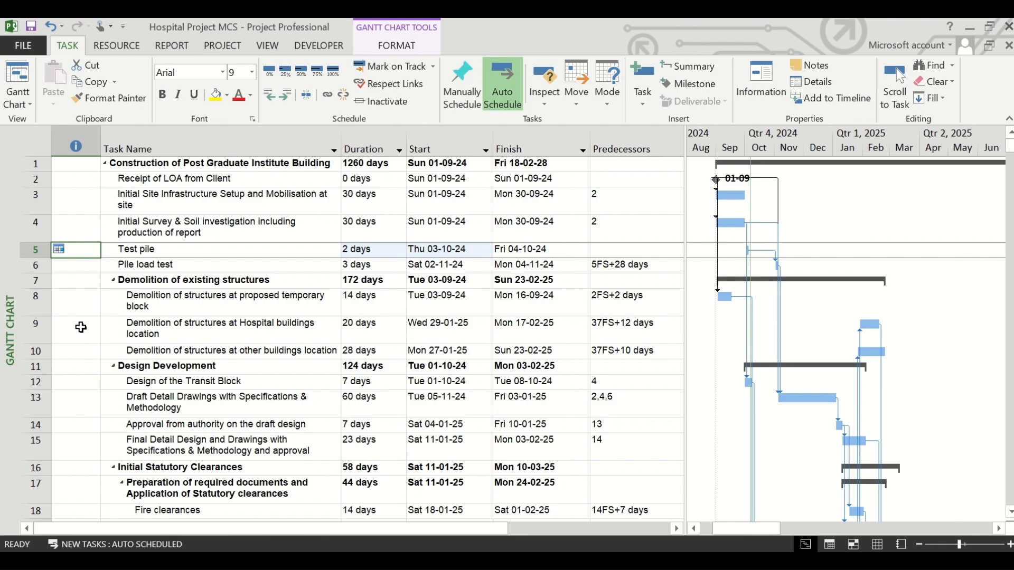
scroll(down, 3)
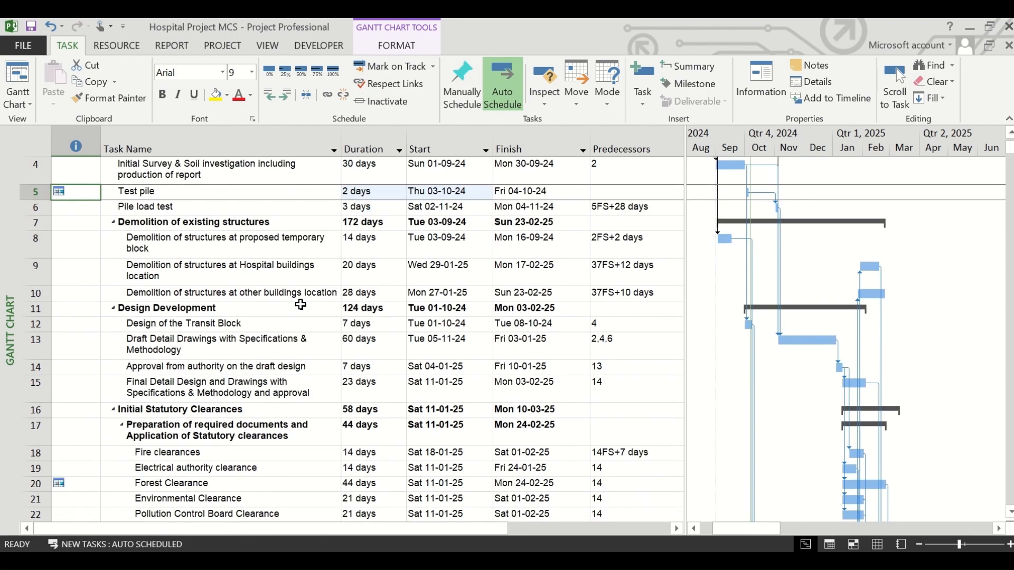
scroll(down, 3)
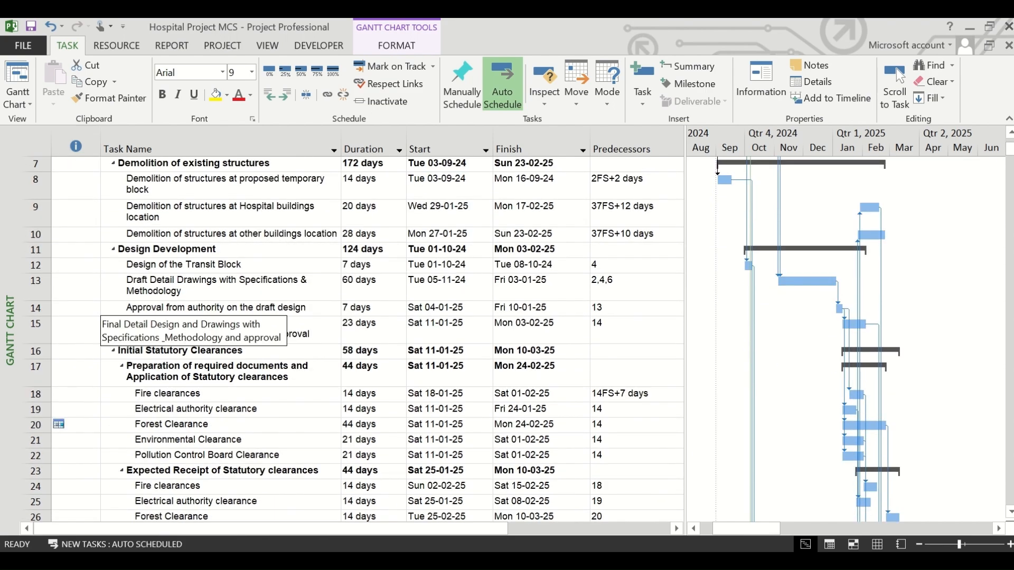
scroll(down, 3)
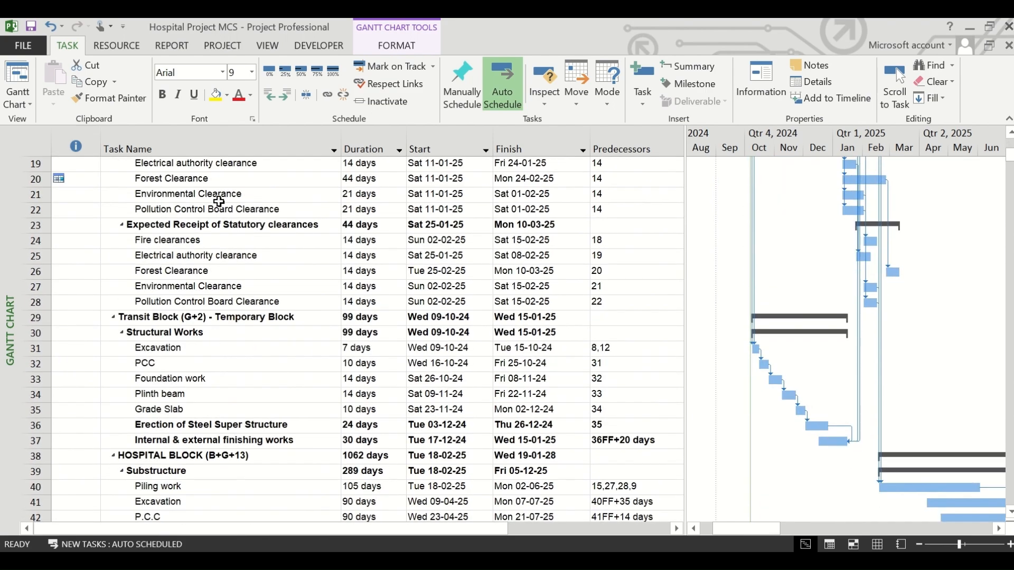
scroll(up, 3)
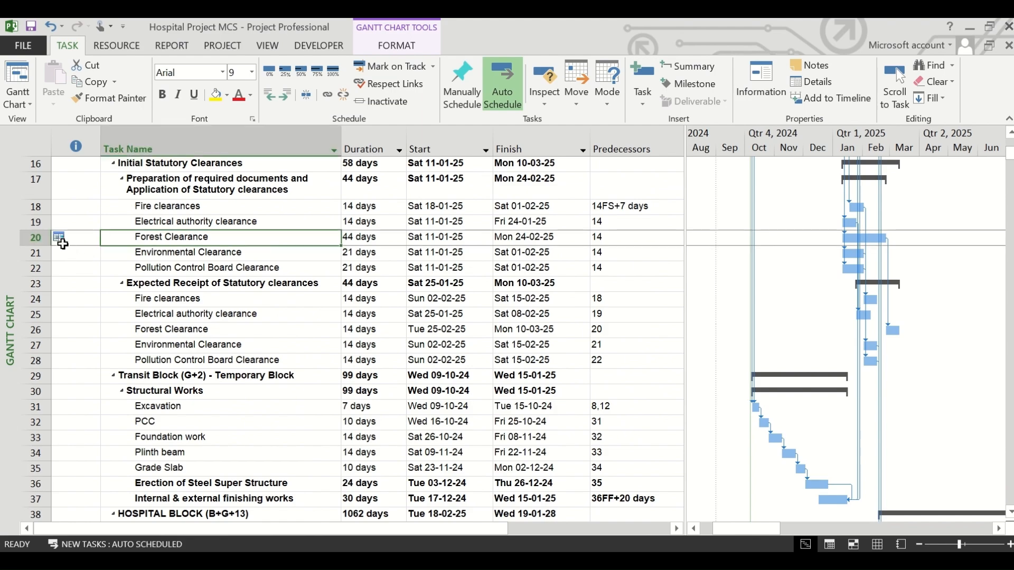
mouse_move(80, 251)
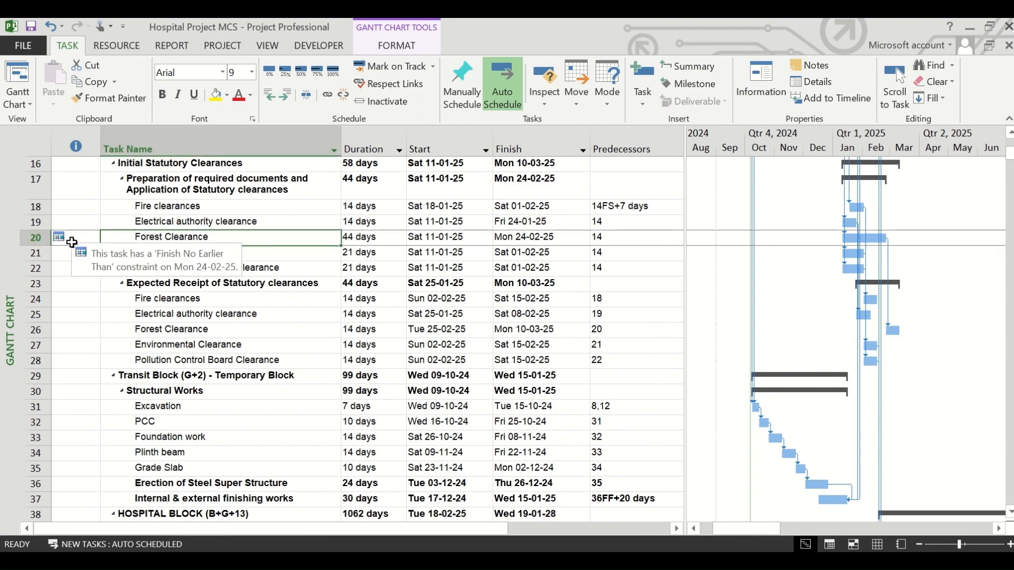
scroll(down, 3)
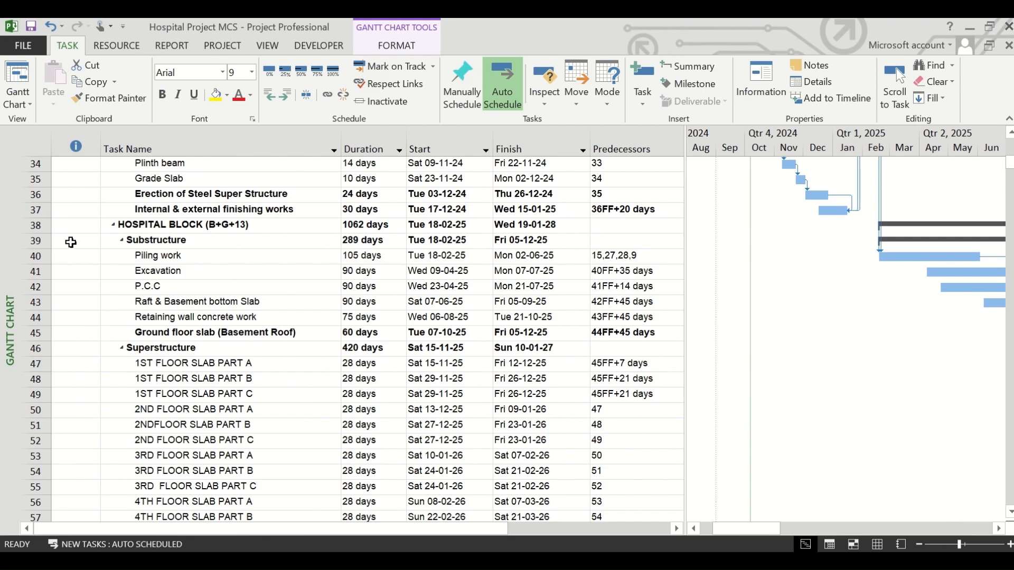
mouse_move(95, 241)
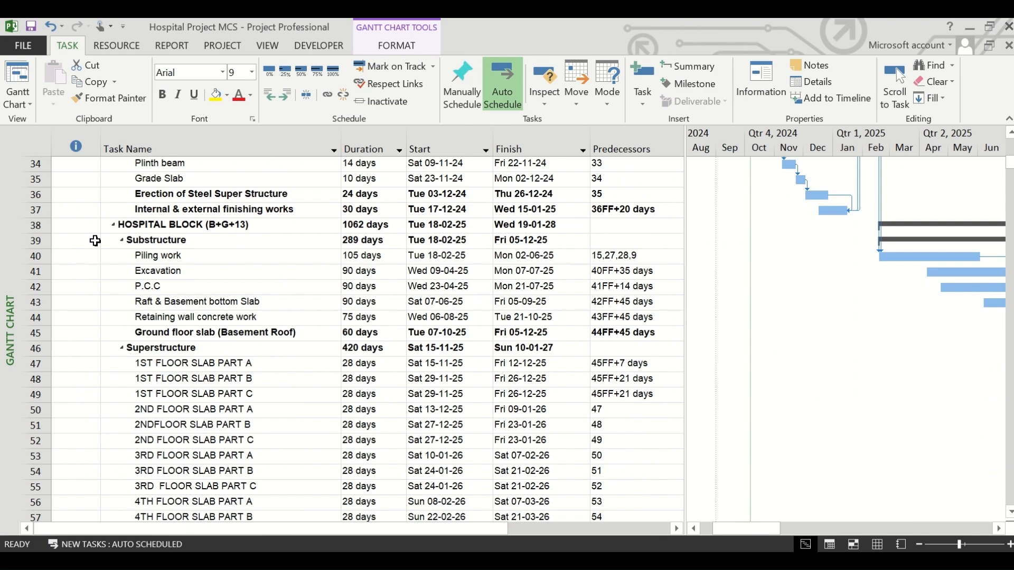
scroll(down, 3)
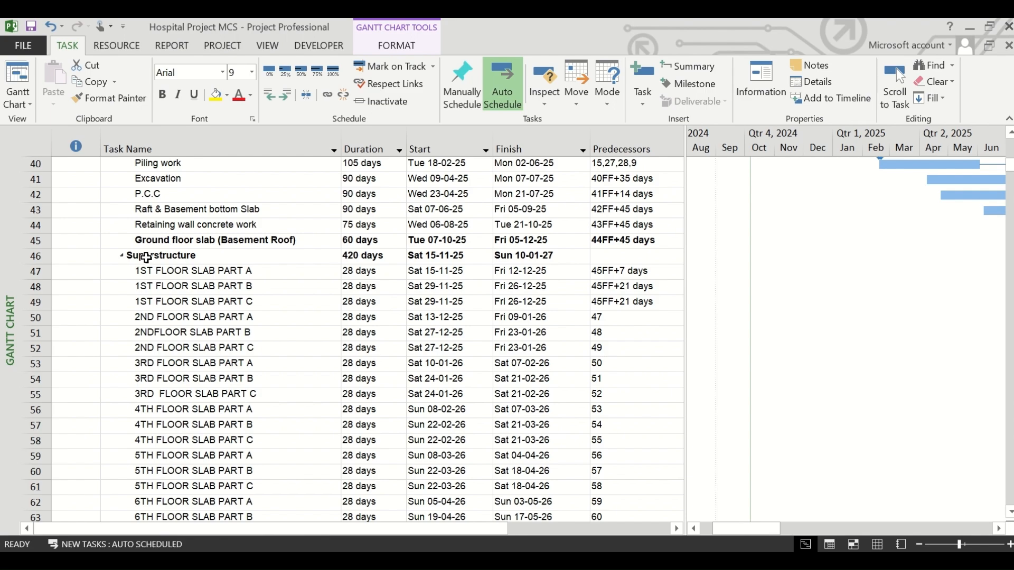
scroll(up, 3)
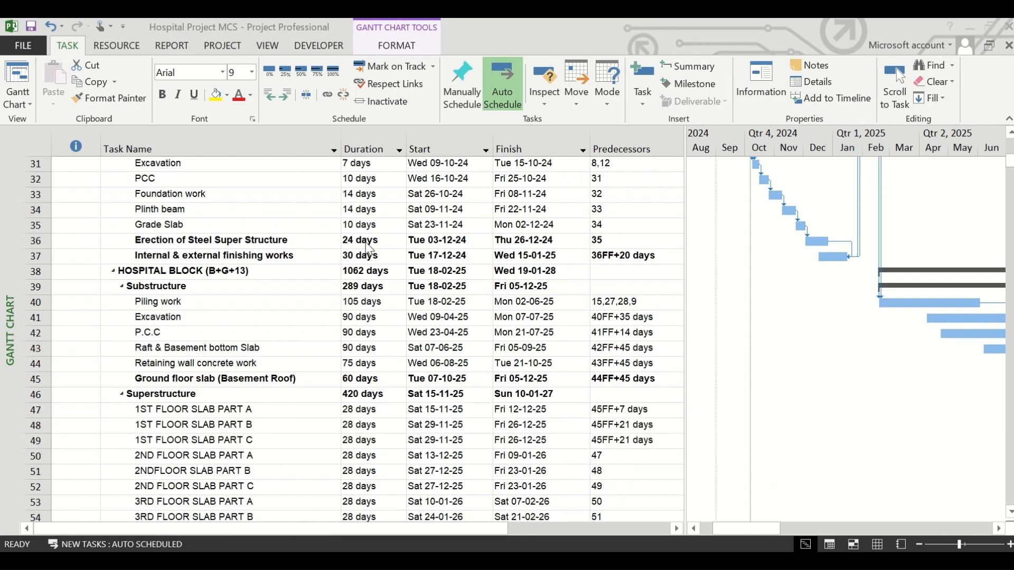
scroll(up, 3)
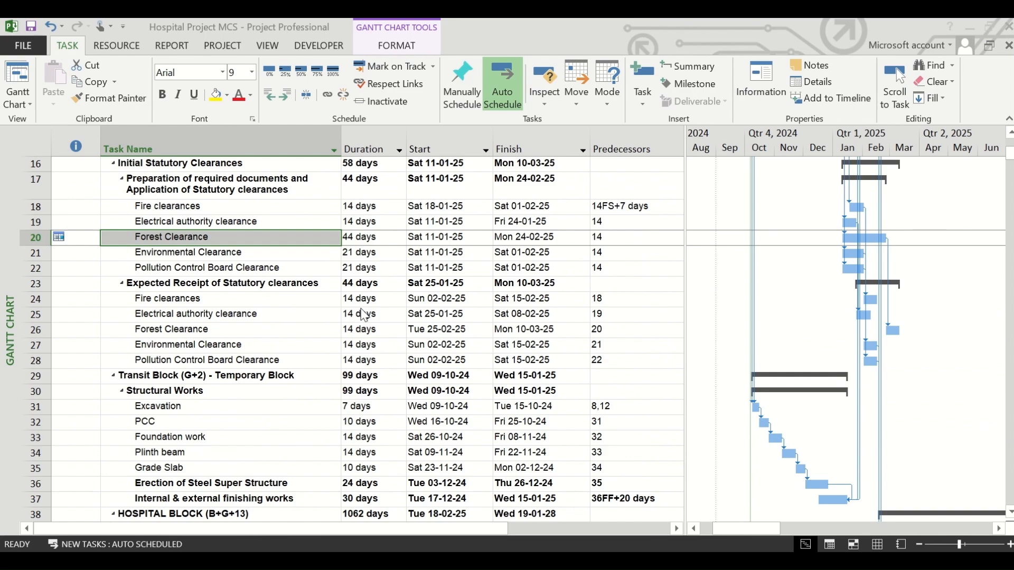
scroll(up, 3)
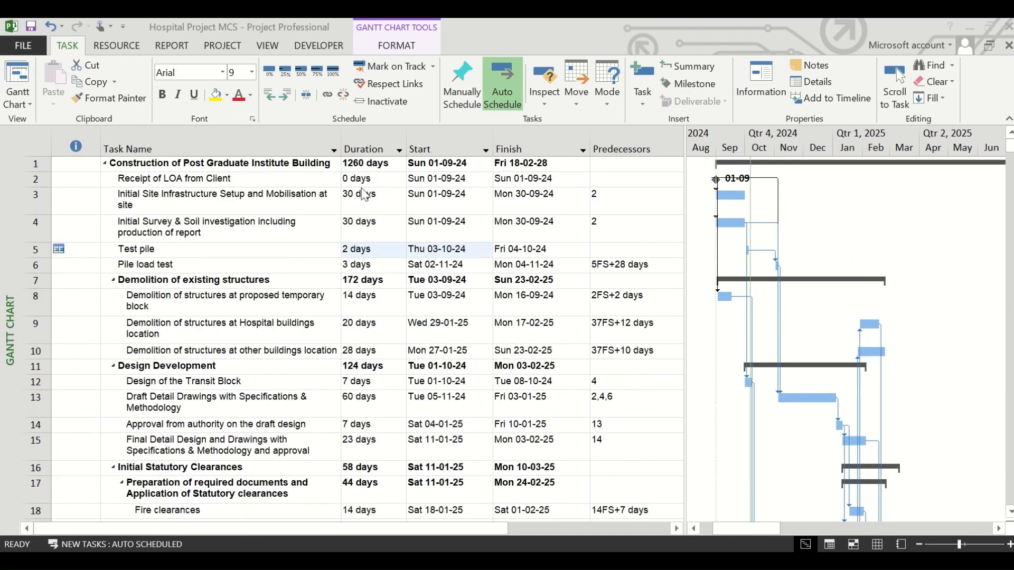
click(439, 249)
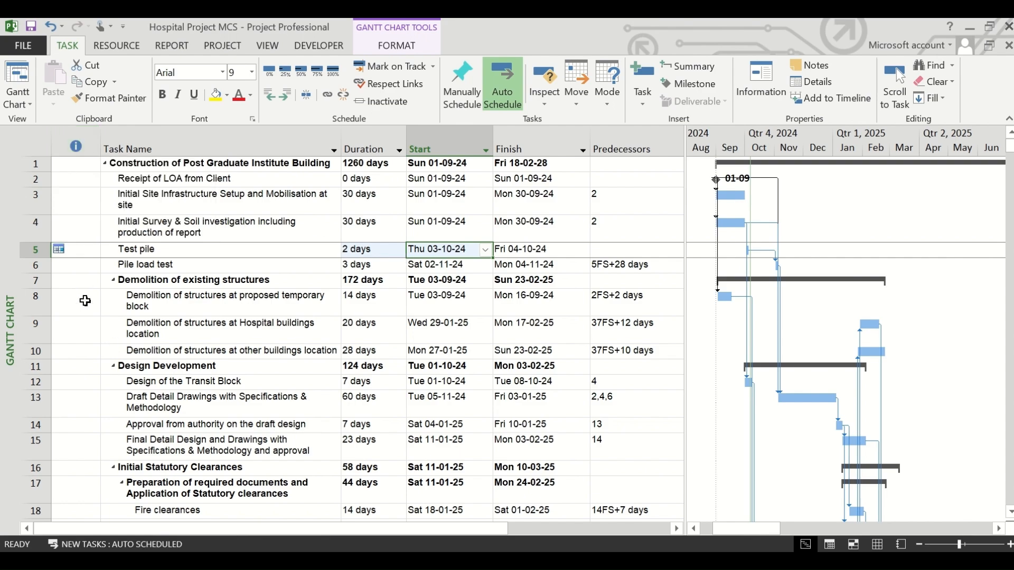
mouse_move(424, 219)
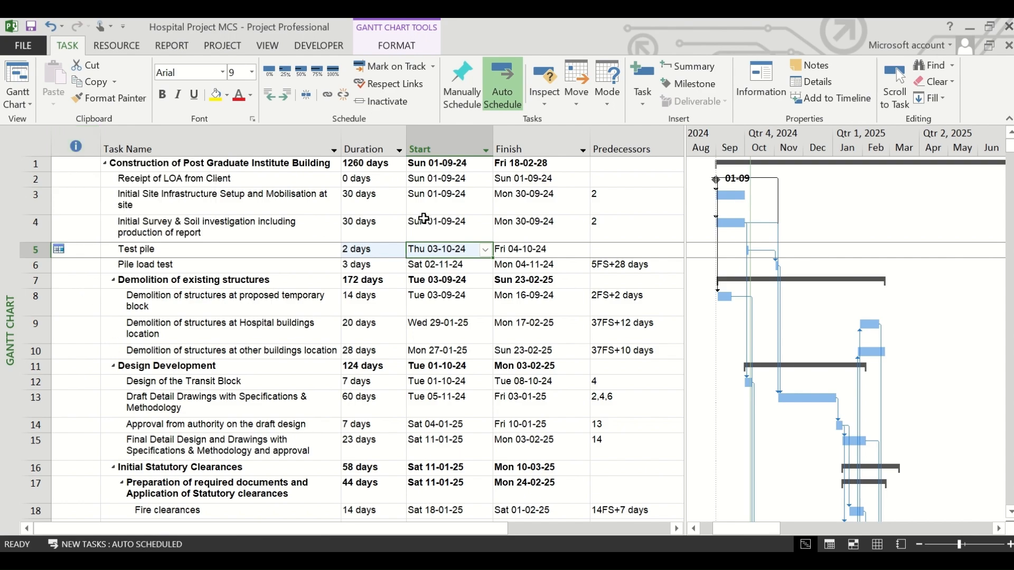
mouse_move(432, 183)
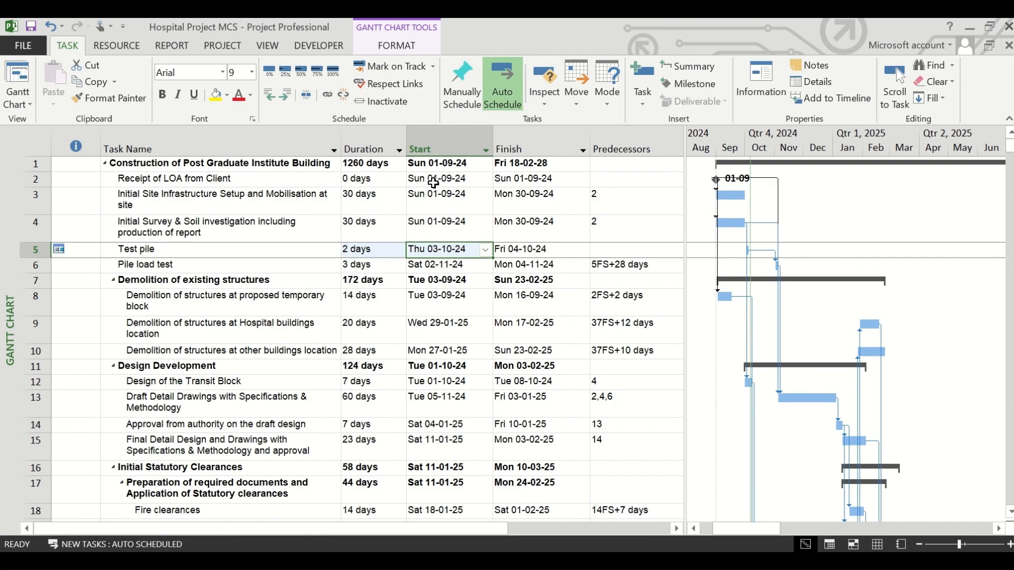
mouse_move(426, 164)
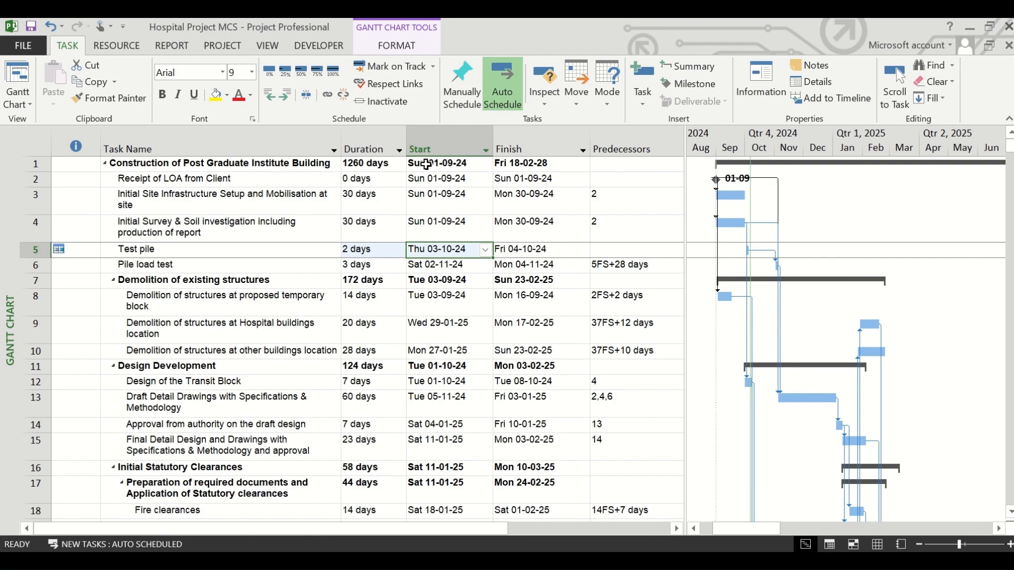
scroll(down, 3)
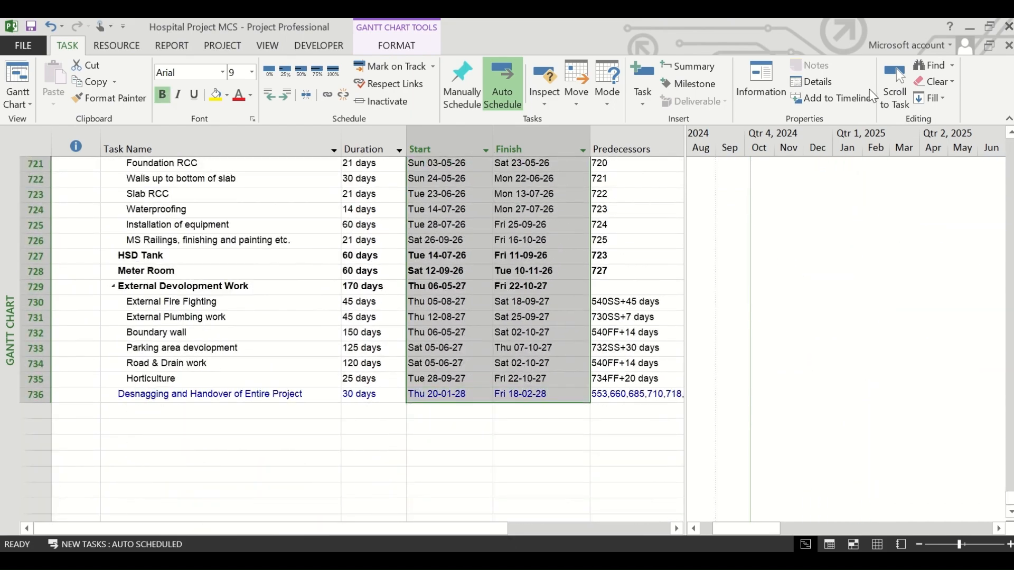
scroll(up, 3)
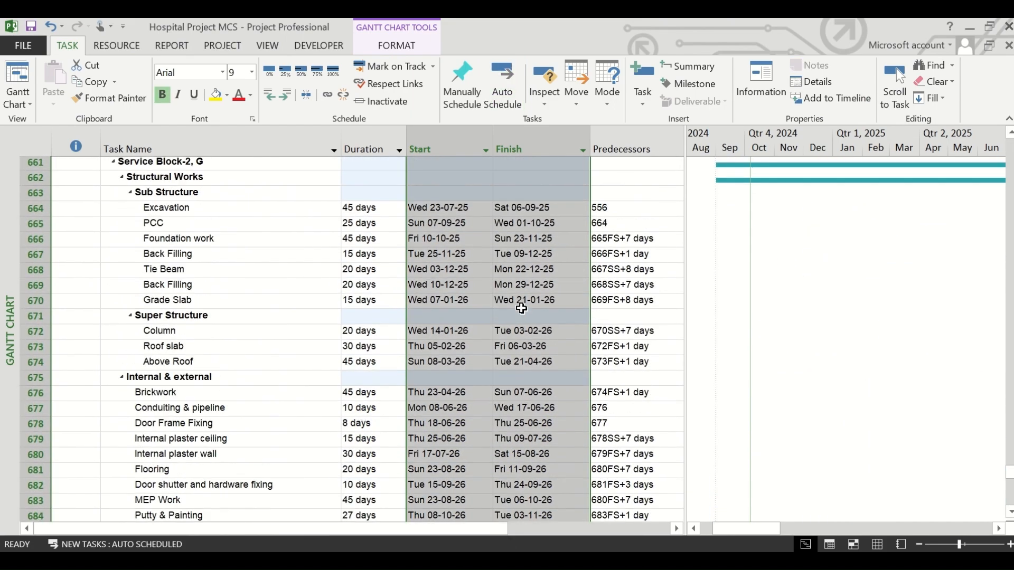
scroll(up, 3)
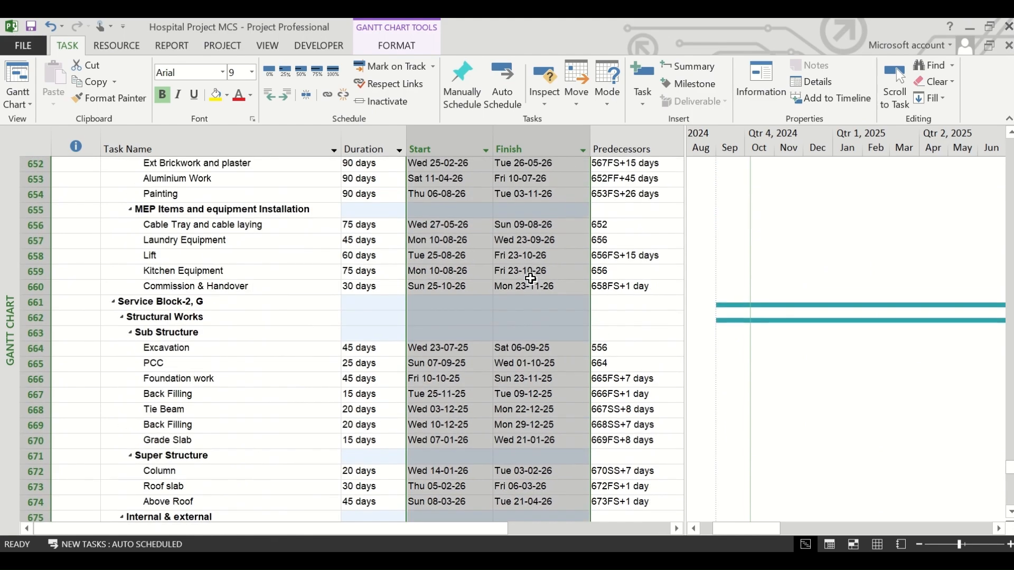
scroll(up, 3)
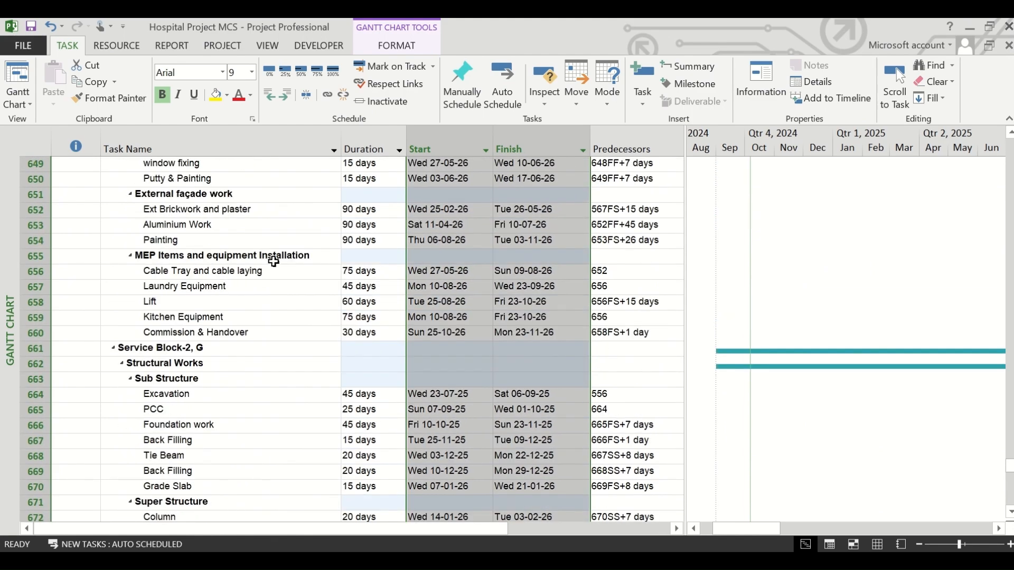
mouse_move(431, 260)
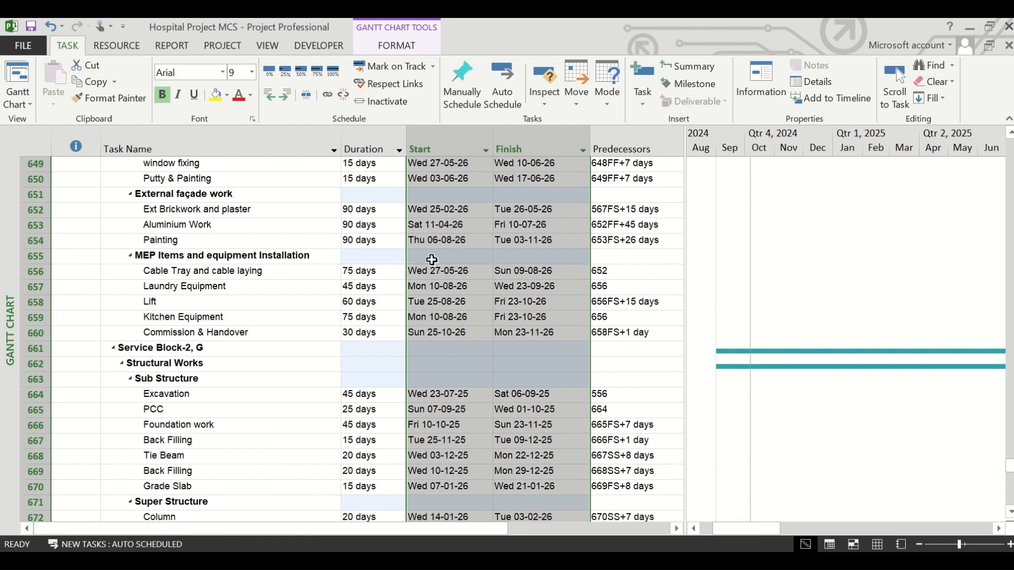
scroll(up, 3)
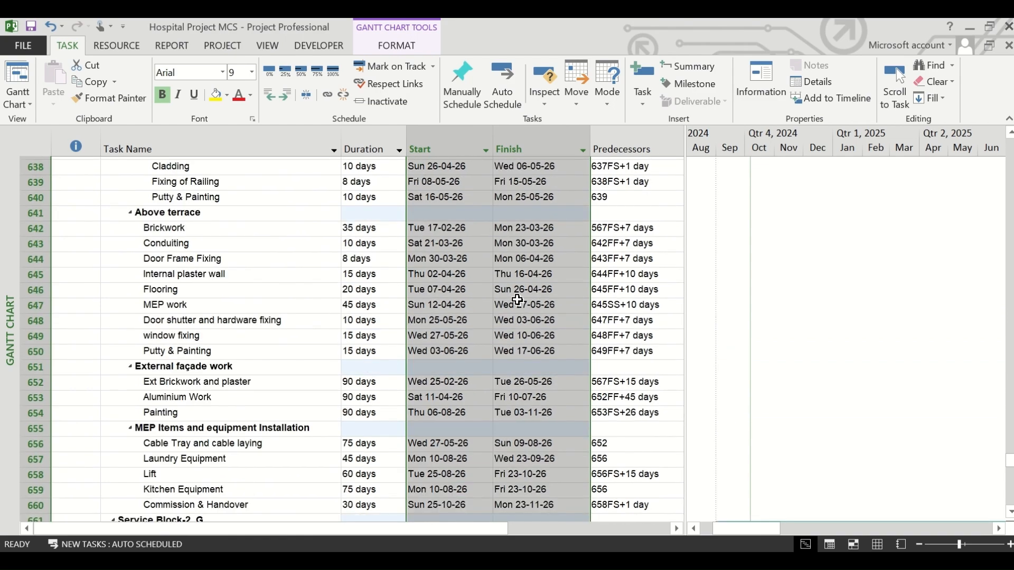
scroll(up, 3)
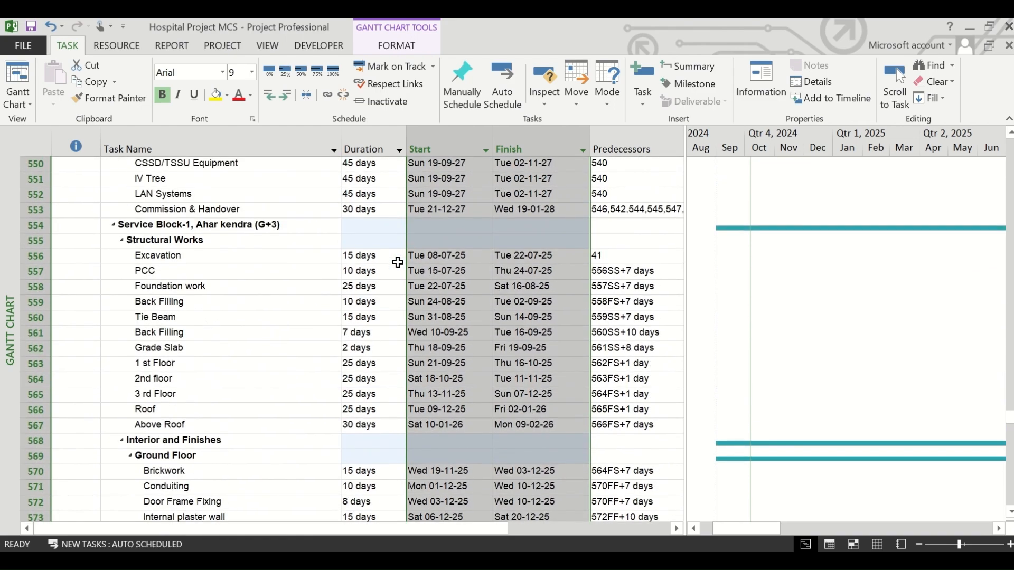
Switch all tasks to Auto Schedule from the top and review the rolled-up list.
key(Ctrl+Home)
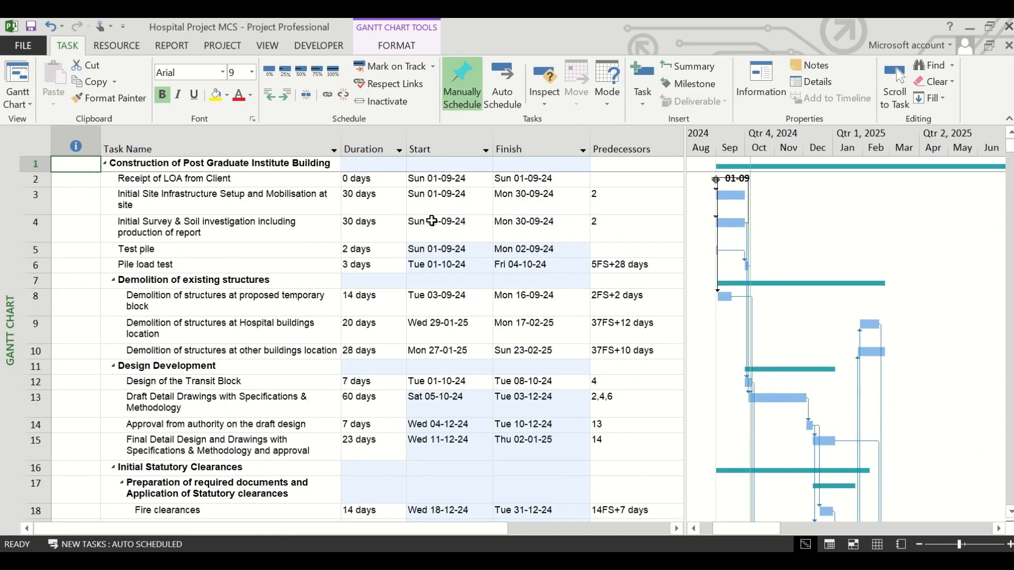
mouse_move(28, 140)
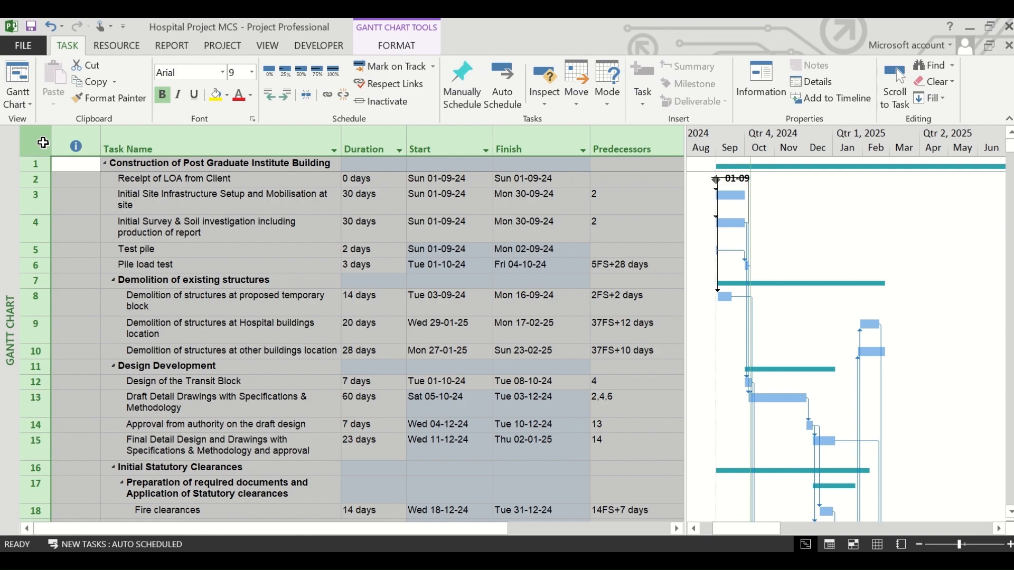
mouse_move(461, 84)
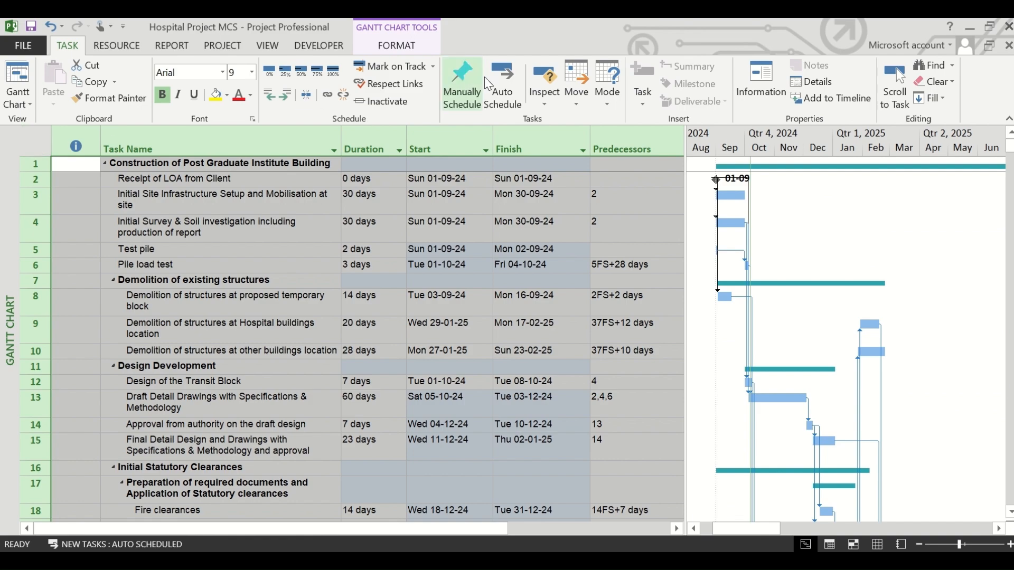
click(501, 84)
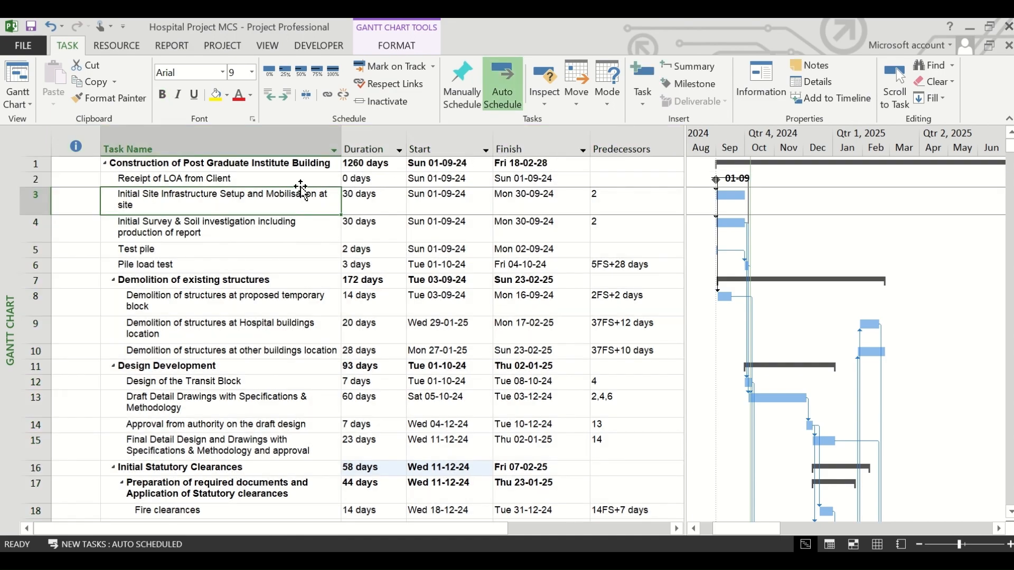
mouse_move(377, 262)
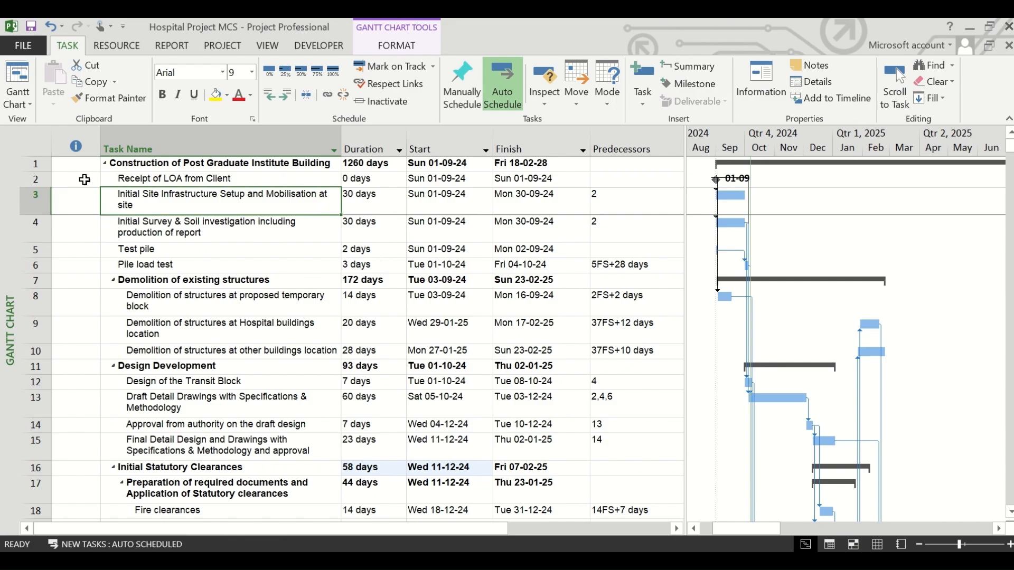
scroll(down, 3)
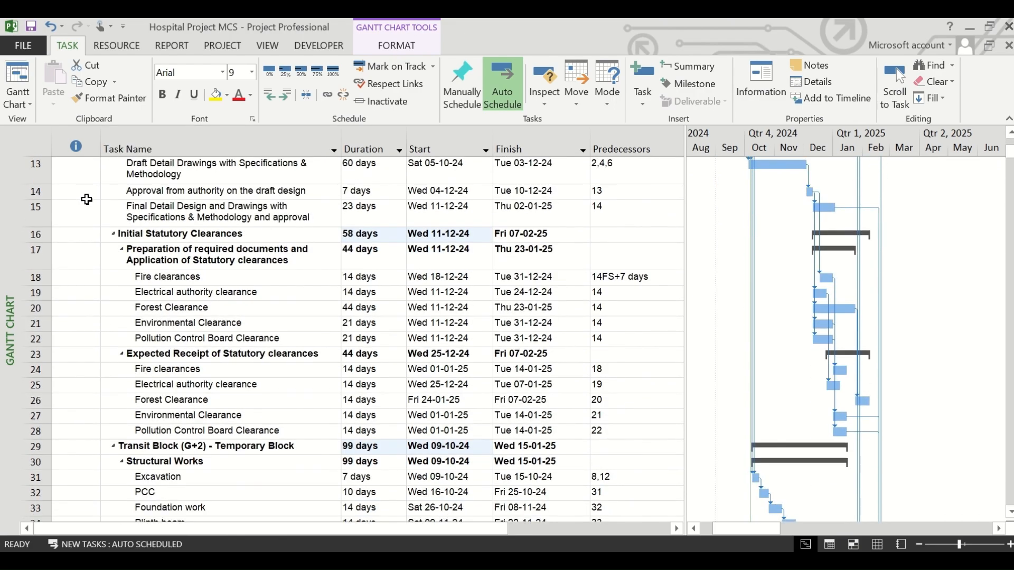
scroll(down, 3)
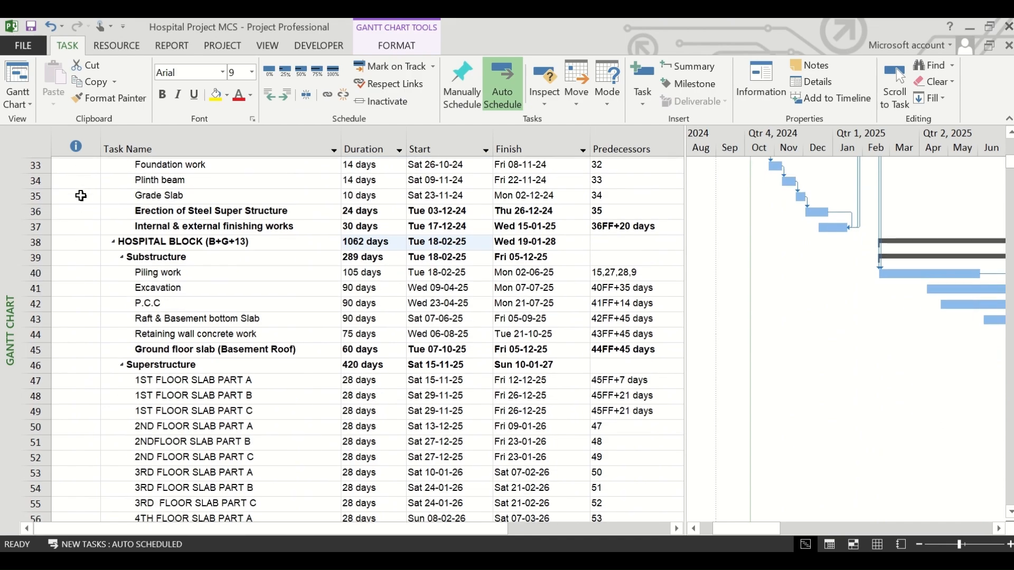
scroll(up, 3)
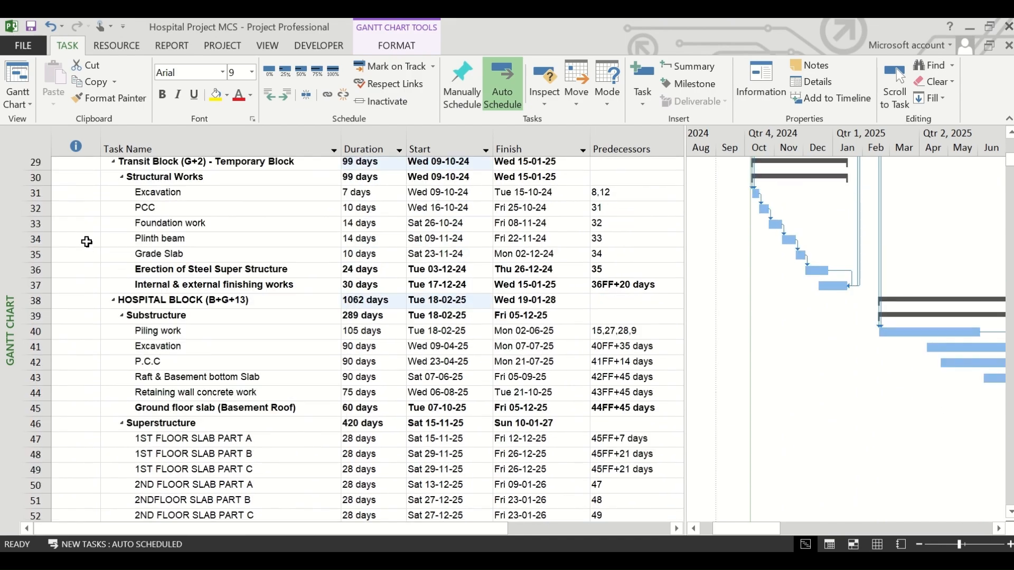
scroll(up, 3)
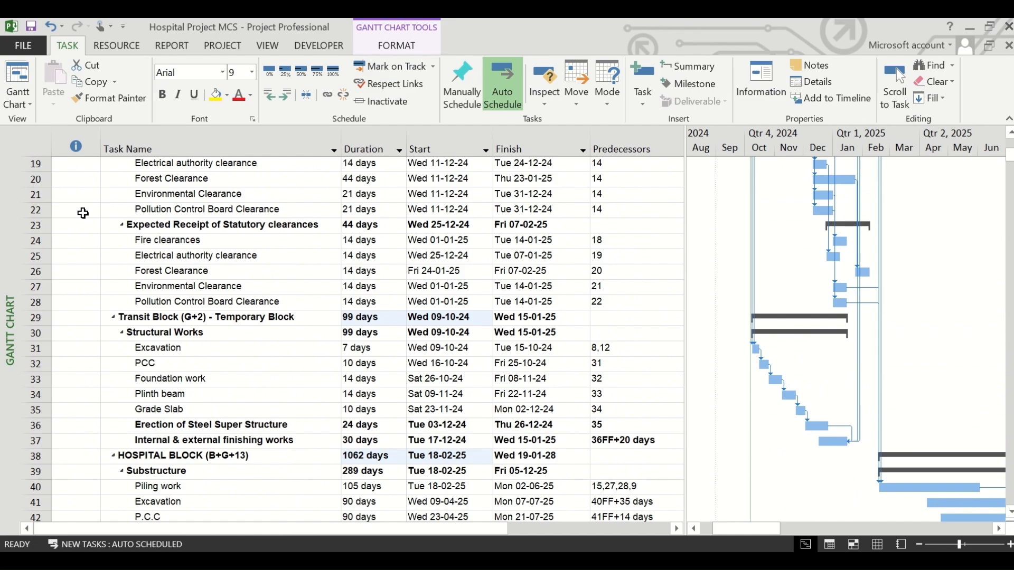
scroll(up, 3)
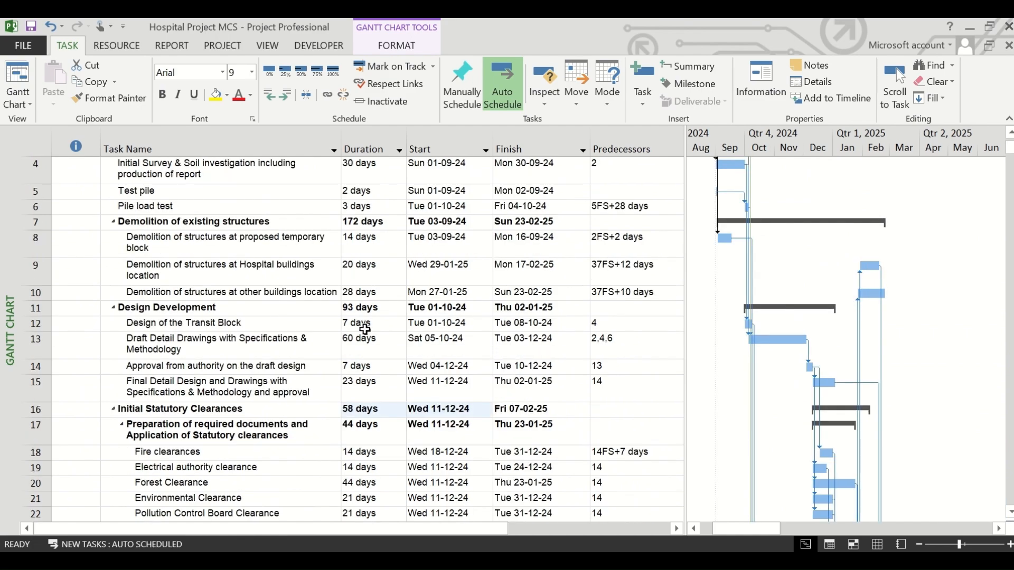
scroll(up, 3)
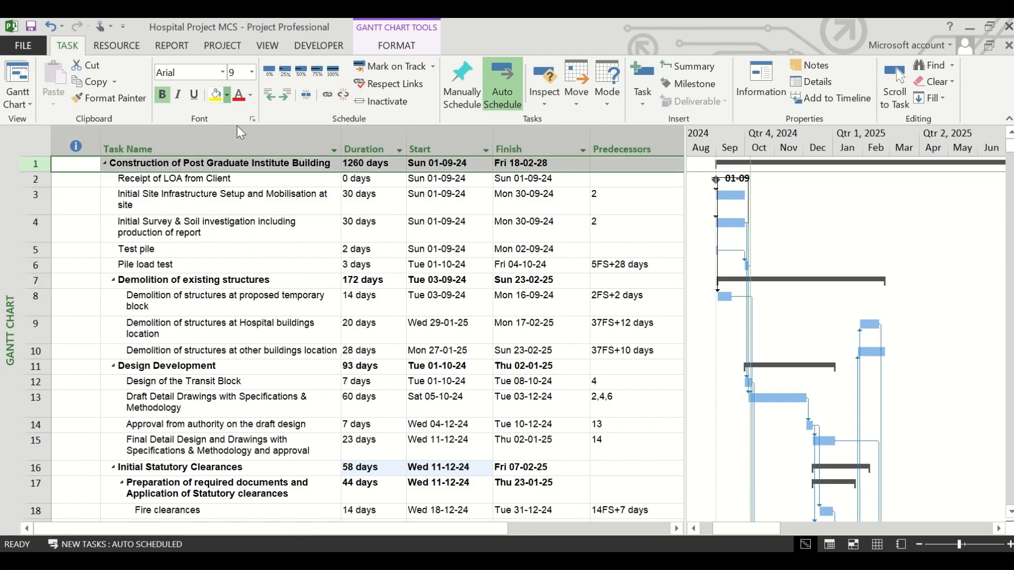
Fill the summary rows with background colours, including green rows and an orange HOSPITAL BLOCK.
click(220, 163)
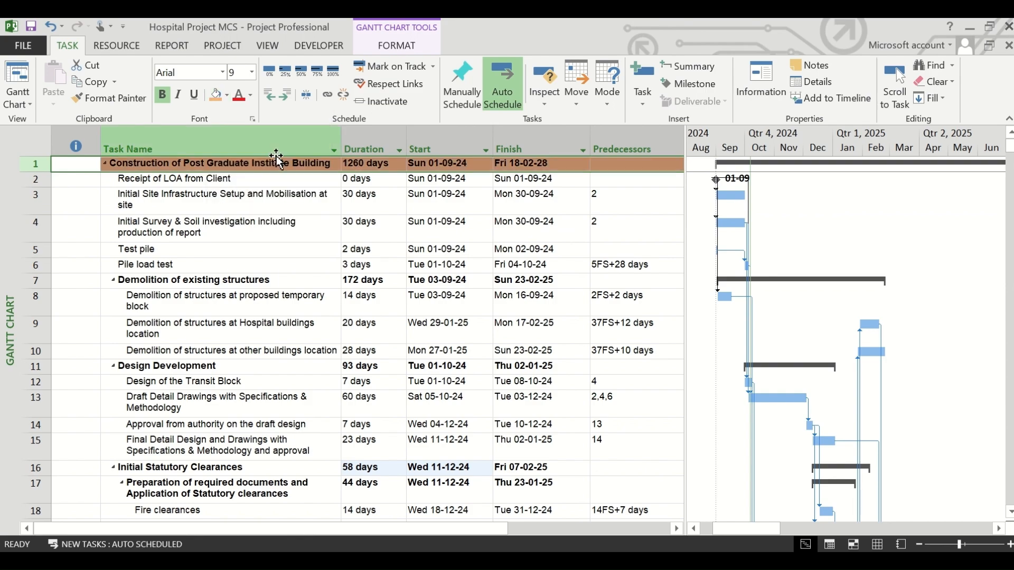
click(250, 95)
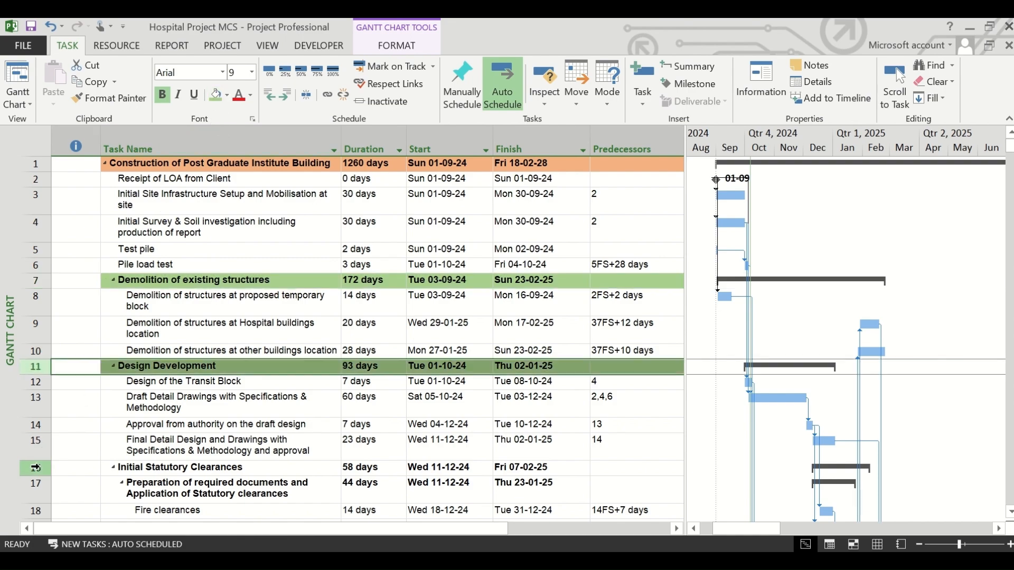
scroll(down, 3)
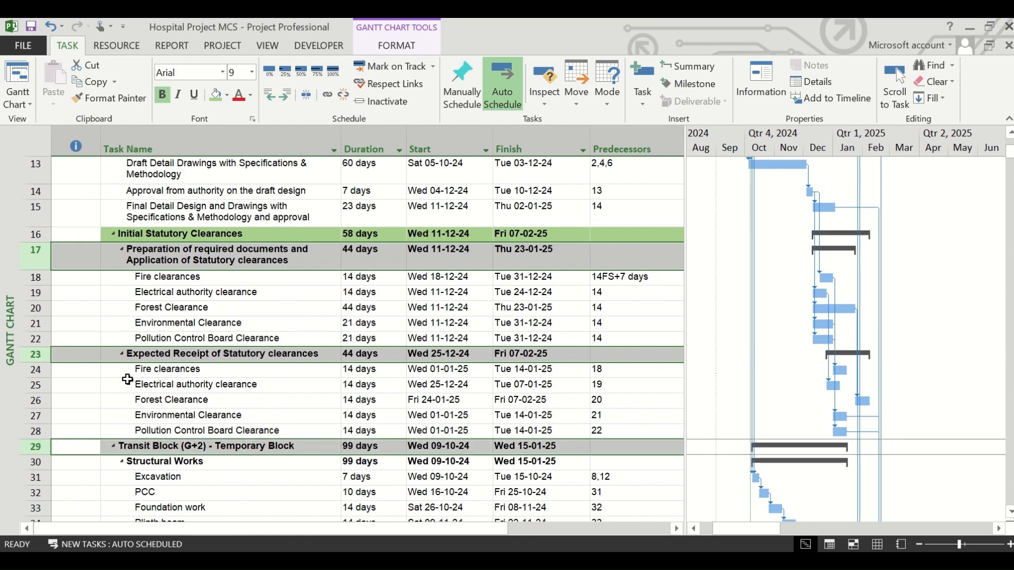
scroll(down, 3)
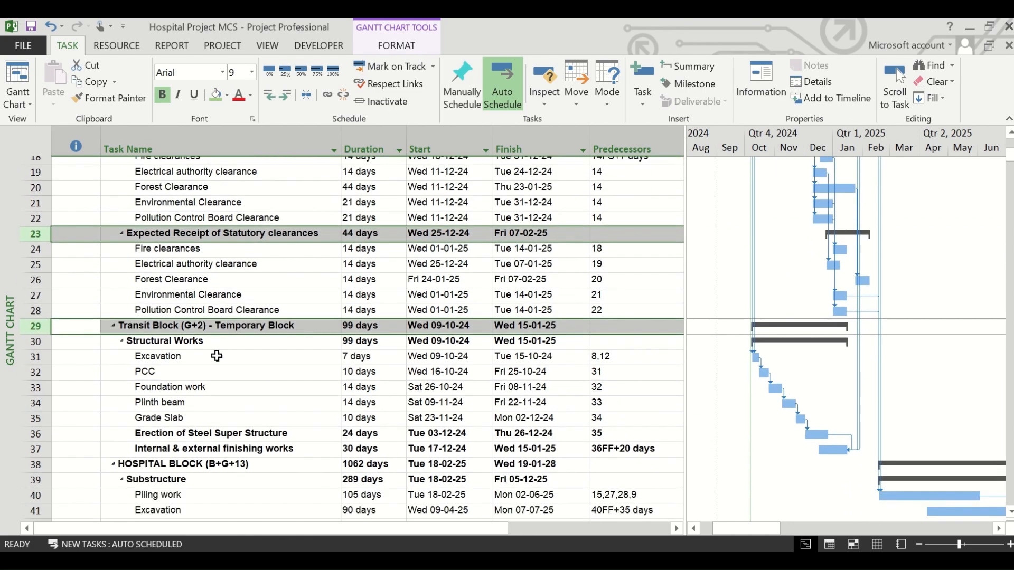
scroll(down, 3)
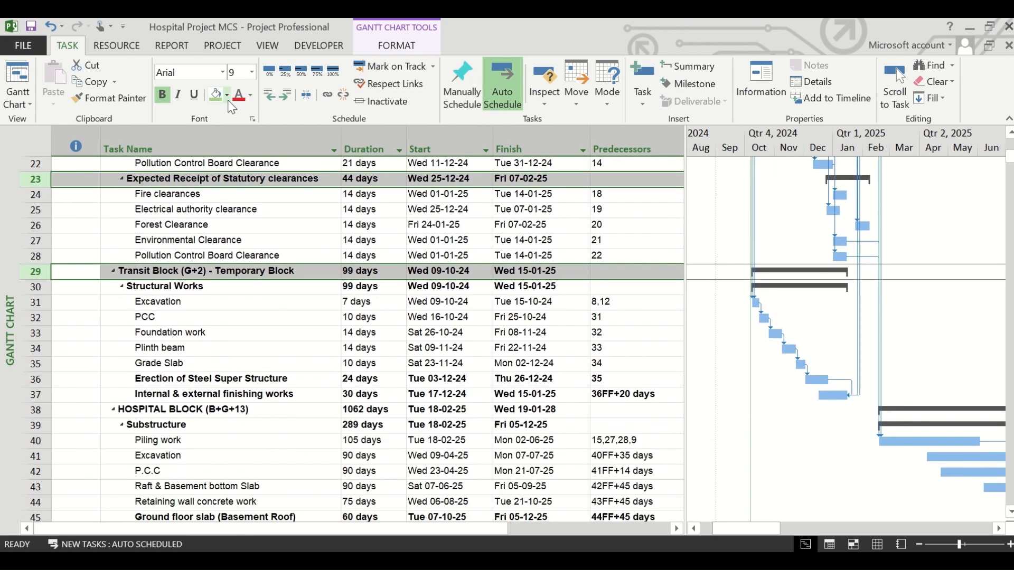
scroll(up, 3)
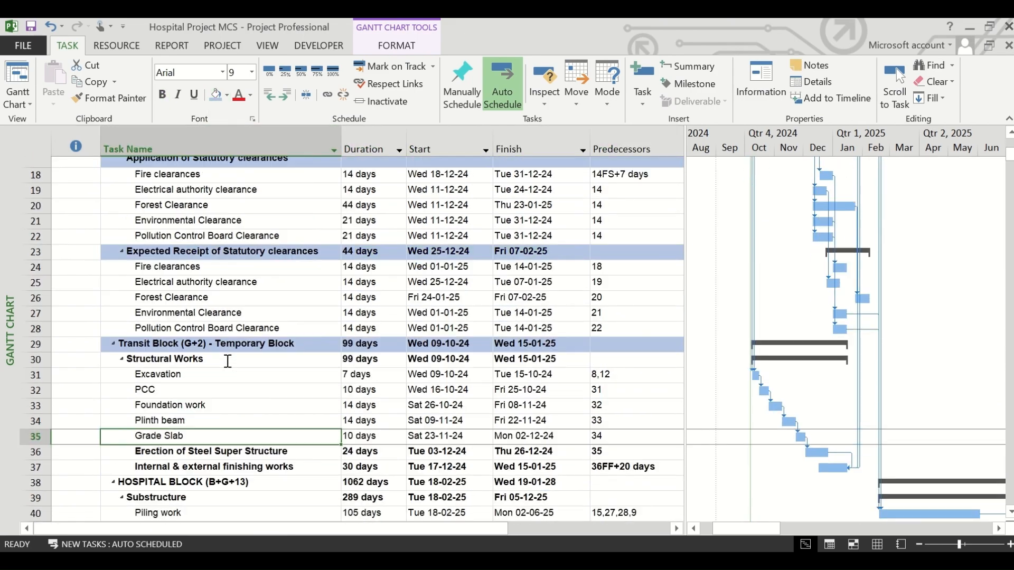
scroll(down, 3)
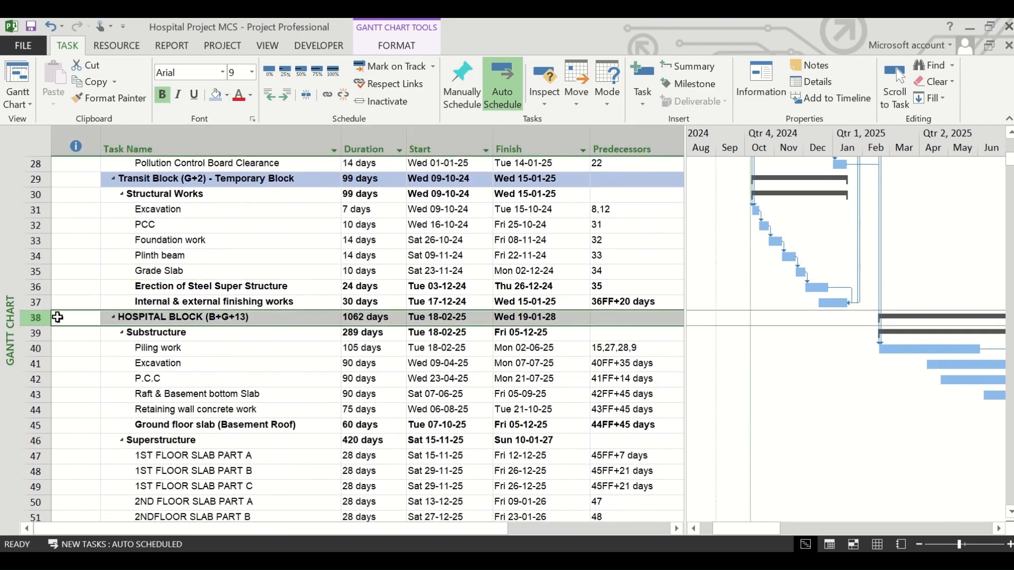
mouse_move(217, 95)
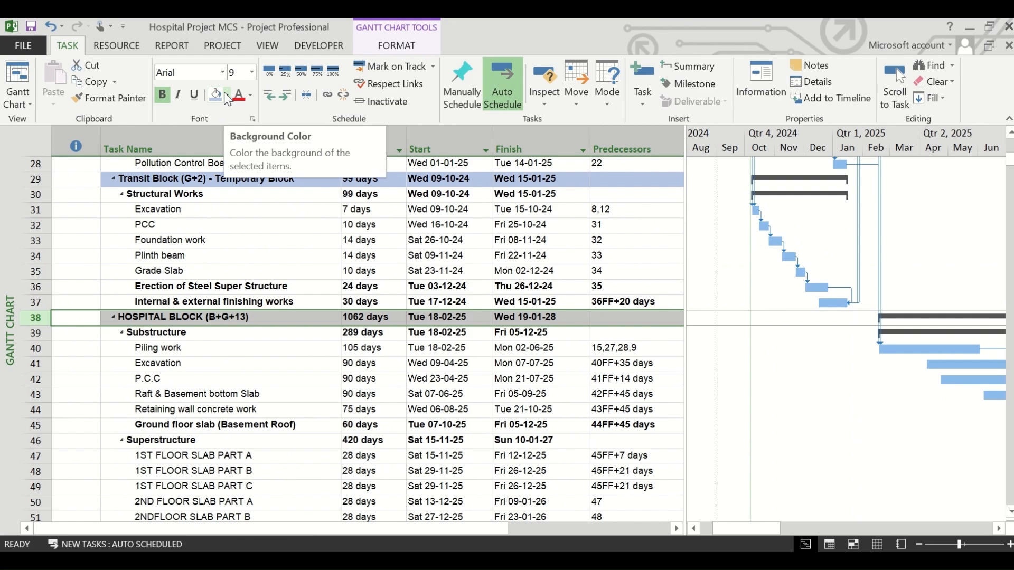
click(226, 94)
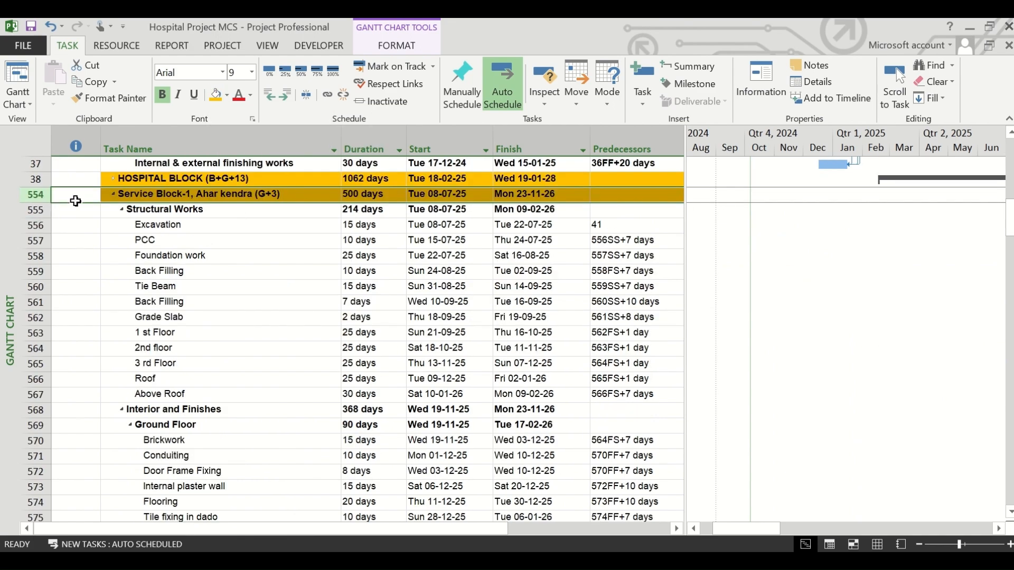
Collapse Service Block-1, Service Block-2 G, UGT & Pump Room, External Development and Transit Block.
click(112, 194)
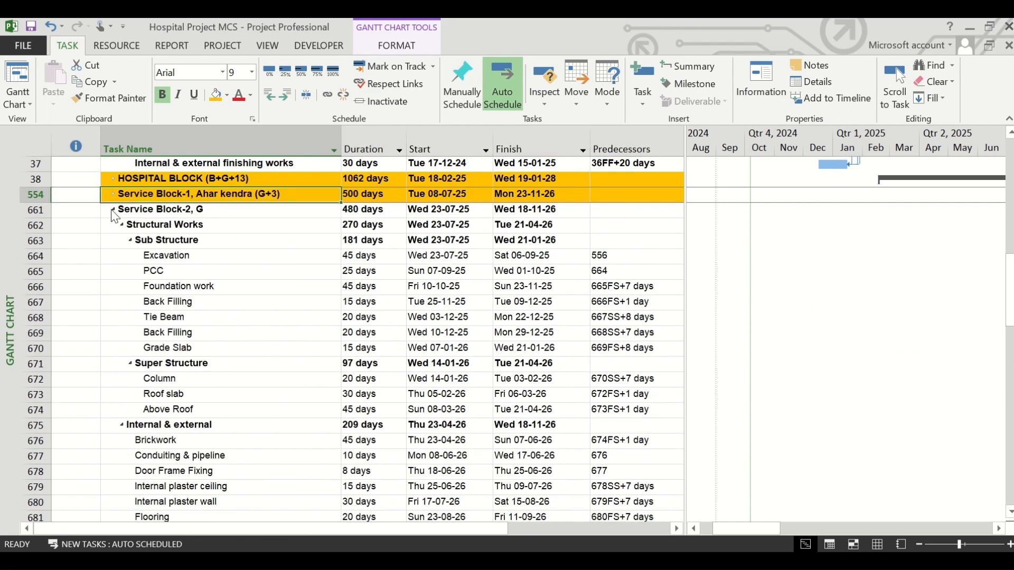
click(161, 209)
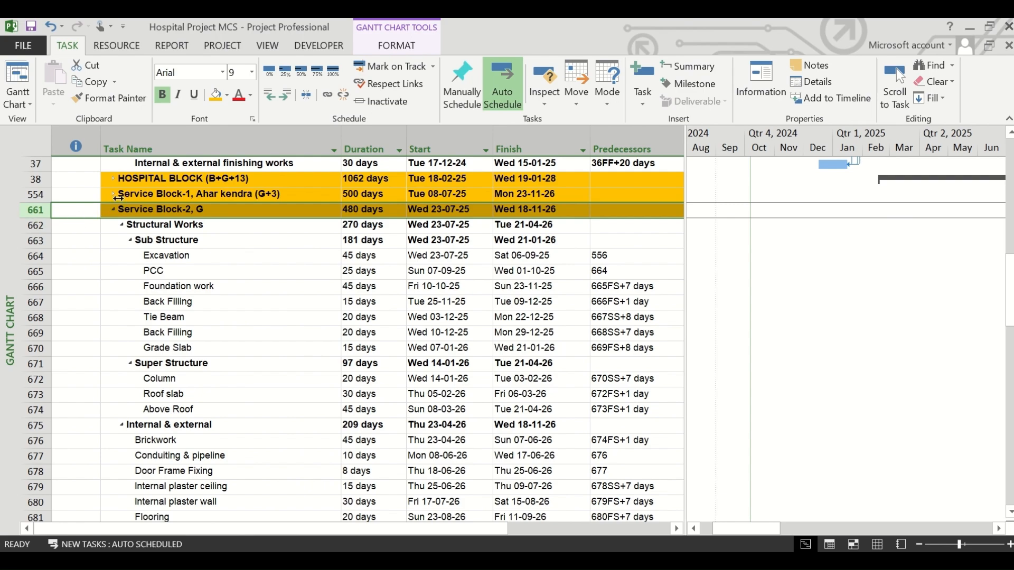
click(118, 209)
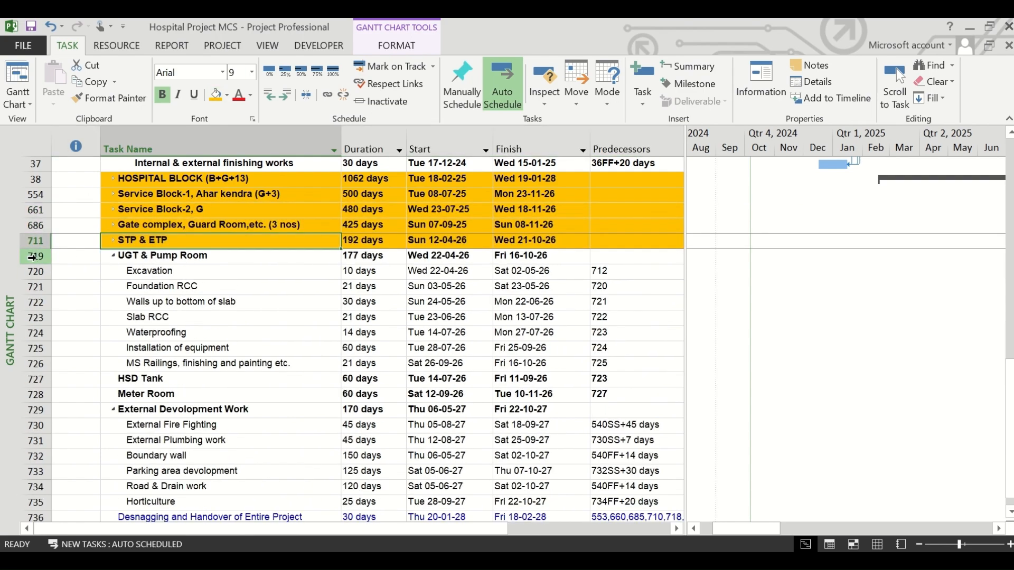
click(111, 254)
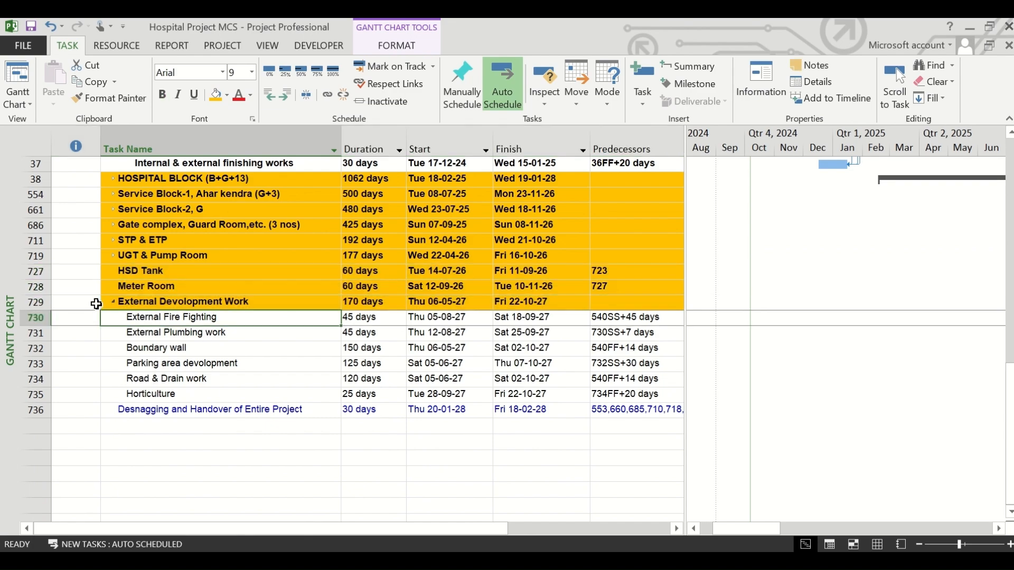
click(112, 301)
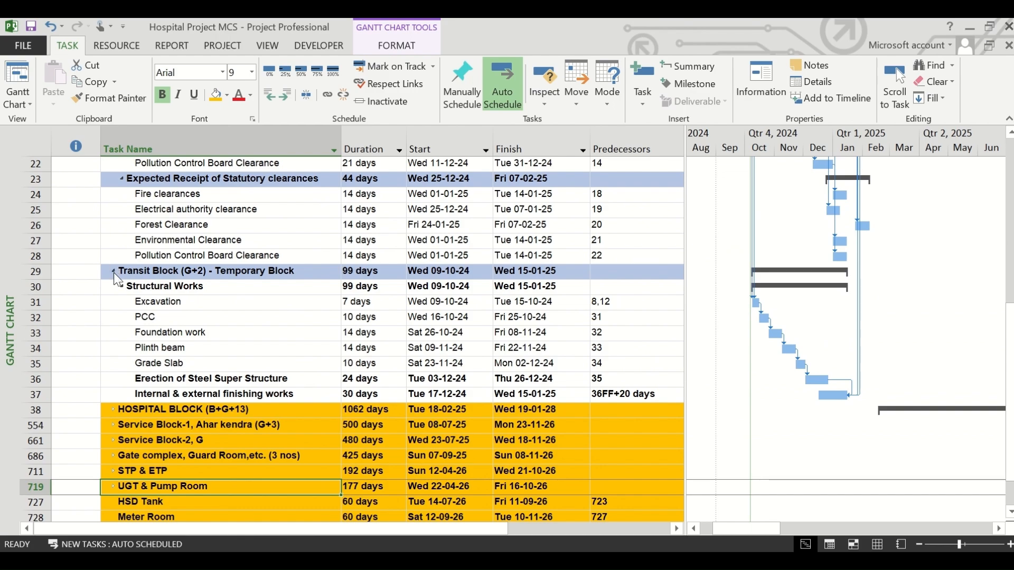
click(112, 271)
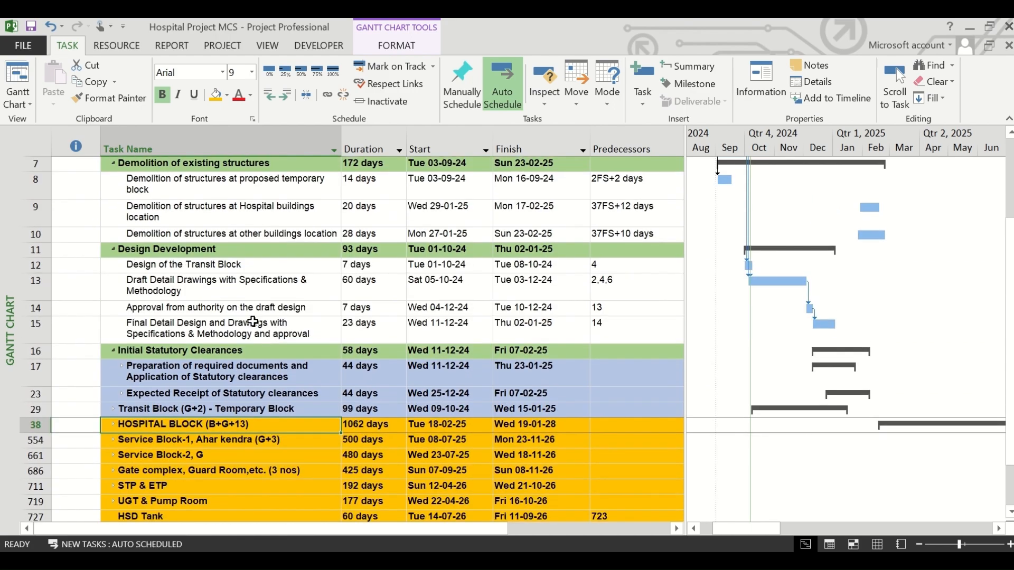
mouse_move(159, 310)
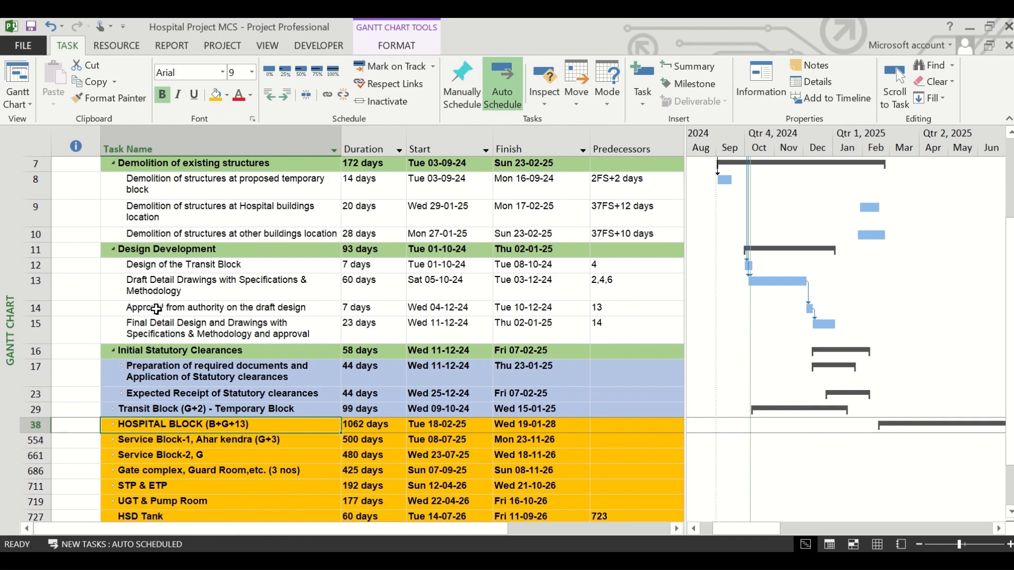
mouse_move(206, 312)
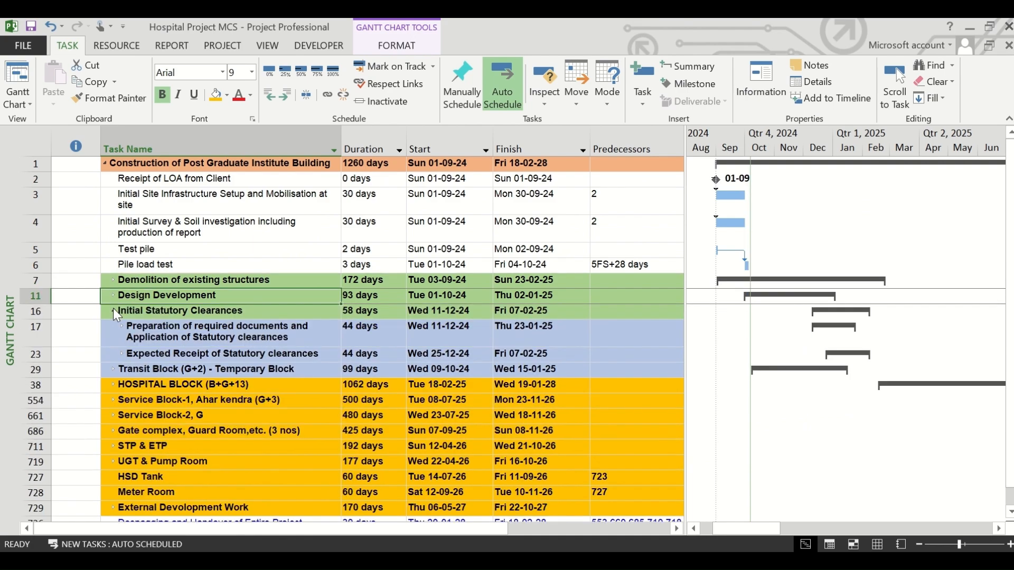
Collapse Initial Statutory Clearances and insert a Text1 column after Predecessors.
click(266, 45)
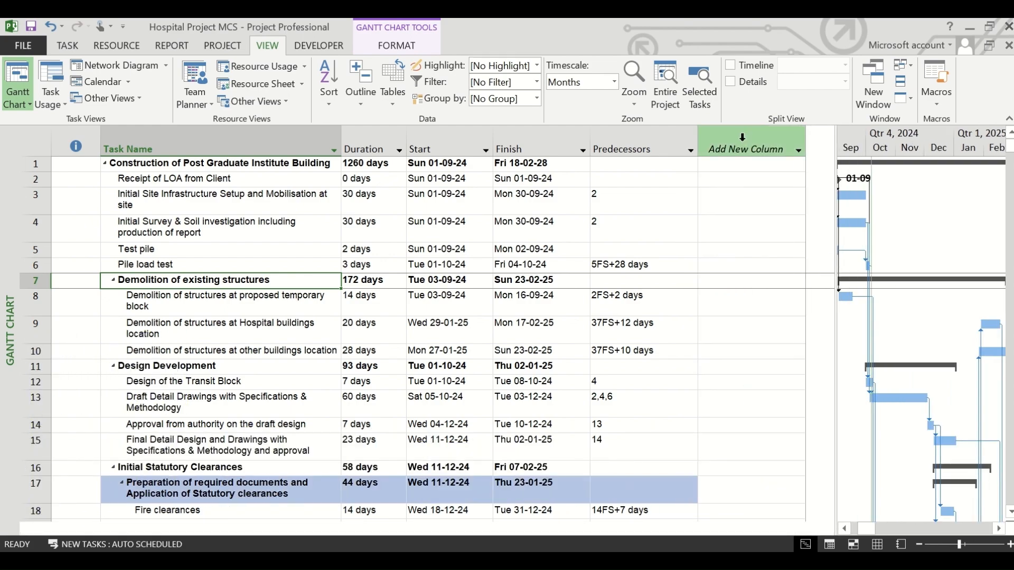
right_click(743, 149)
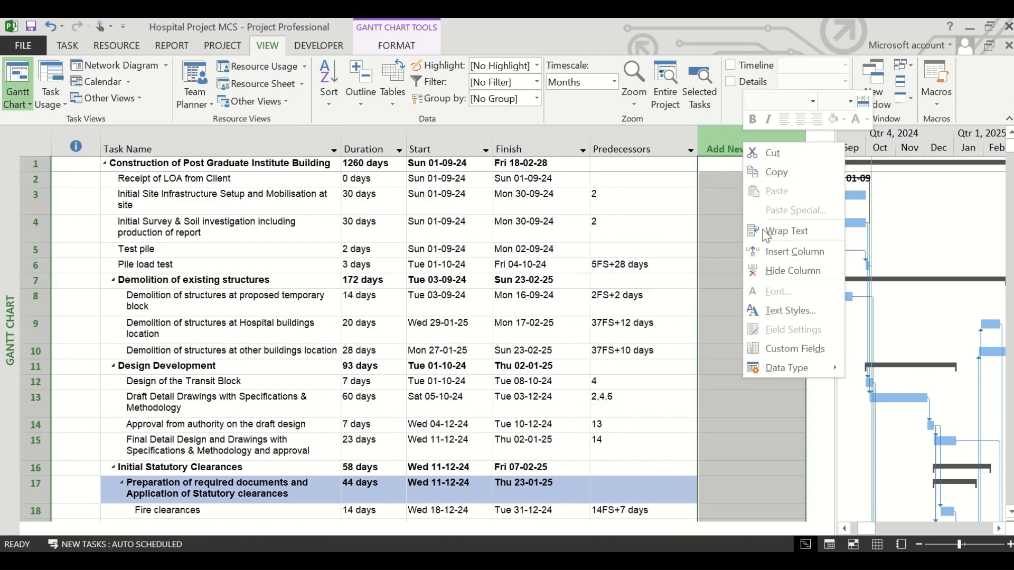
mouse_move(793, 251)
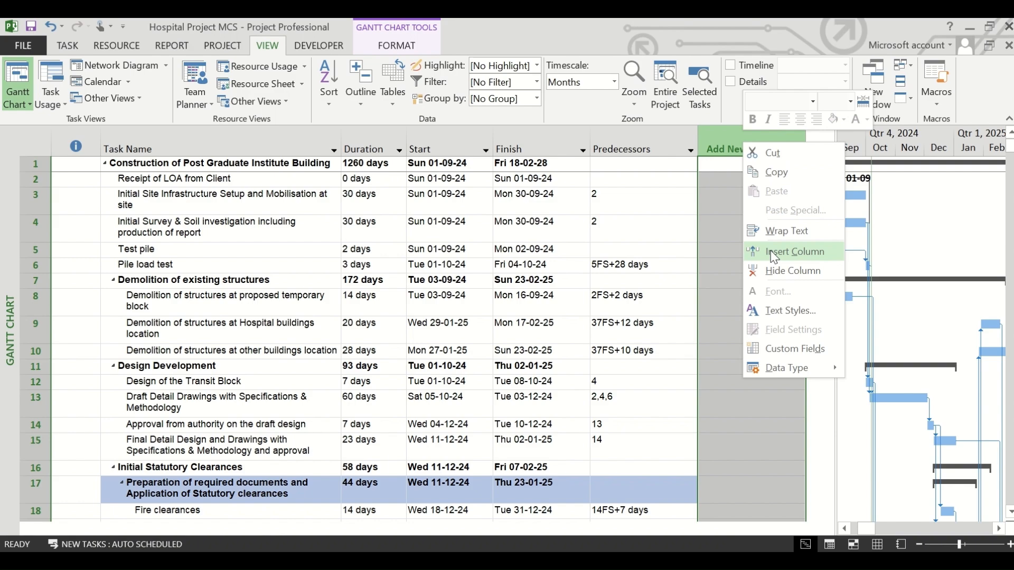
click(794, 250)
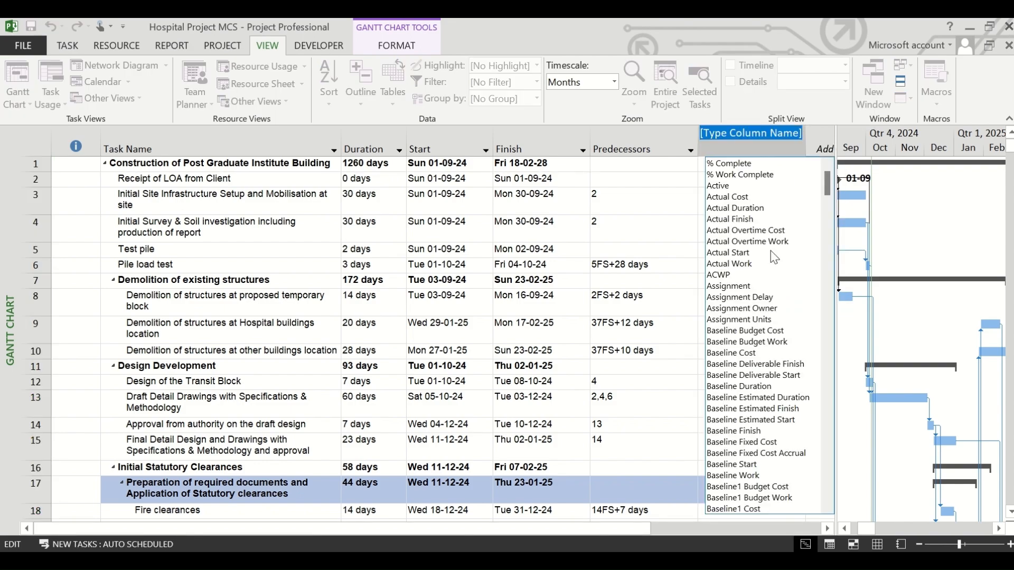
text(text1)
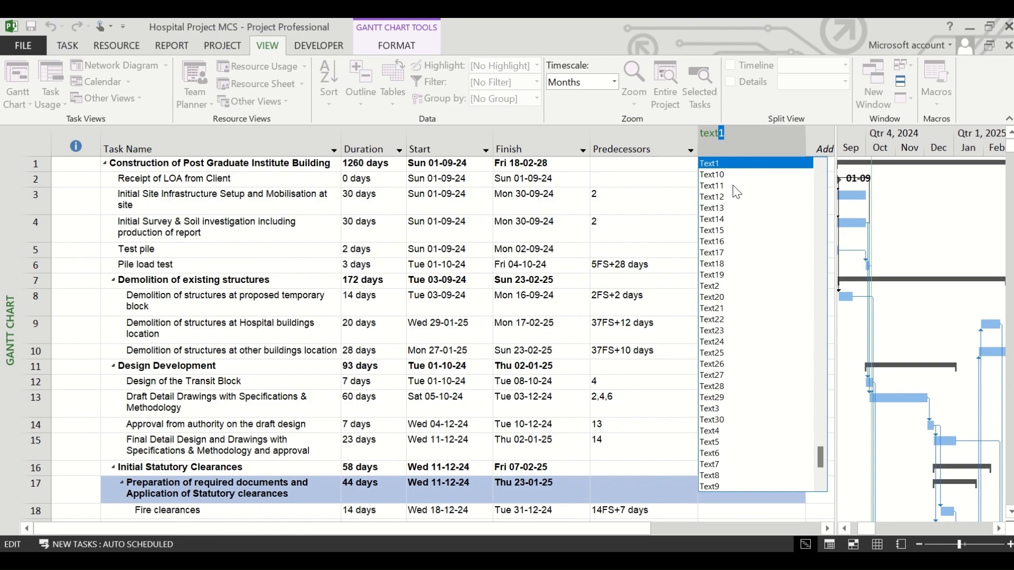
mouse_move(711, 171)
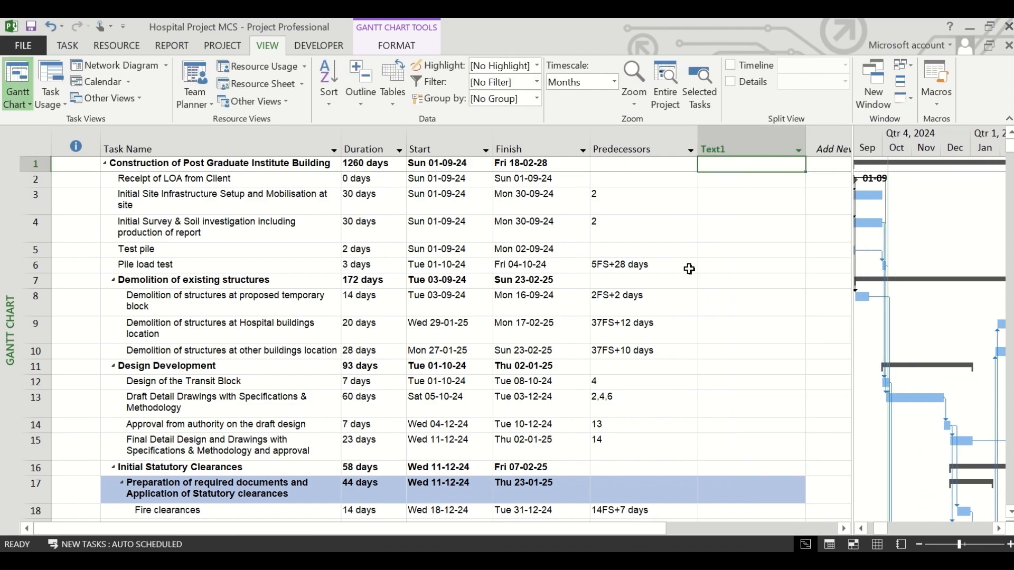
Enter '3 Piling rigs to be used.' in Piling work's Text1 cell.
scroll(down, 3)
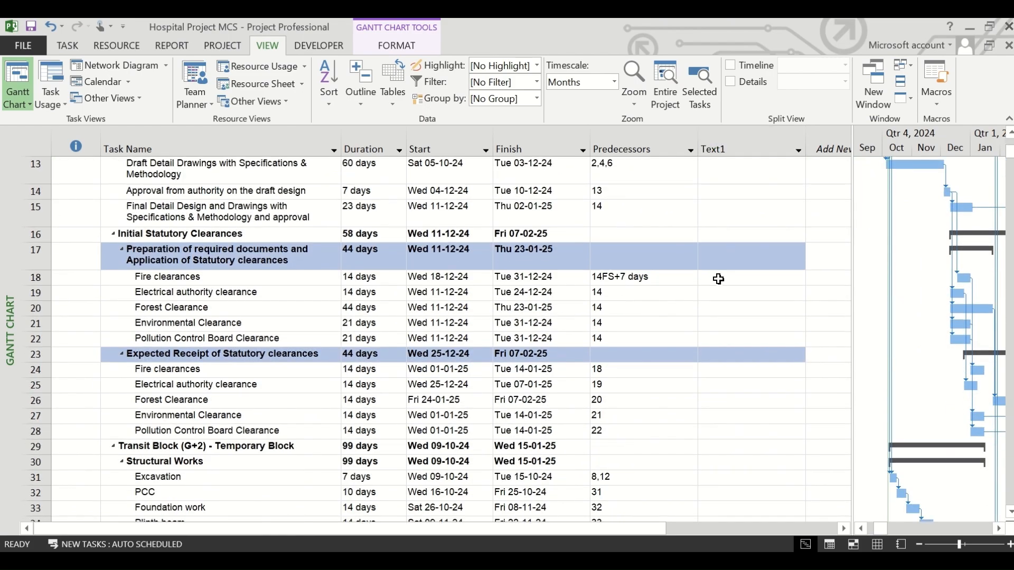
scroll(down, 3)
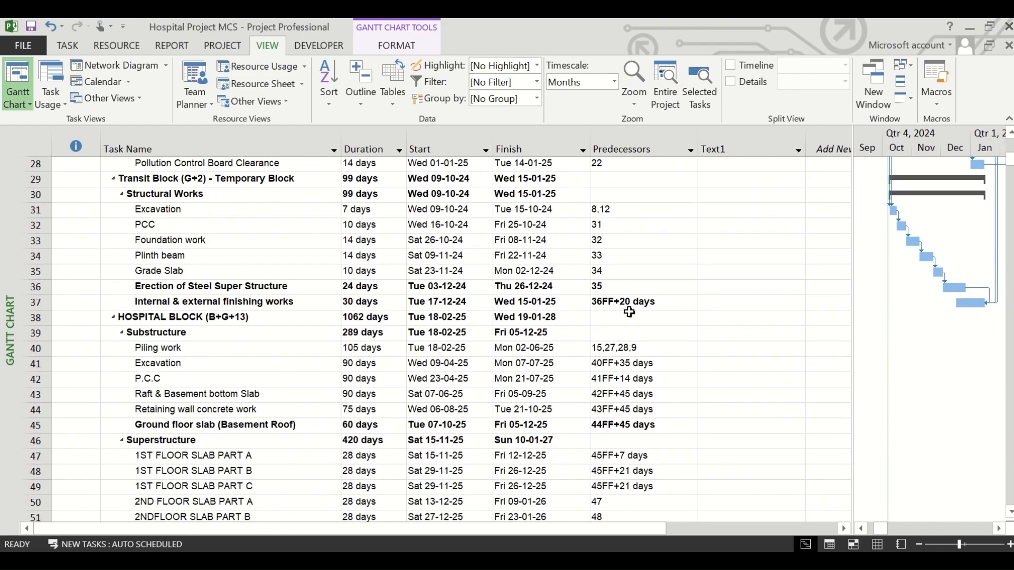
scroll(down, 3)
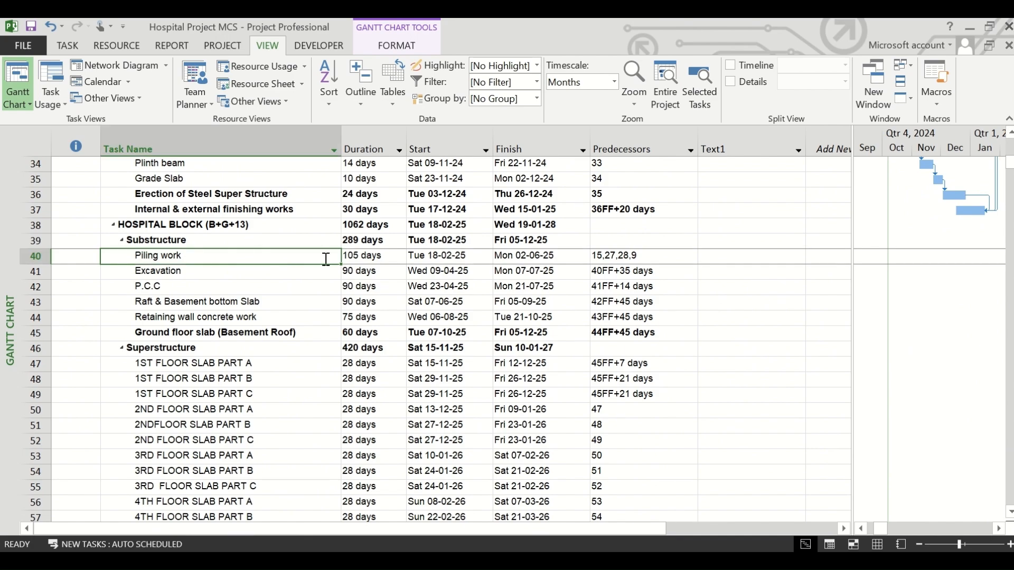
click(749, 255)
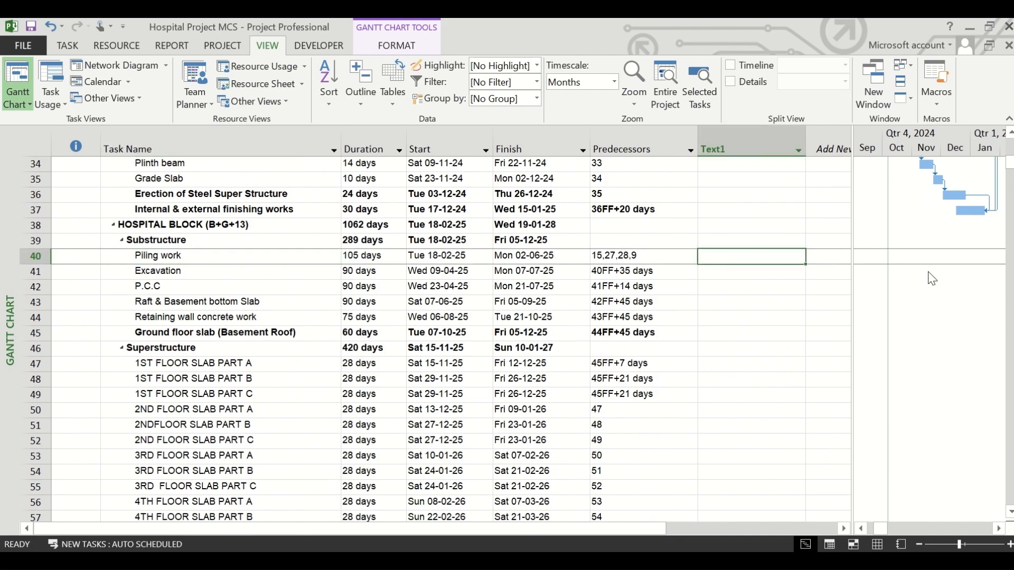
text(3 Pil)
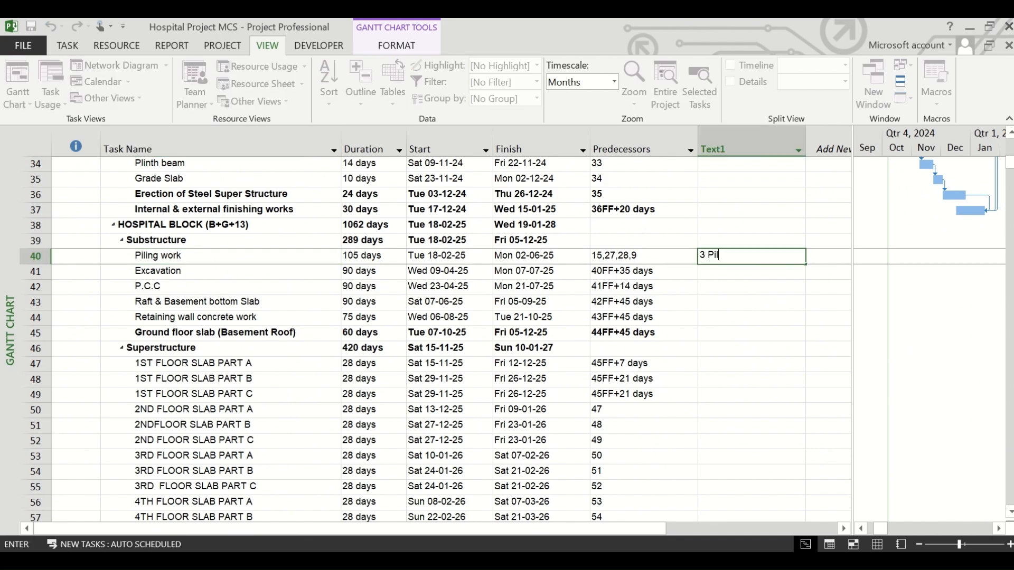
text(ling rigs)
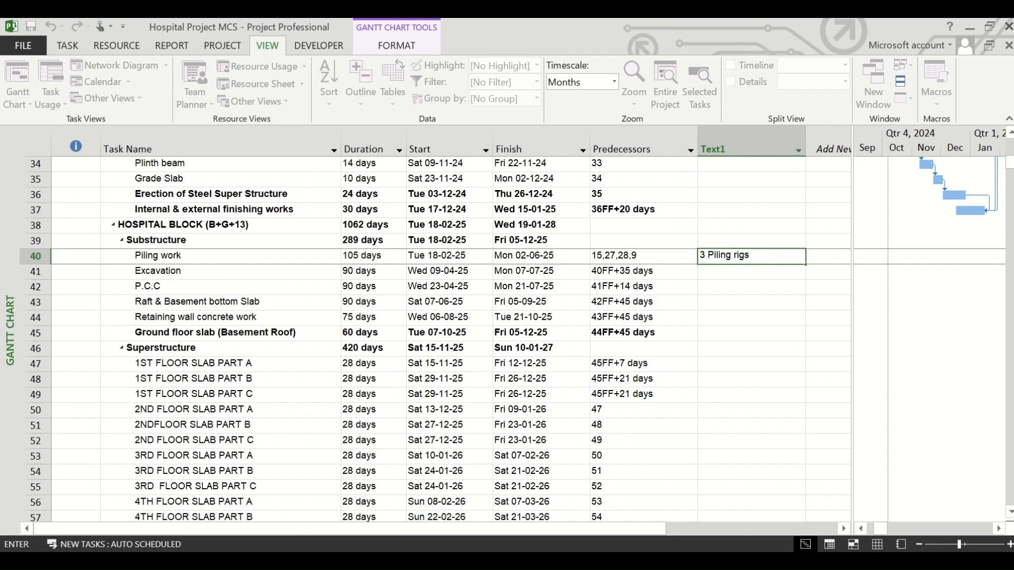
mouse_move(386, 258)
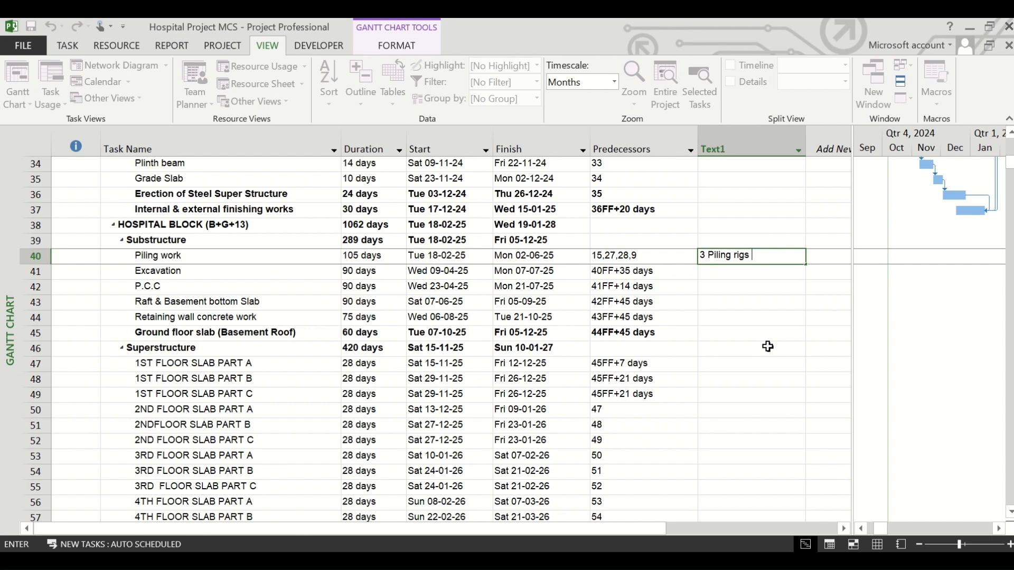
text(to be used)
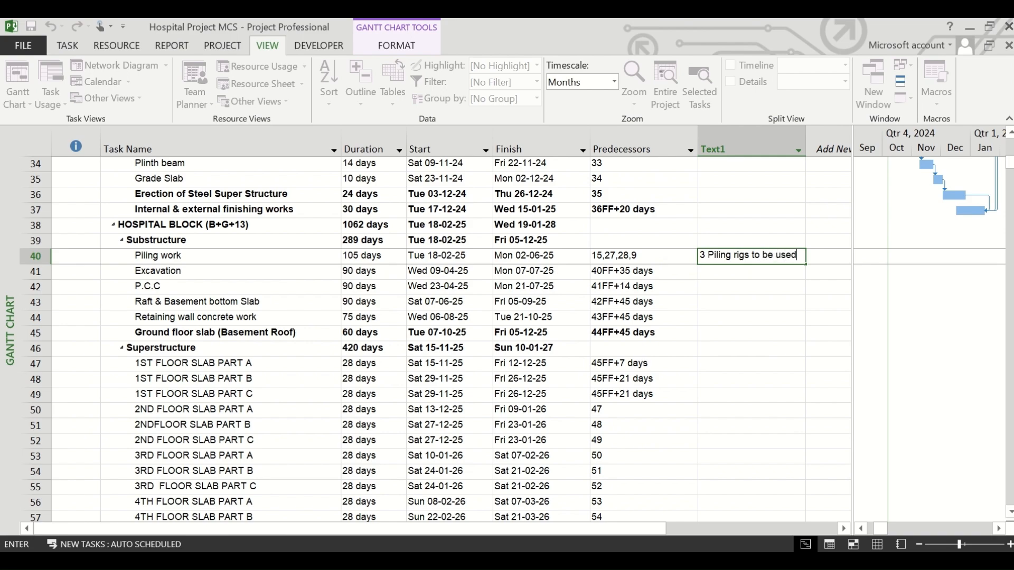
key(Return)
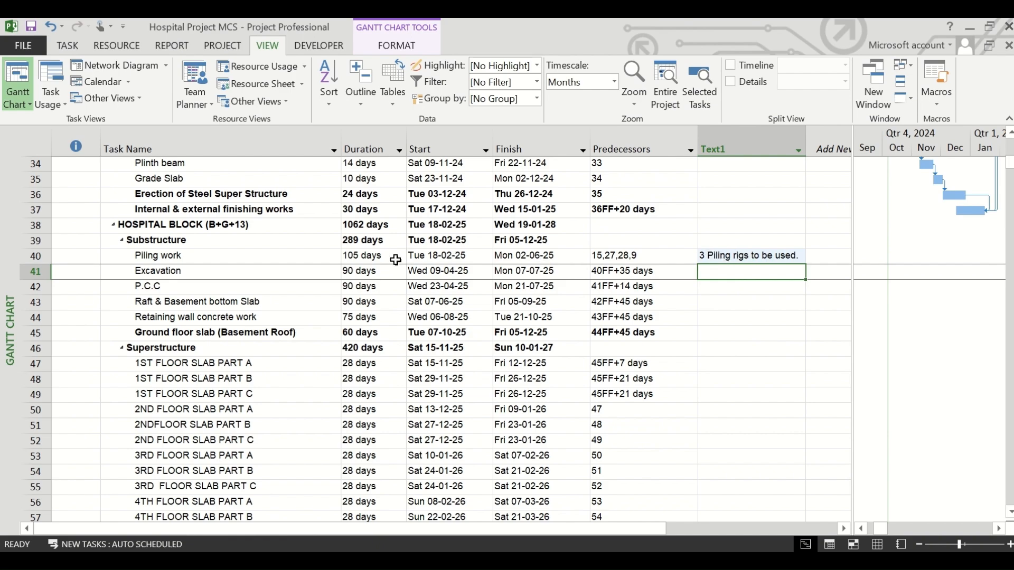
mouse_move(698, 320)
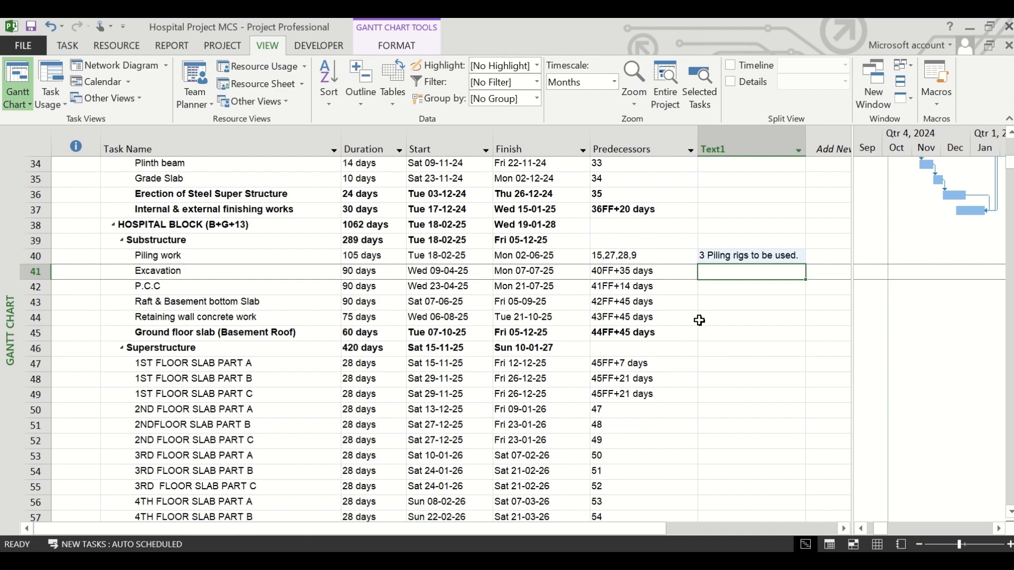
Note in 1ST FLOOR SLAB PART A's Text1: 1 slab and 2 beam shuttering sets considered.
scroll(down, 3)
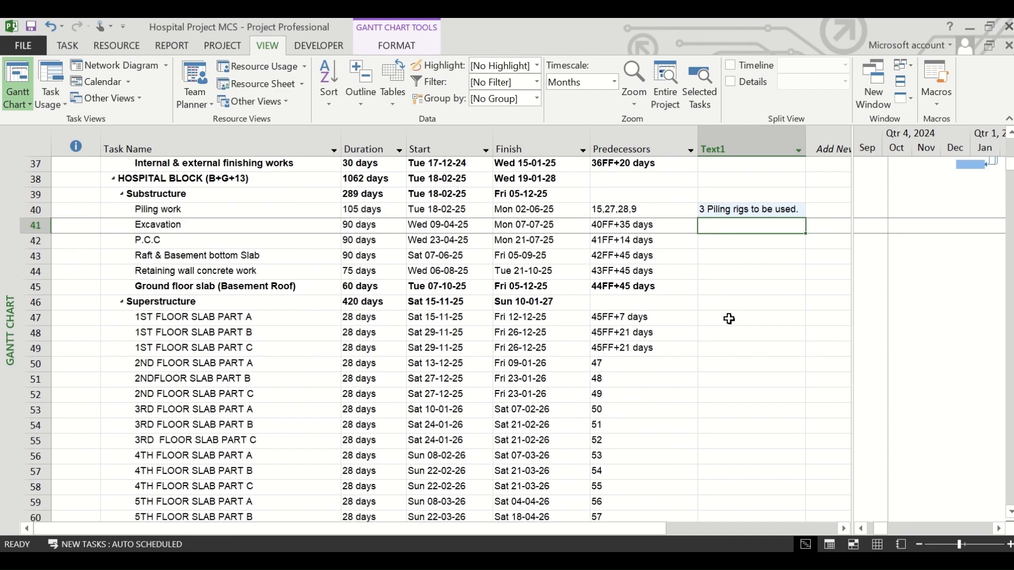
click(749, 316)
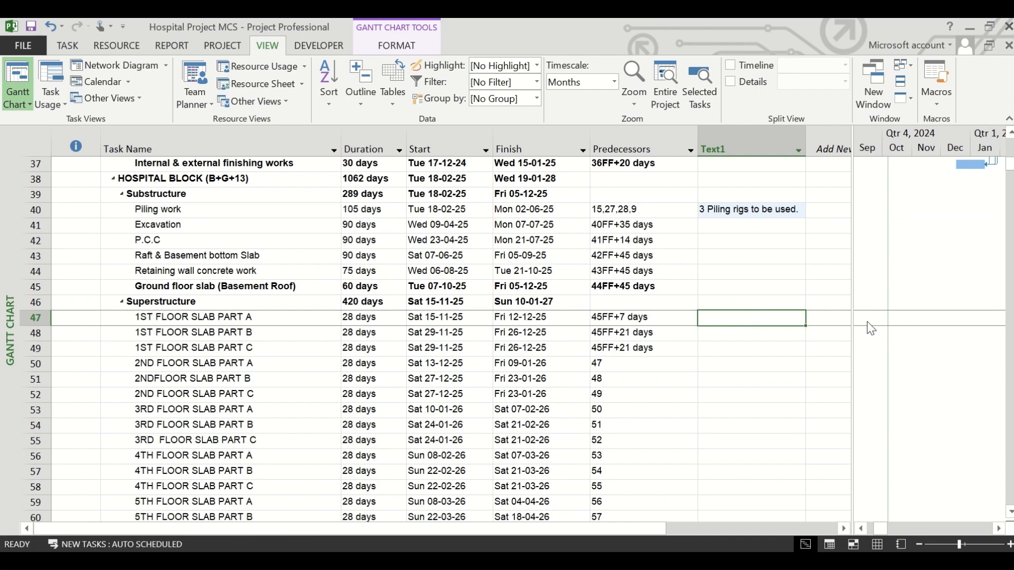
text(1 complete set of)
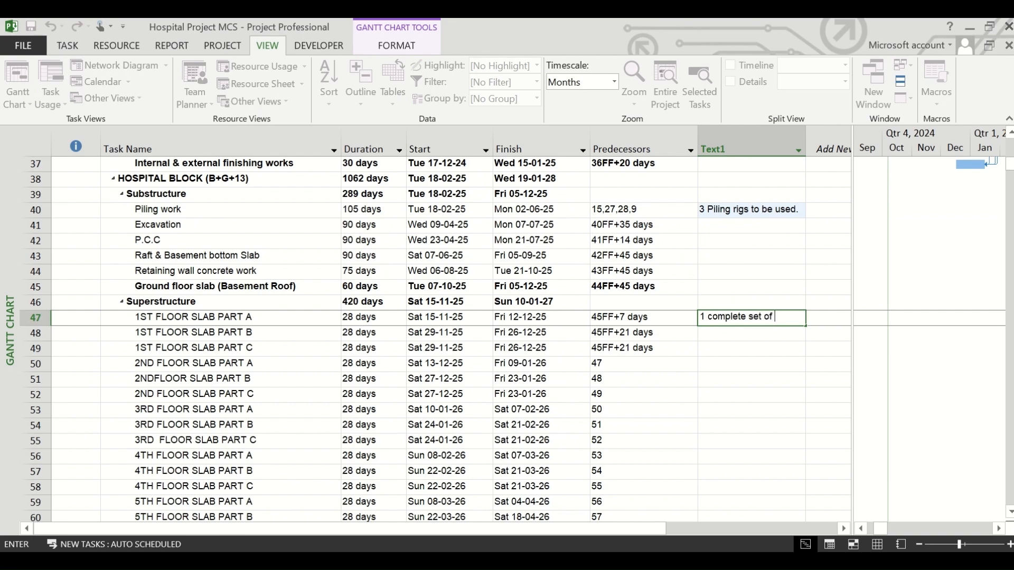
text(slab shuttering)
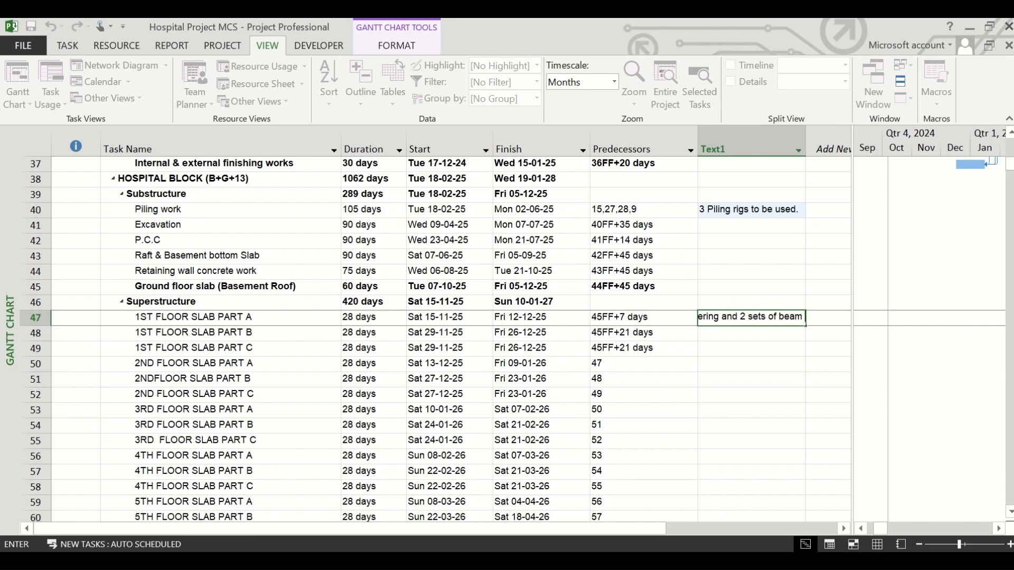
text(ets of beam shuttering ha)
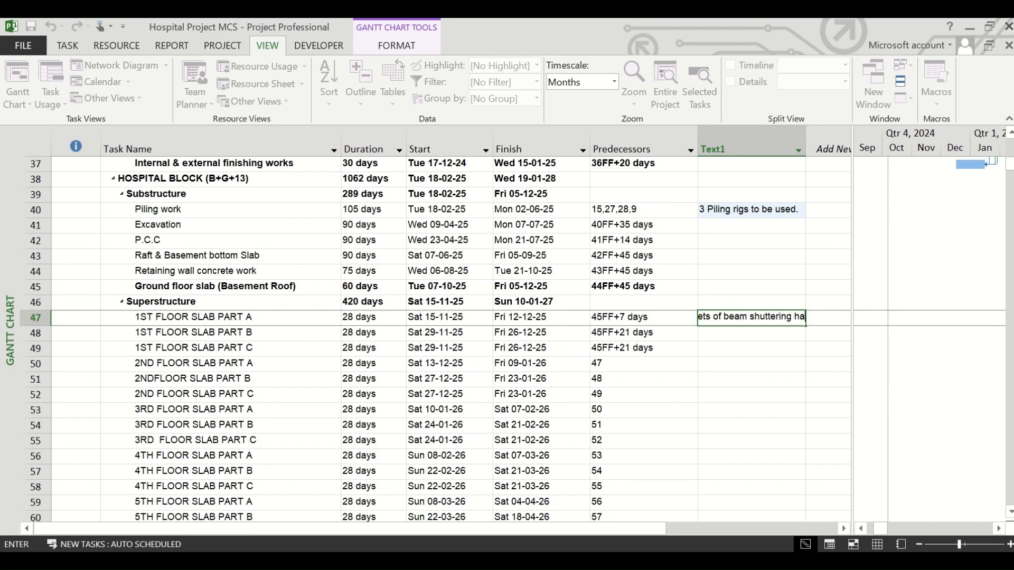
text(ttering has been consider)
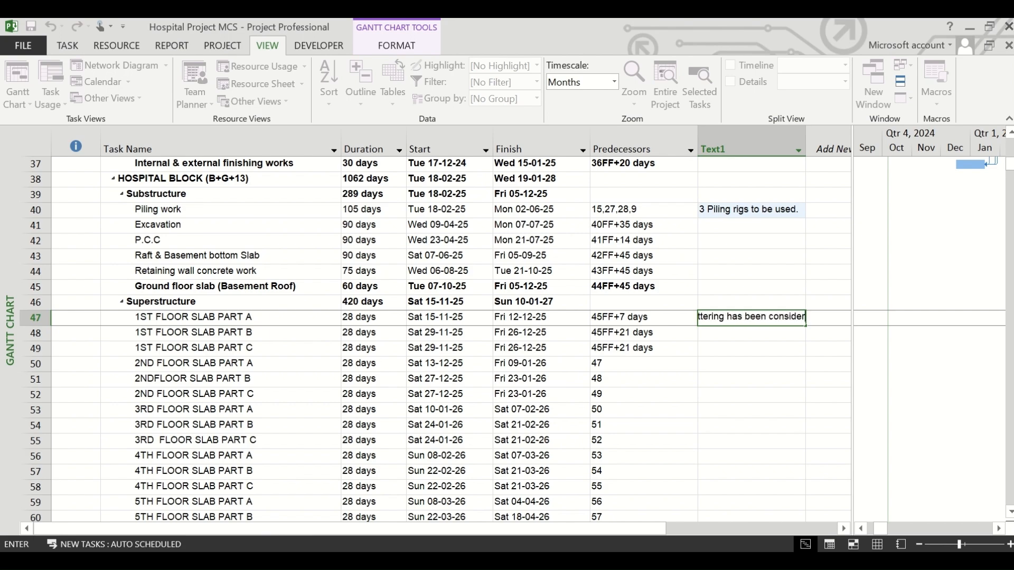
key(Return)
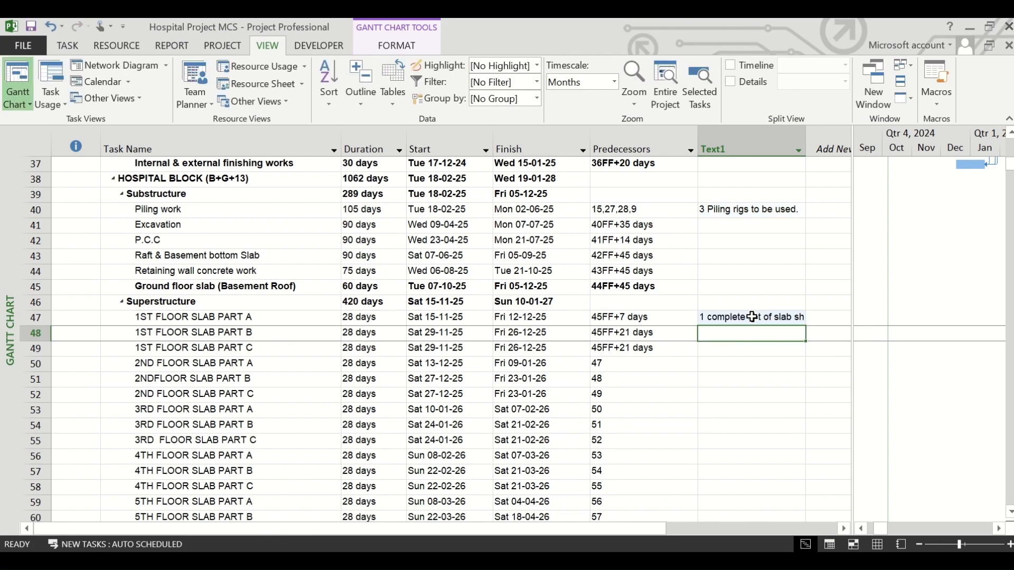
click(750, 317)
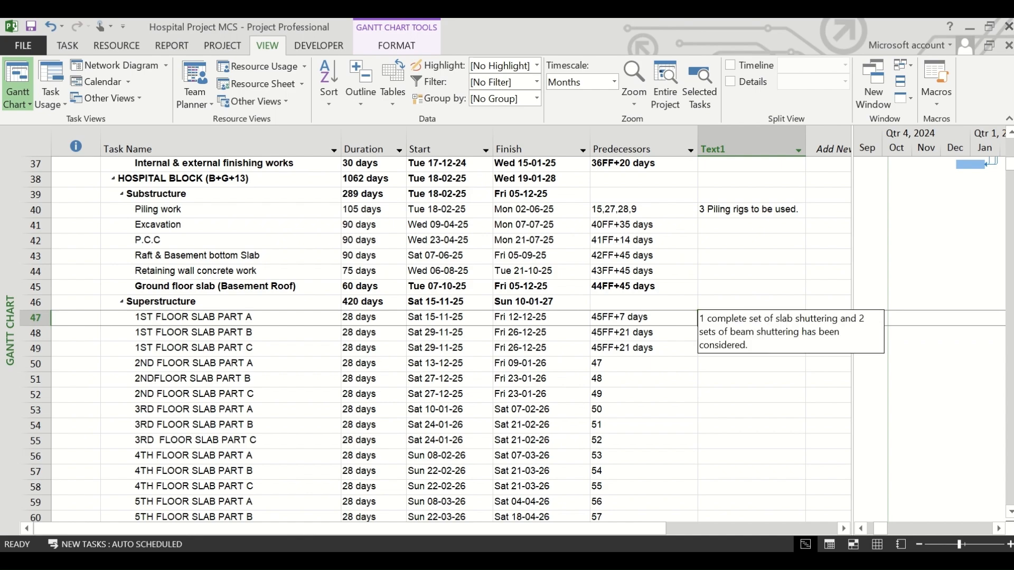
click(750, 317)
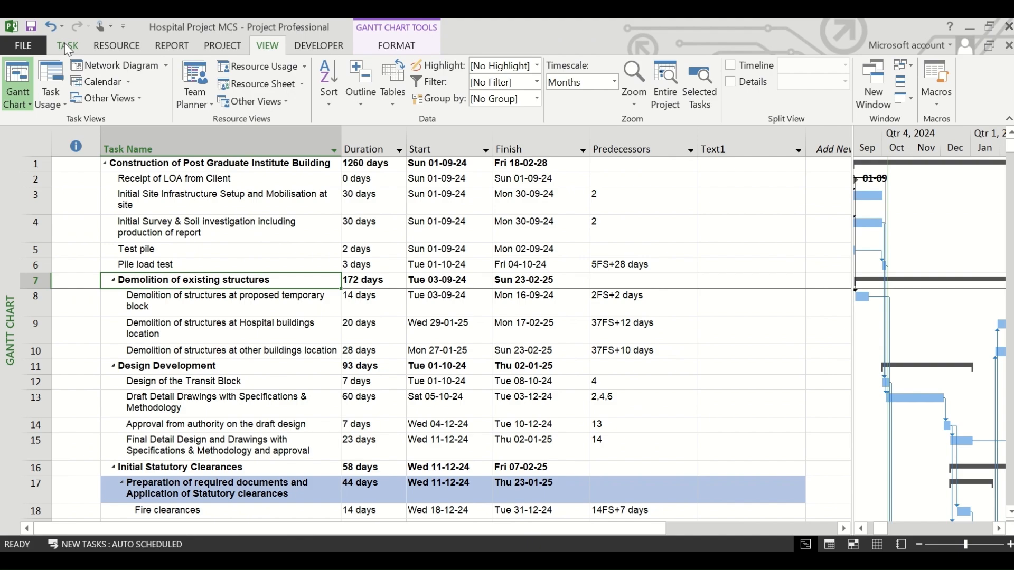
Choose Recurring Task from the Task dropdown to open its information dialog.
click(66, 45)
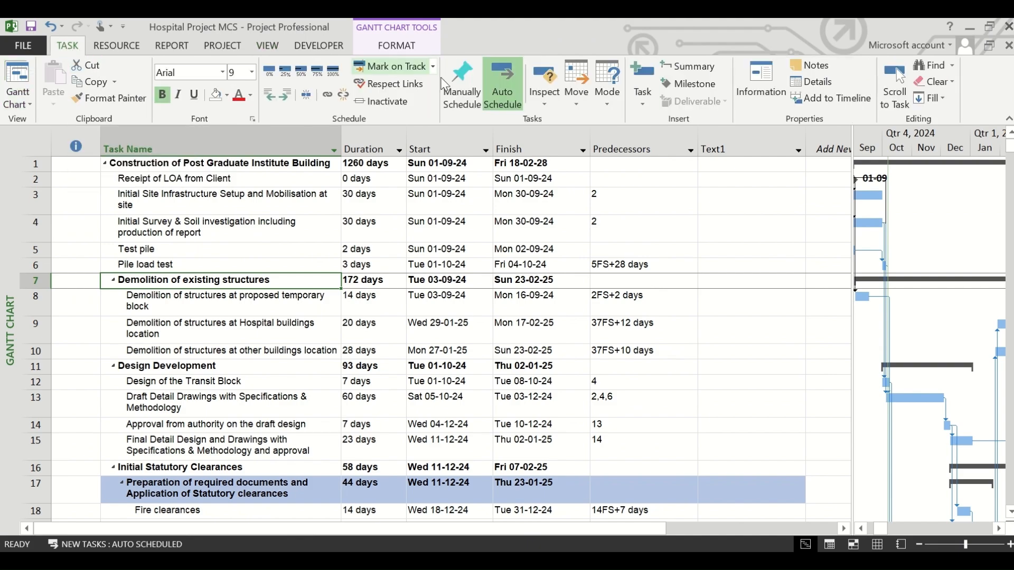
mouse_move(640, 84)
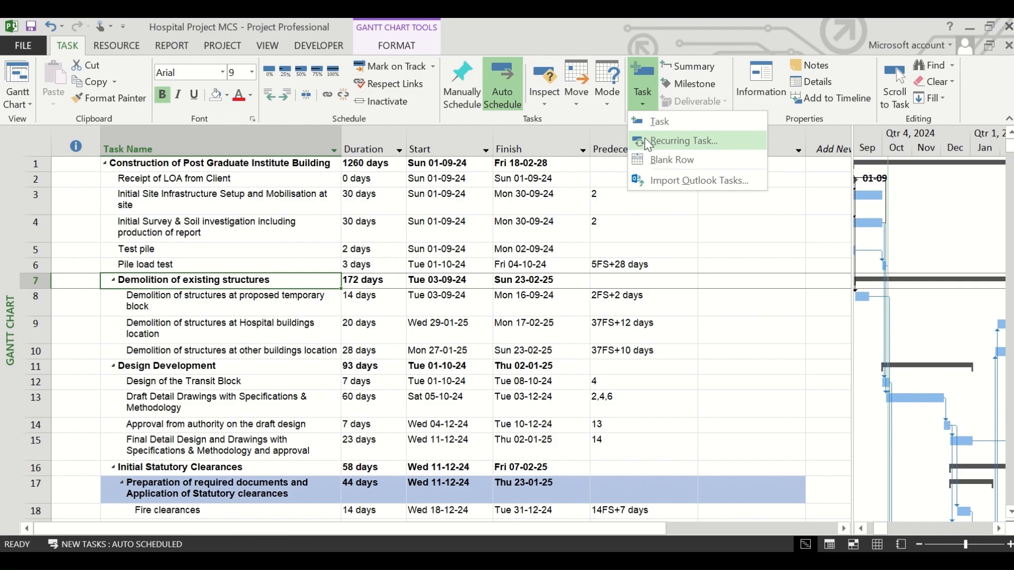
click(683, 141)
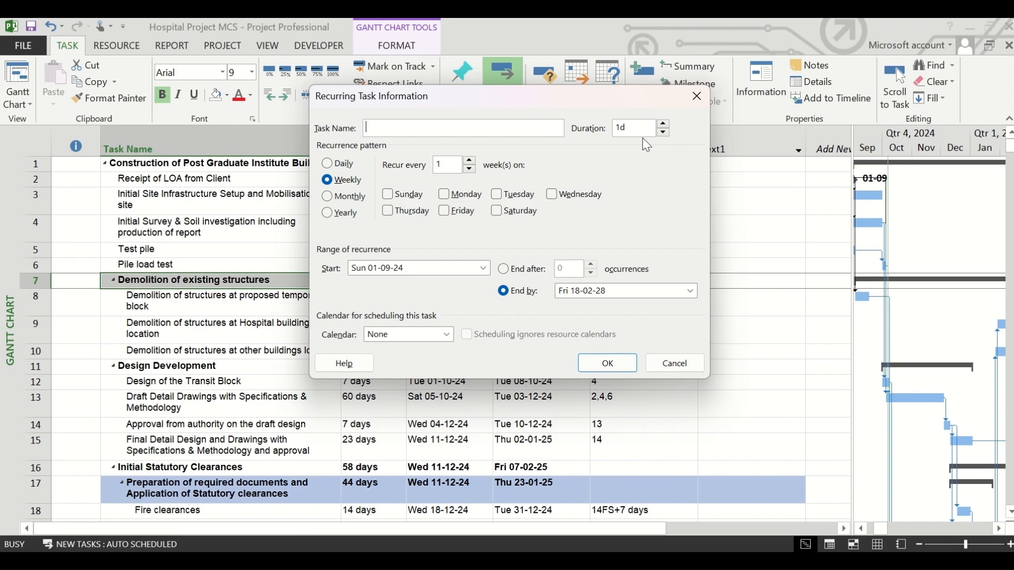
Name the recurring task 'Monthly Review Meeting' and set it to repeat monthly.
text(Monthl)
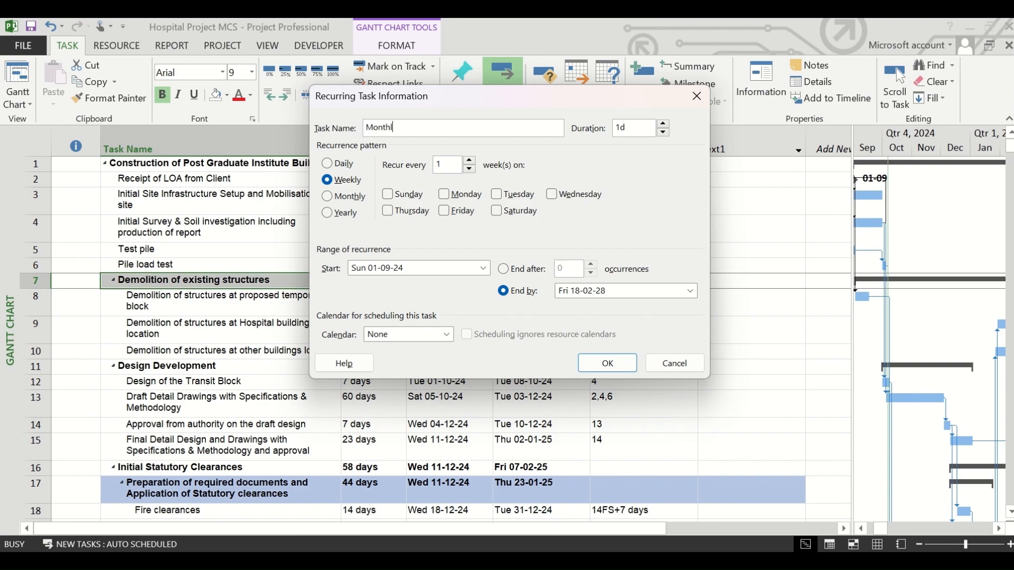
text(y Review)
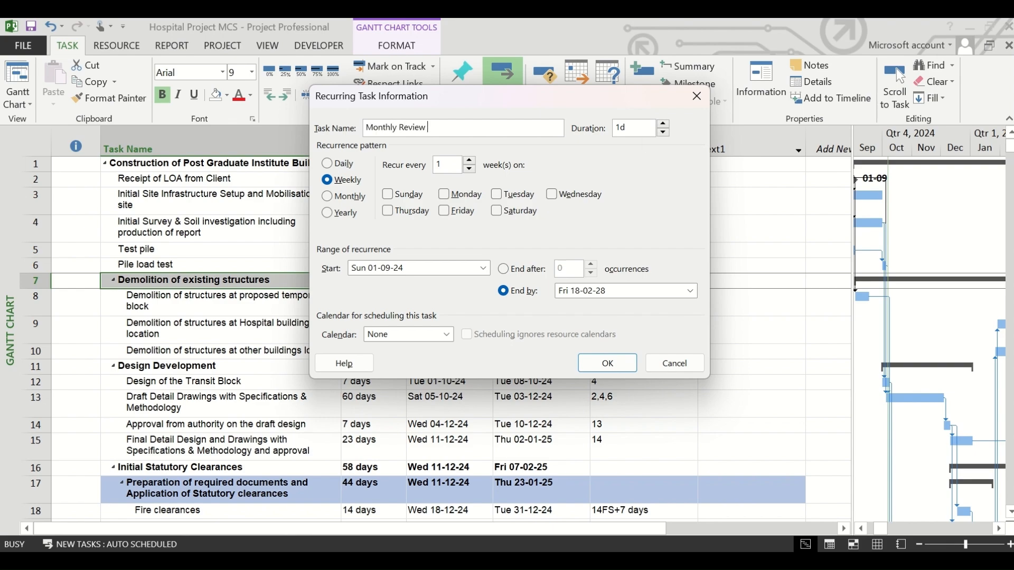
text(Meeting)
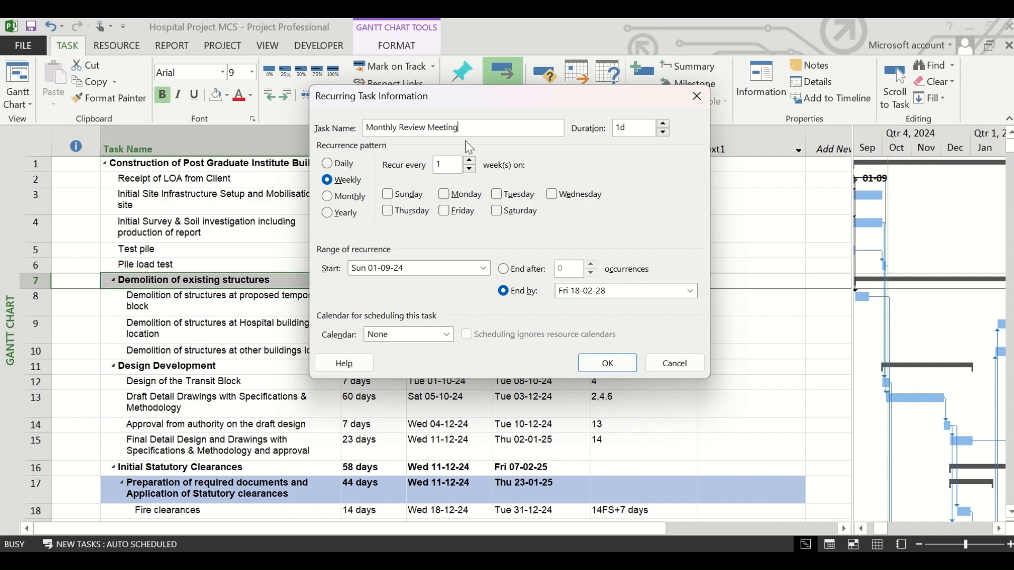
mouse_move(340, 199)
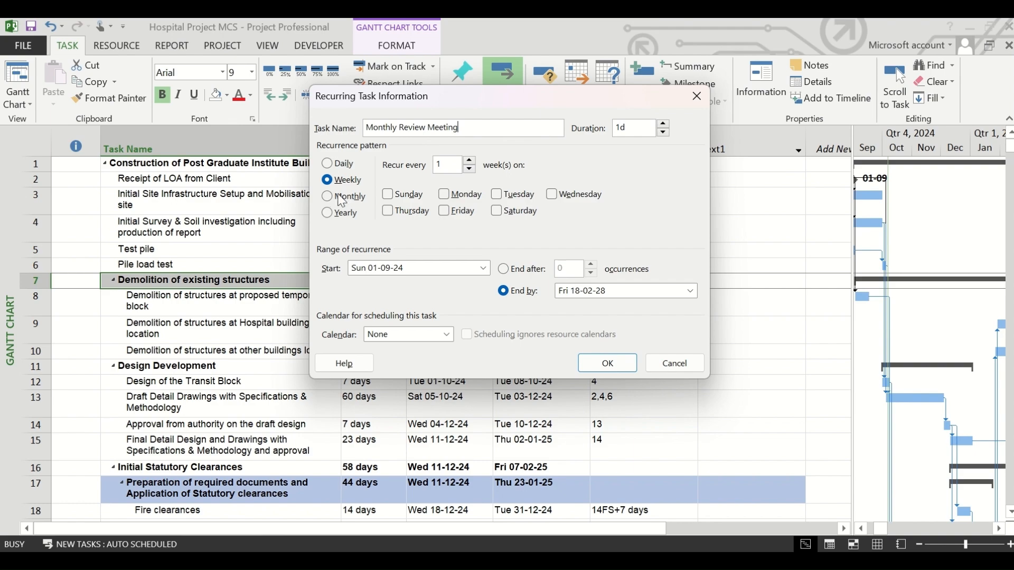
click(327, 196)
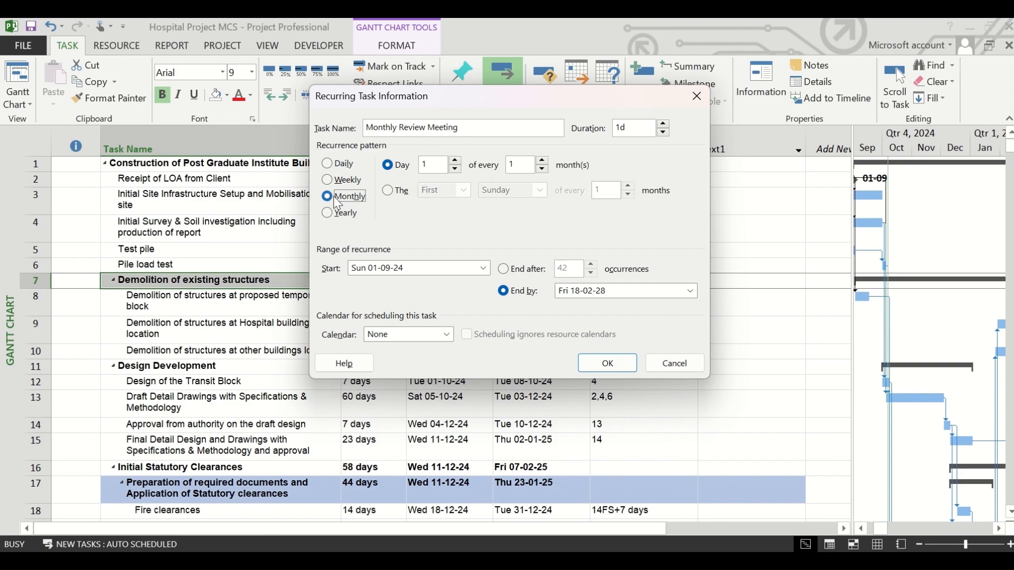
mouse_move(402, 176)
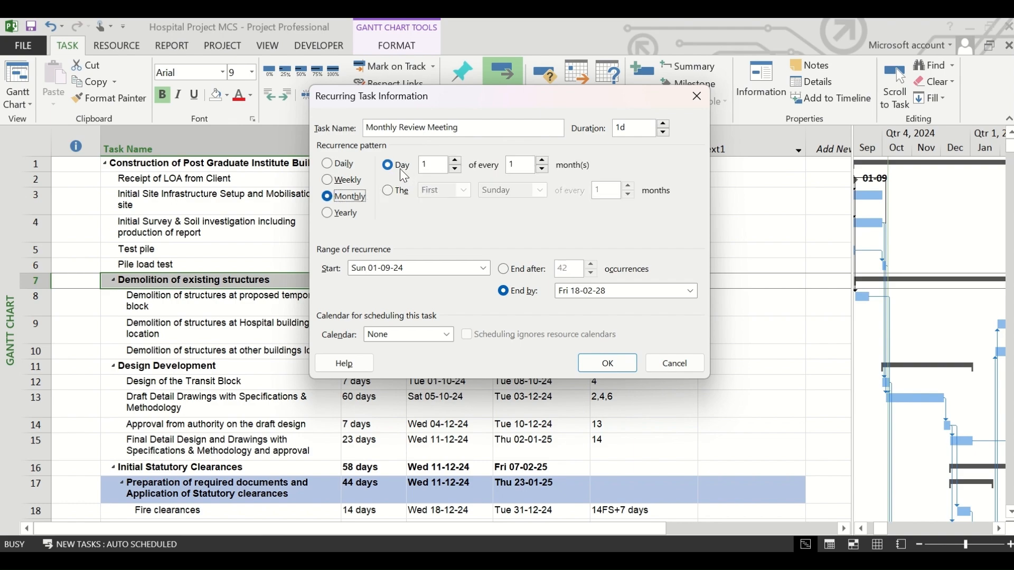
mouse_move(435, 165)
text(7)
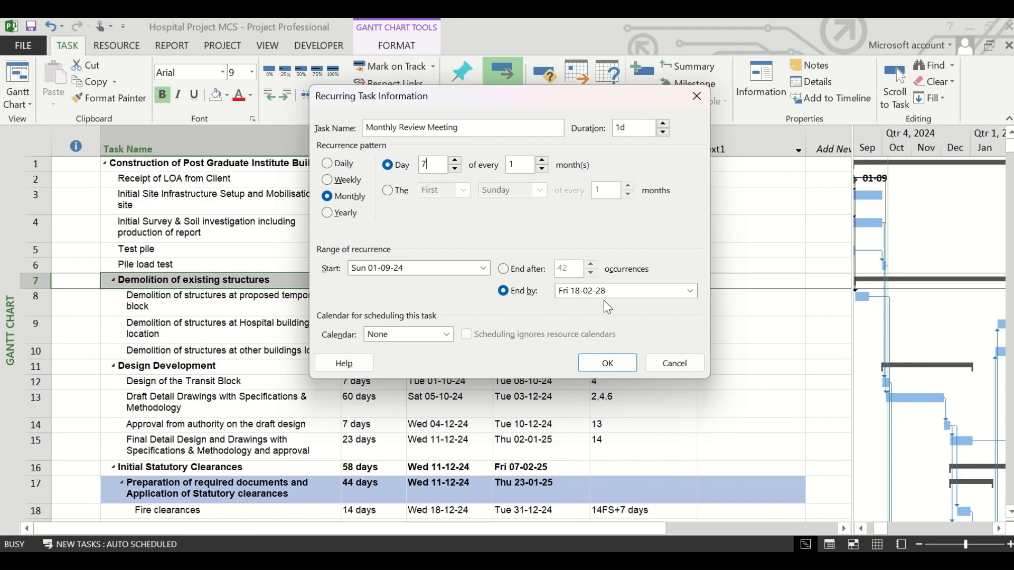
mouse_move(553, 298)
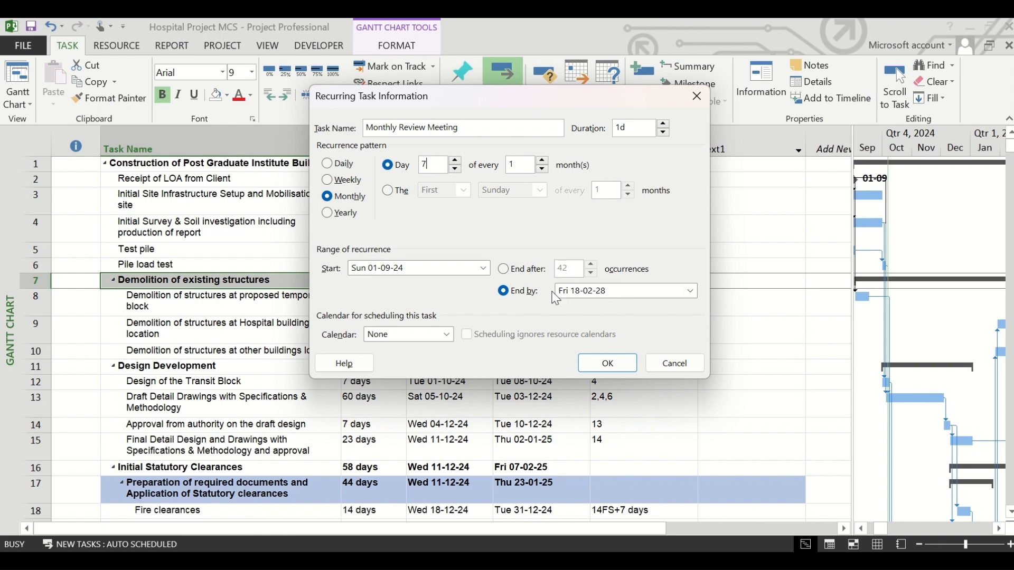
mouse_move(613, 232)
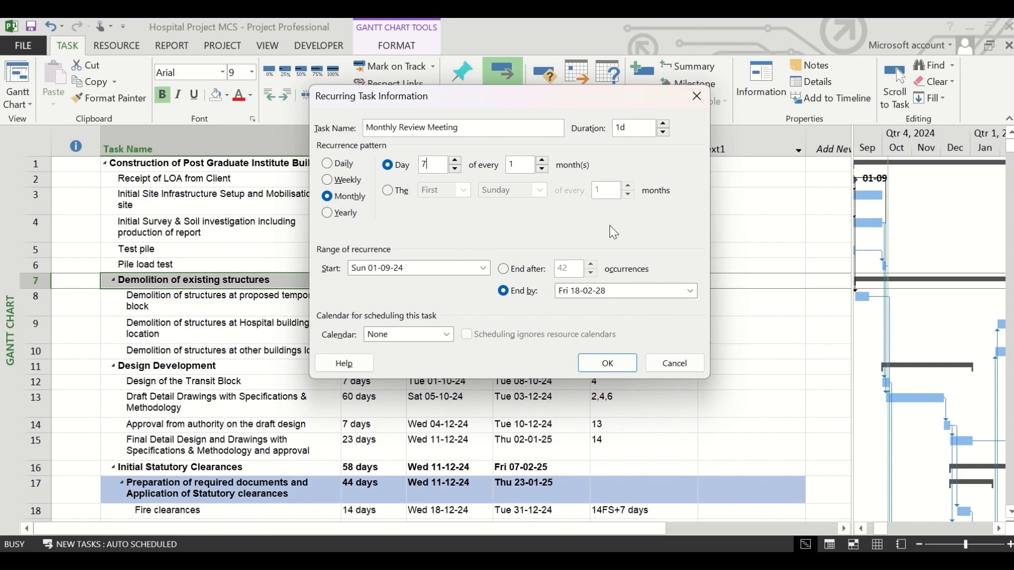
mouse_move(446, 202)
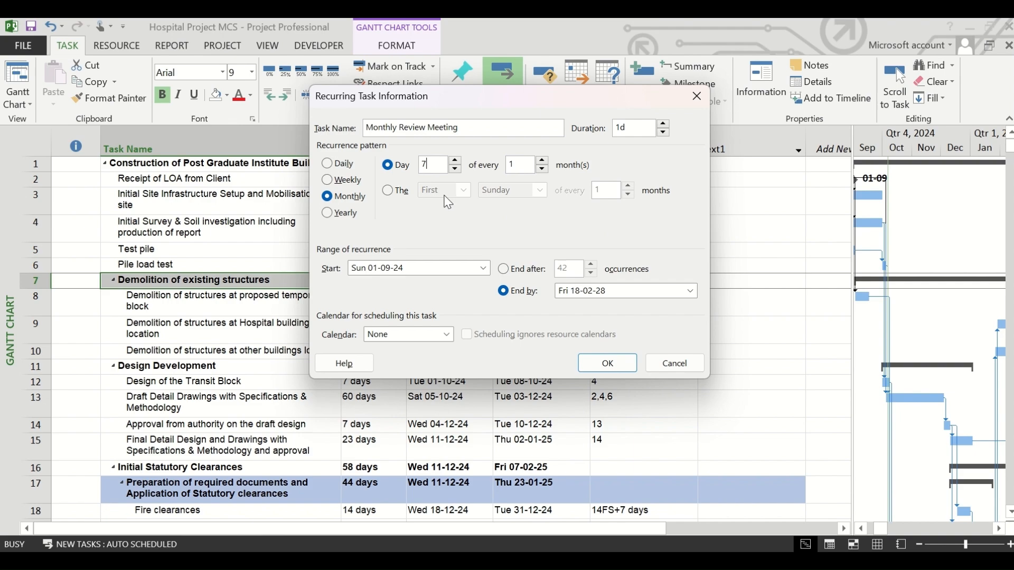
mouse_move(441, 235)
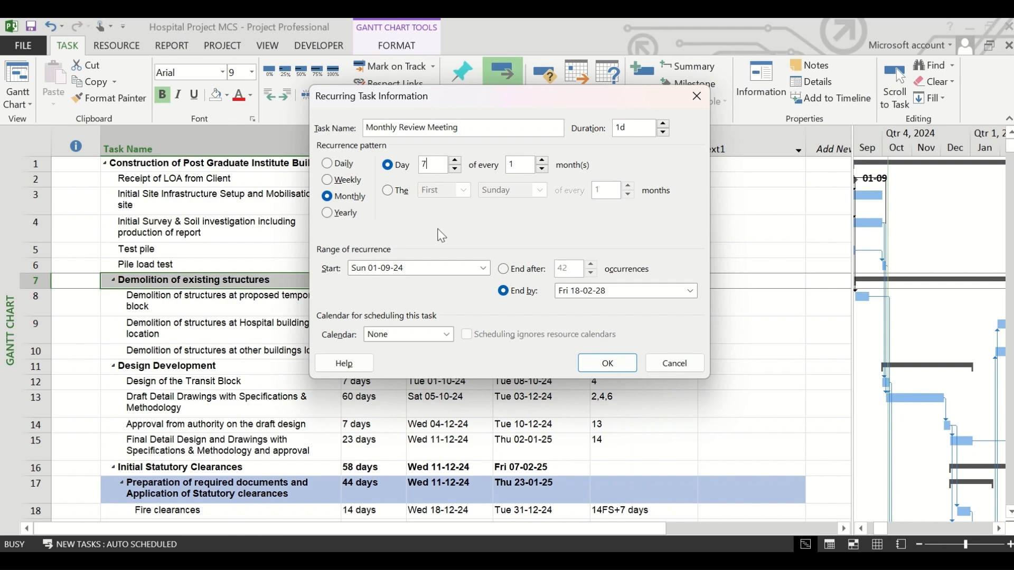
mouse_move(480, 205)
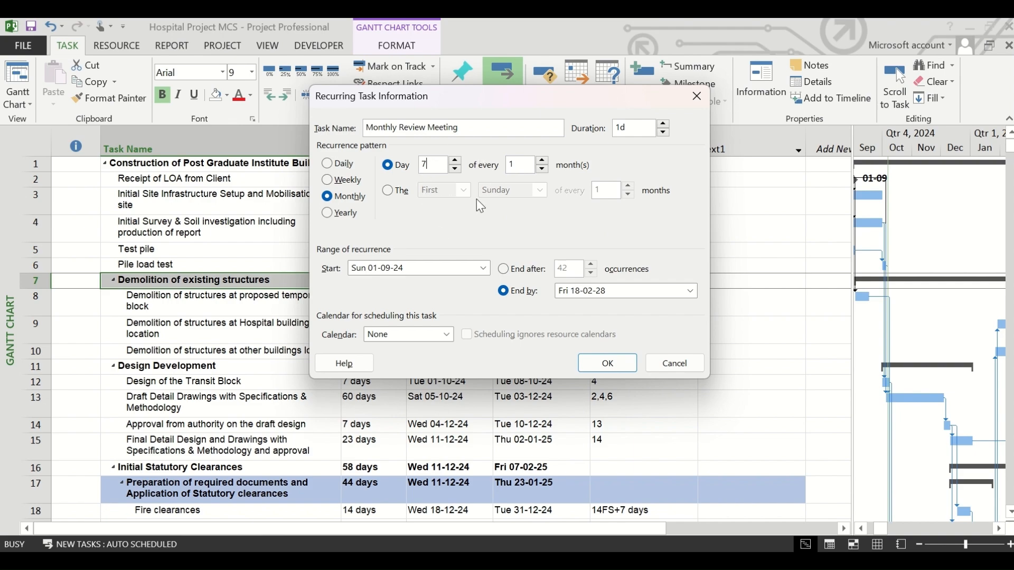
mouse_move(465, 226)
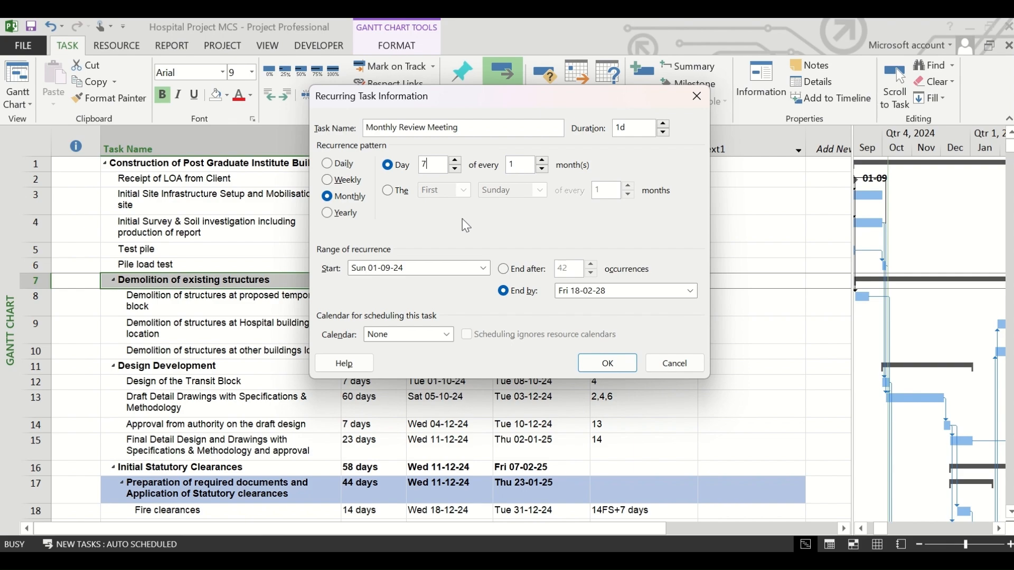
mouse_move(483, 245)
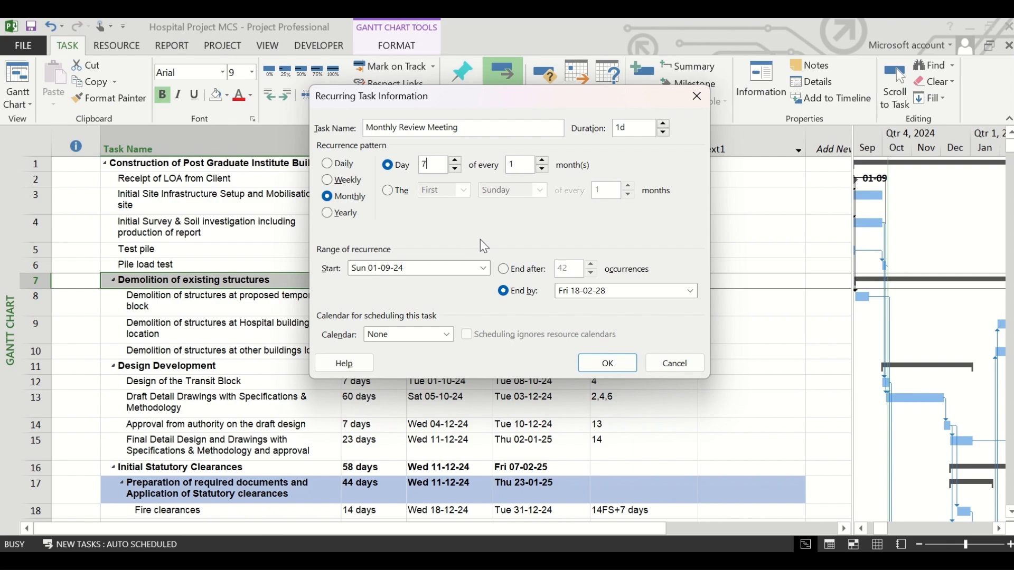
Confirm the monthly recurrence to create the meetings and scroll through the generated list.
click(605, 363)
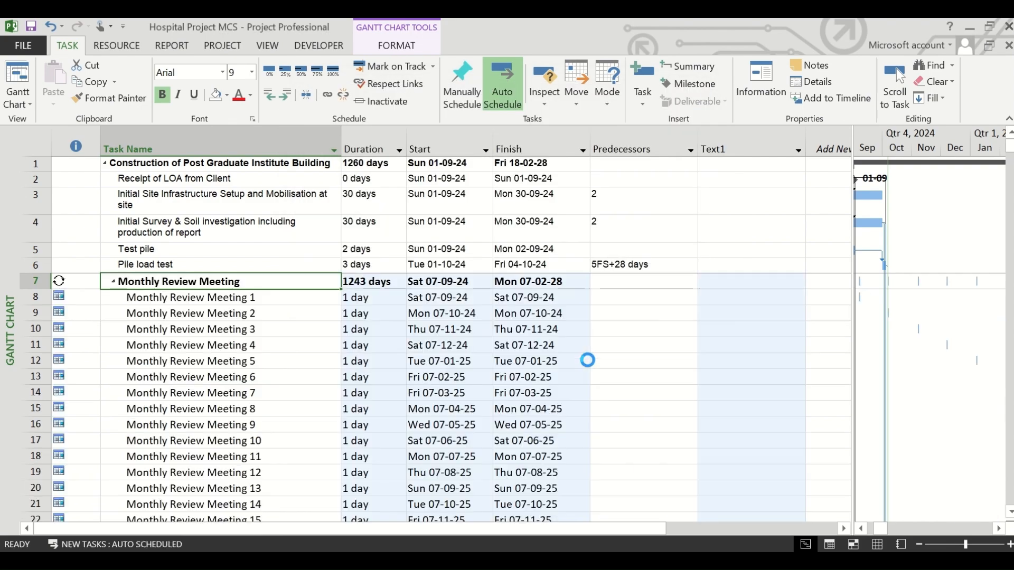
scroll(down, 3)
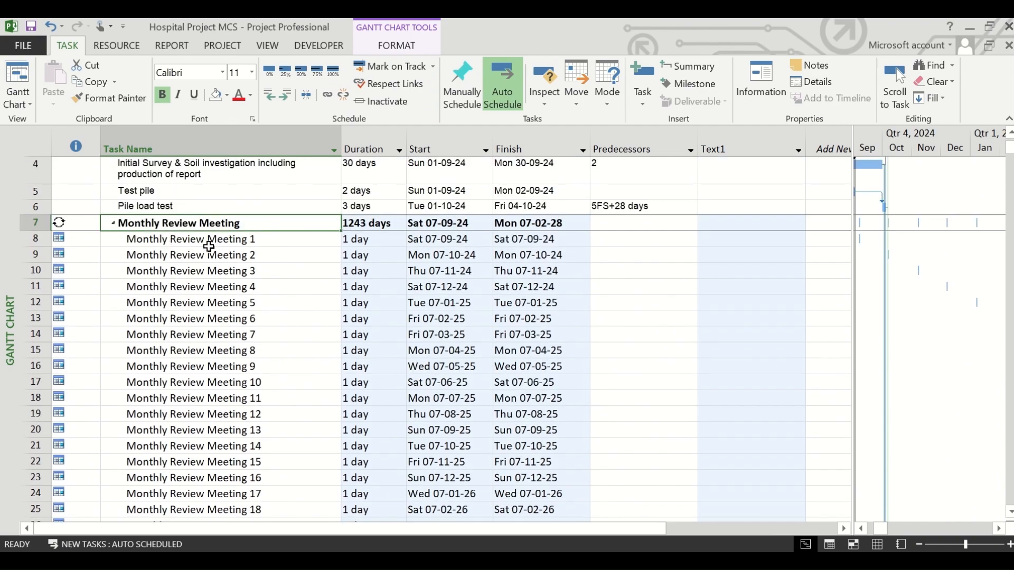
scroll(down, 3)
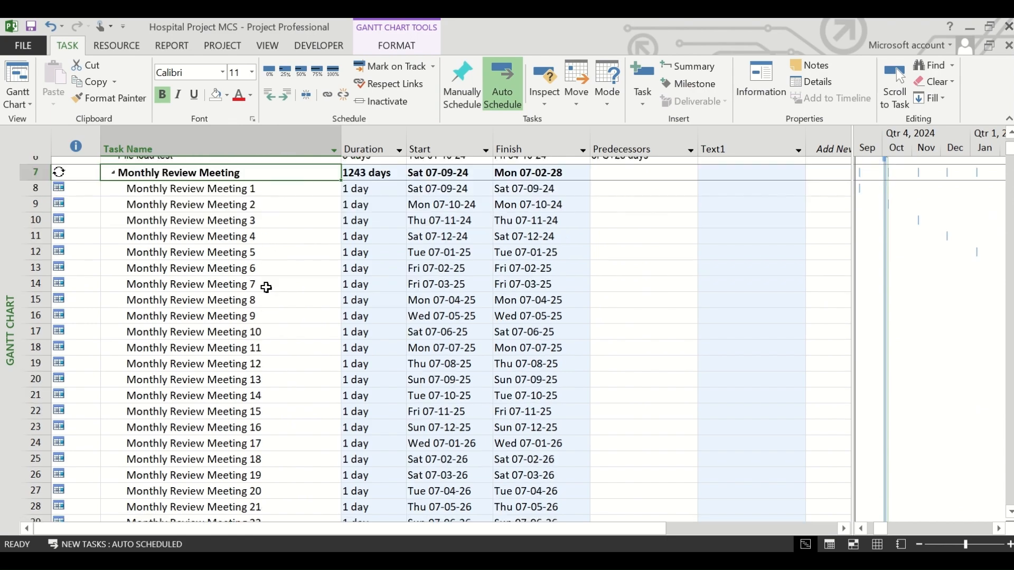
scroll(down, 3)
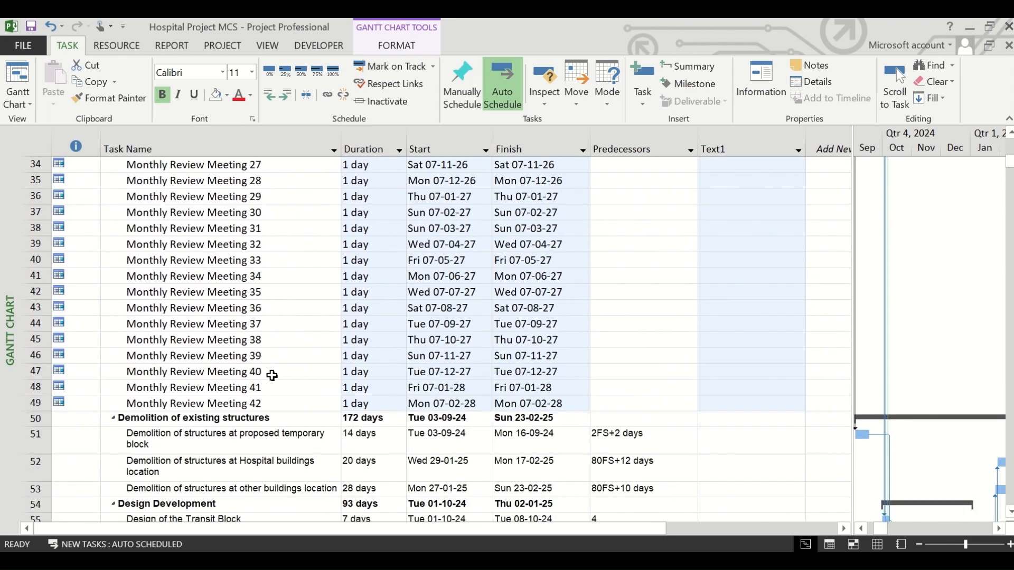
mouse_move(281, 405)
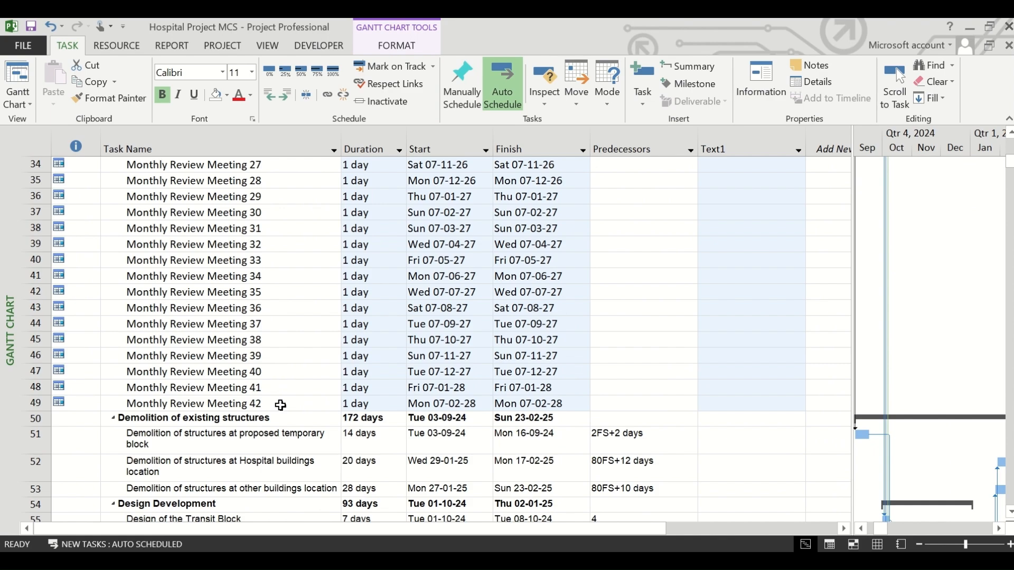
mouse_move(476, 320)
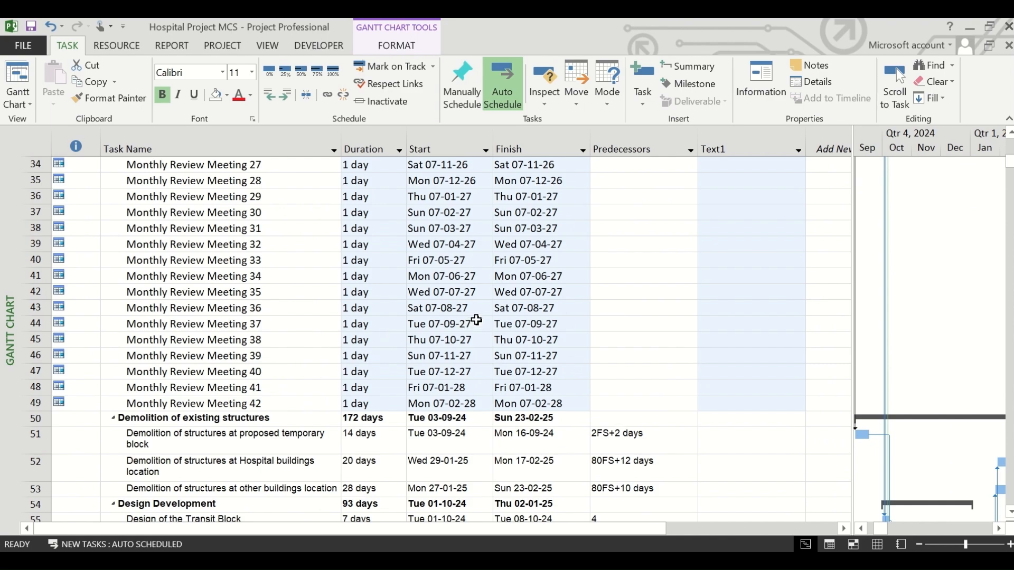
scroll(up, 3)
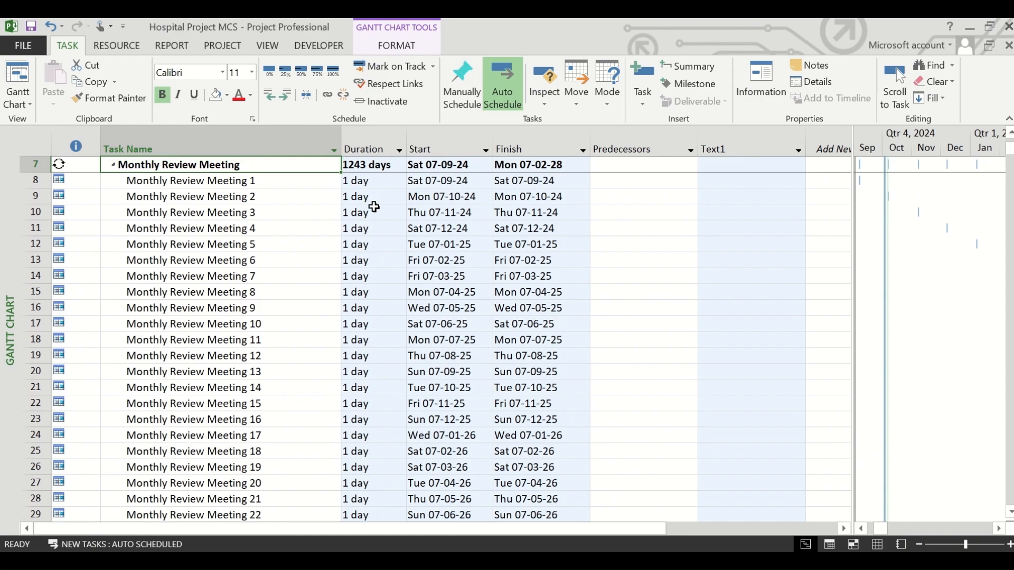
mouse_move(453, 196)
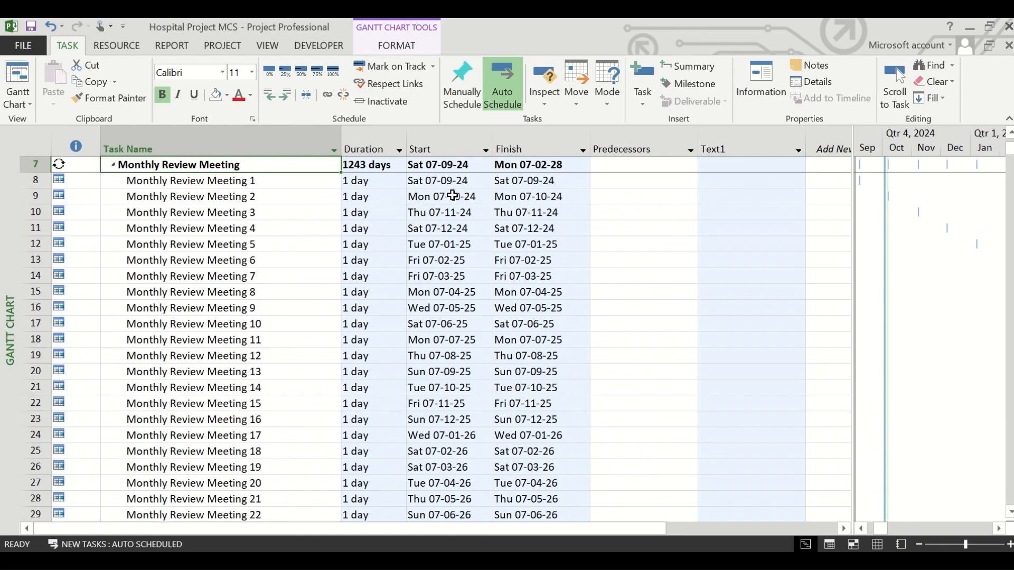
scroll(down, 3)
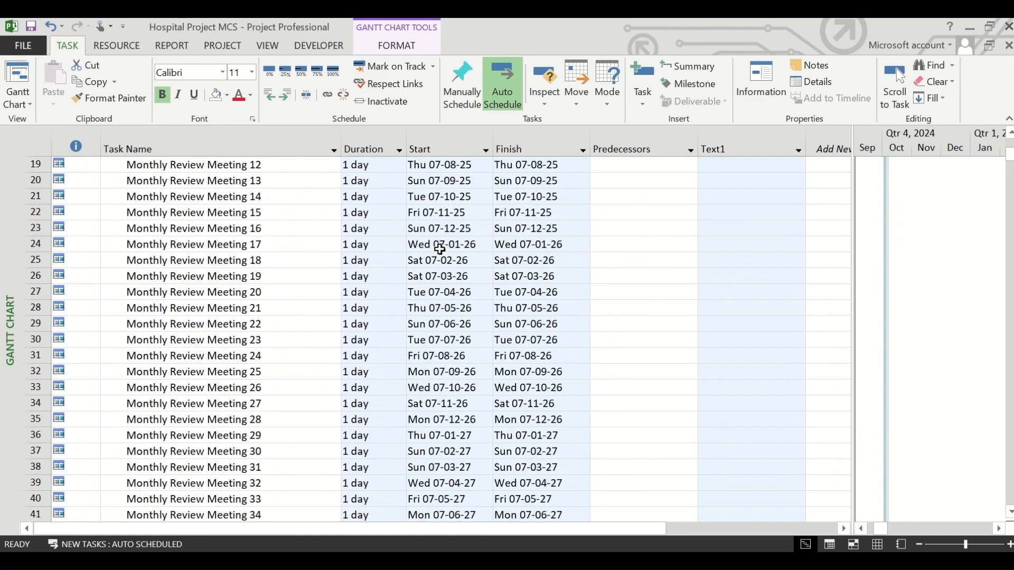
scroll(up, 3)
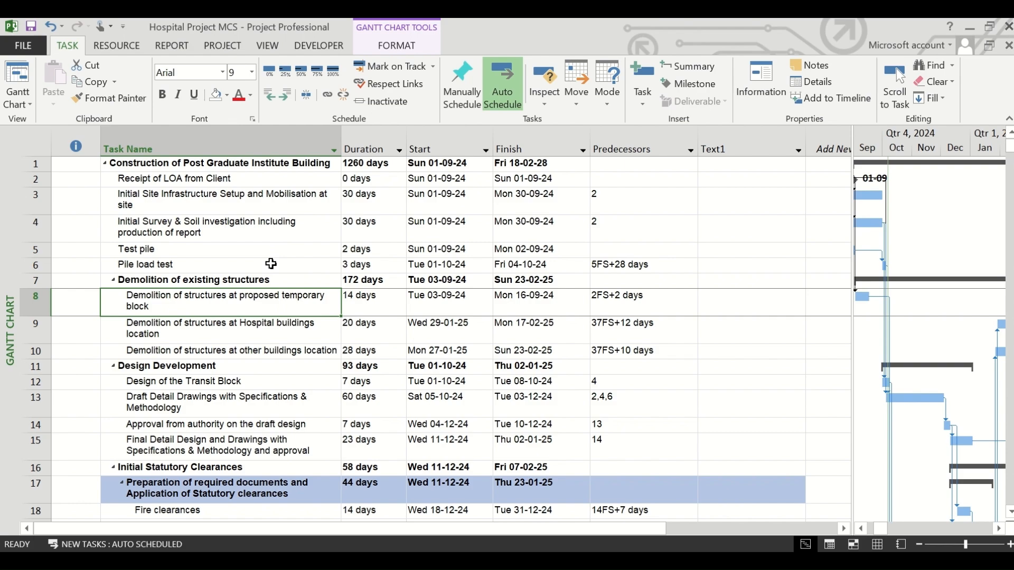
mouse_move(274, 302)
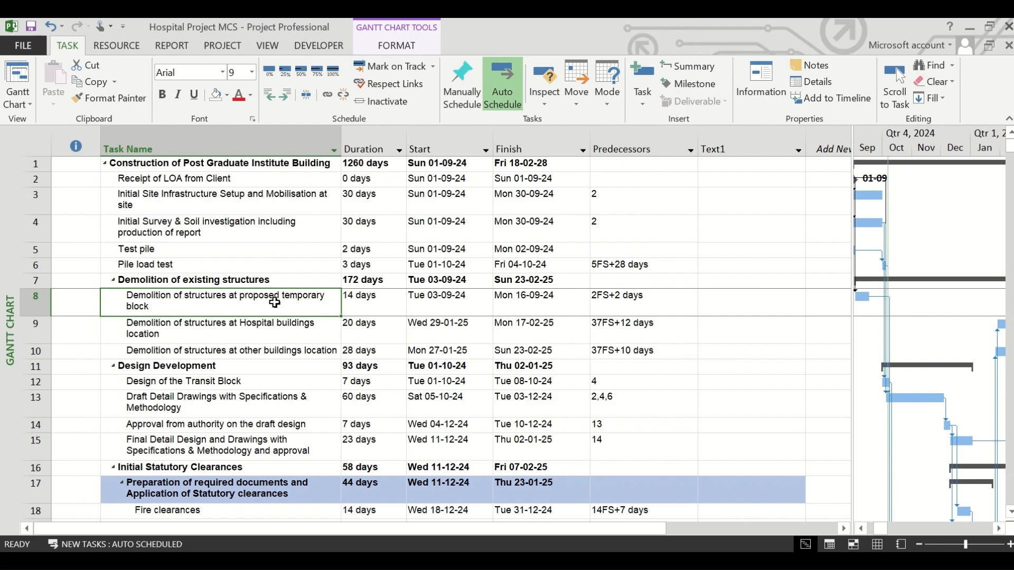
Inactivate the four 13TH FLOOR SLAB tasks in rows 82–85.
scroll(down, 3)
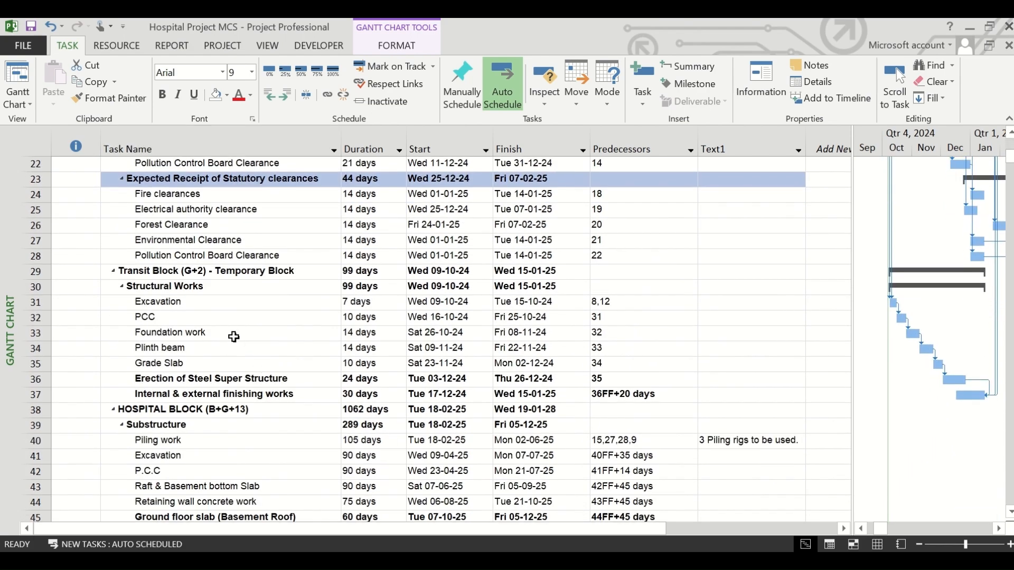
scroll(down, 3)
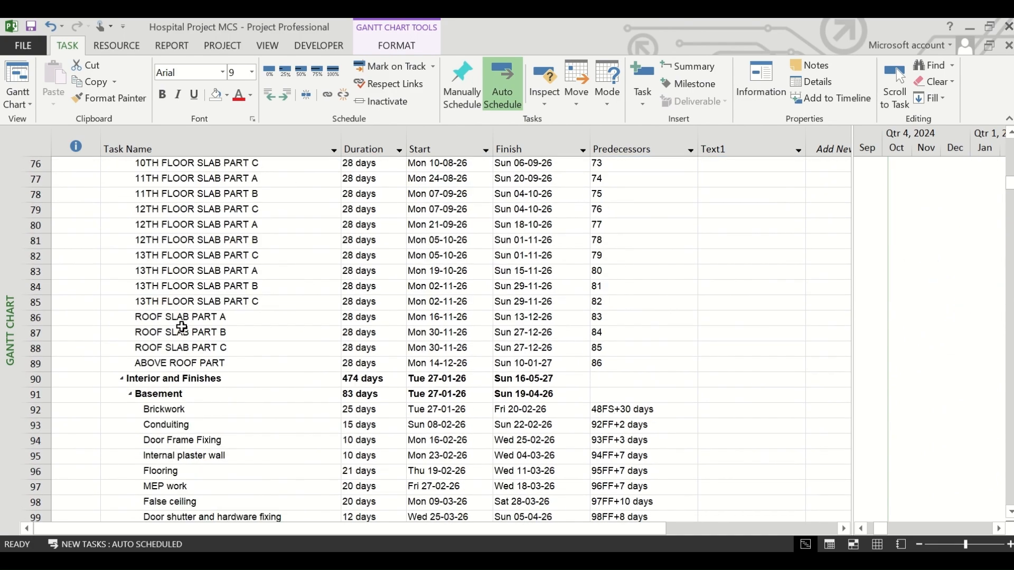
mouse_move(239, 253)
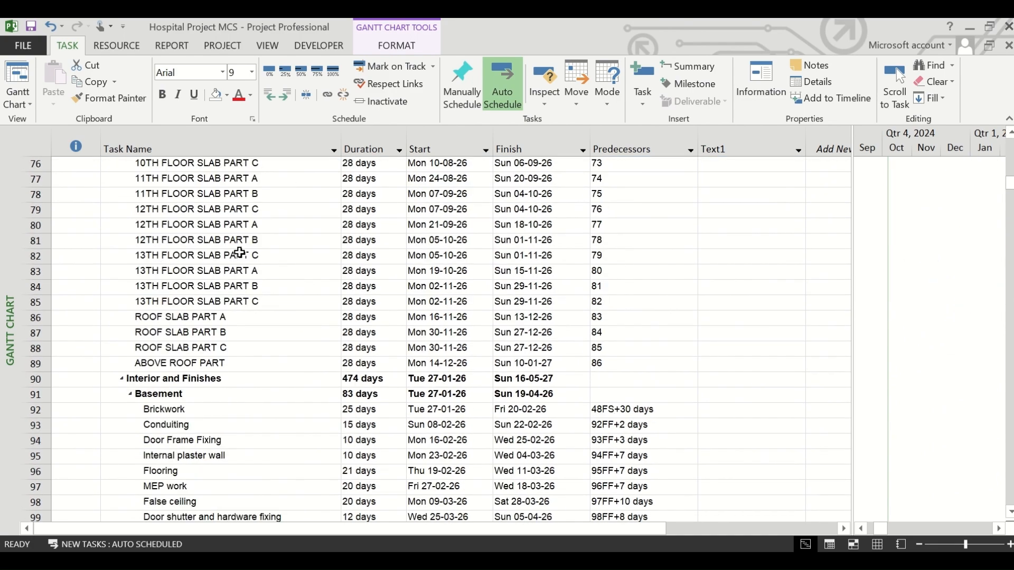
mouse_move(58, 262)
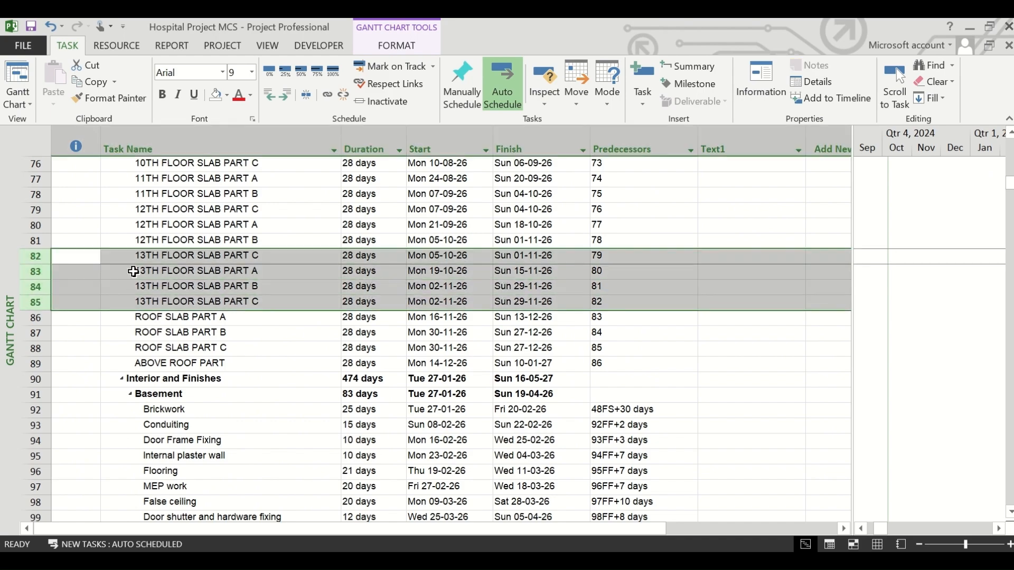
mouse_move(213, 301)
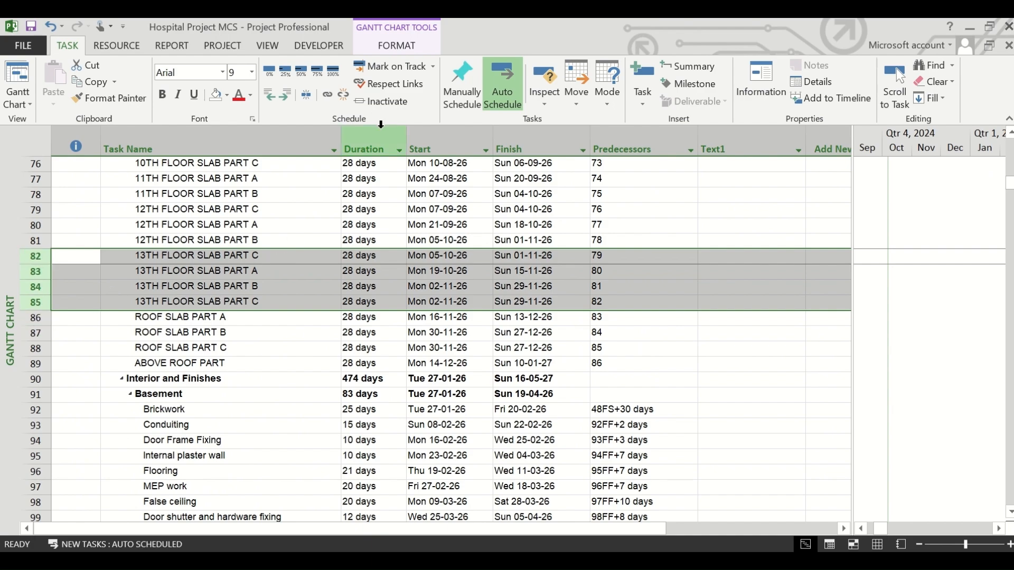
mouse_move(386, 102)
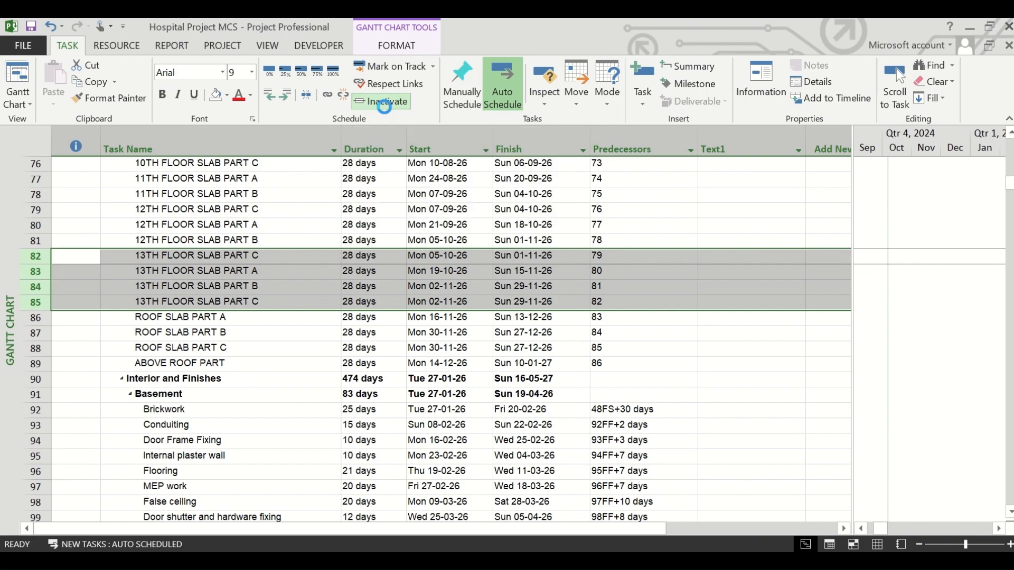
click(381, 102)
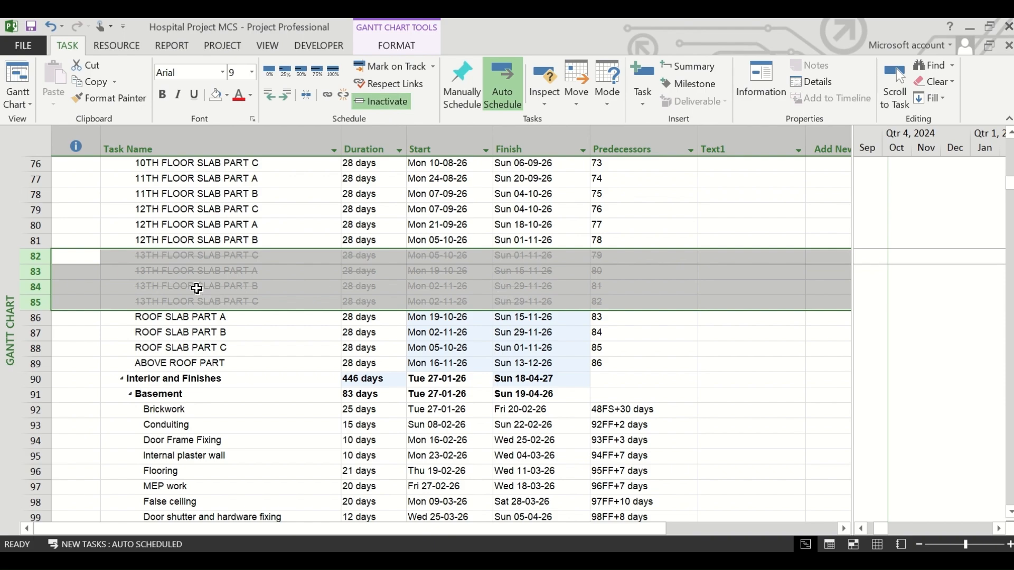
mouse_move(474, 325)
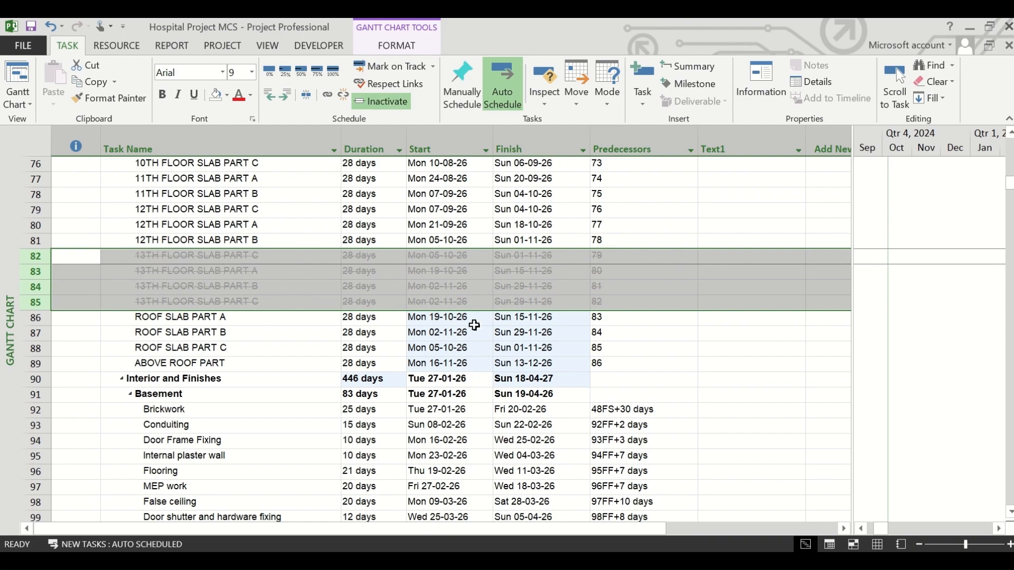
mouse_move(276, 367)
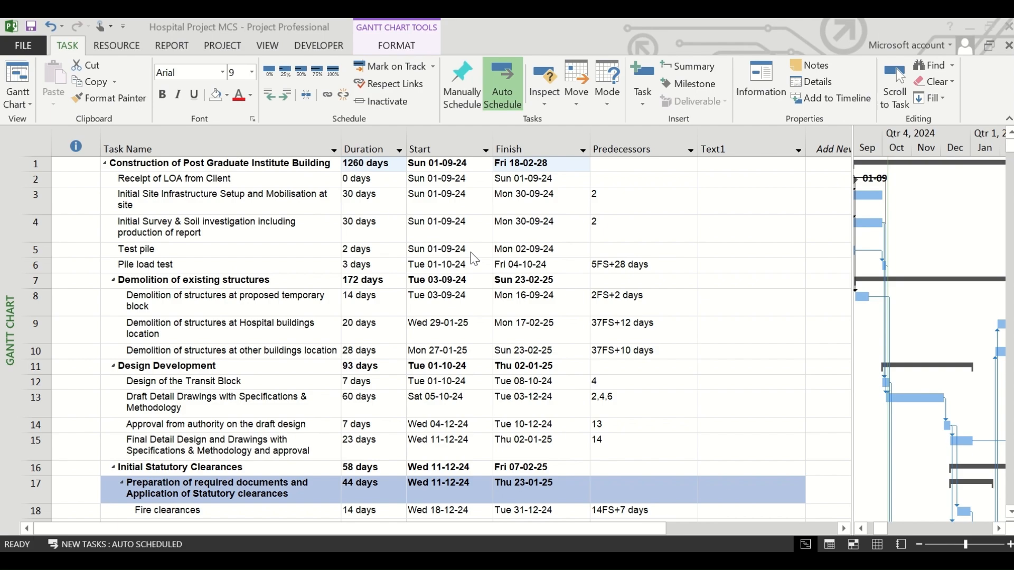
click(746, 149)
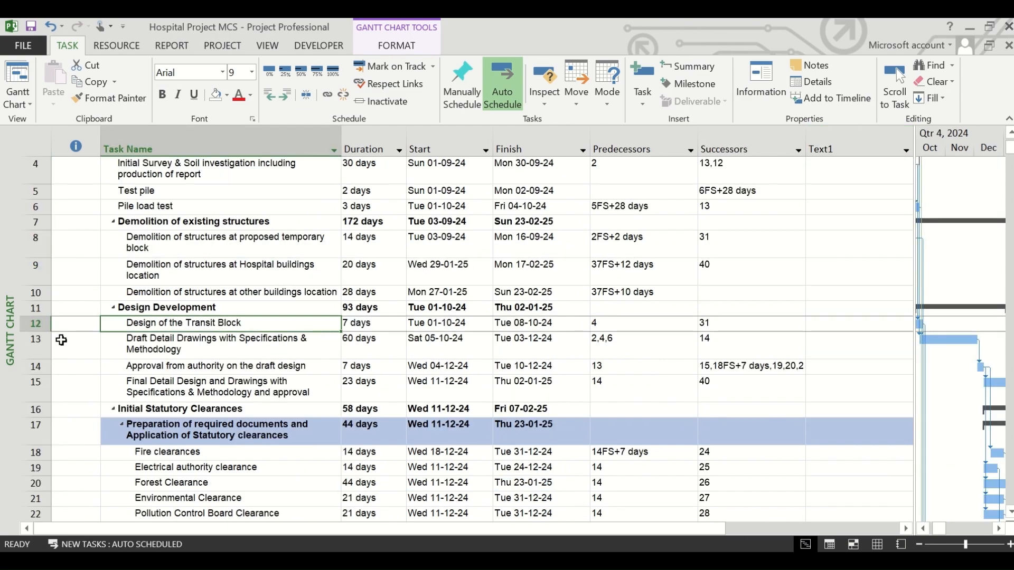
mouse_move(635, 323)
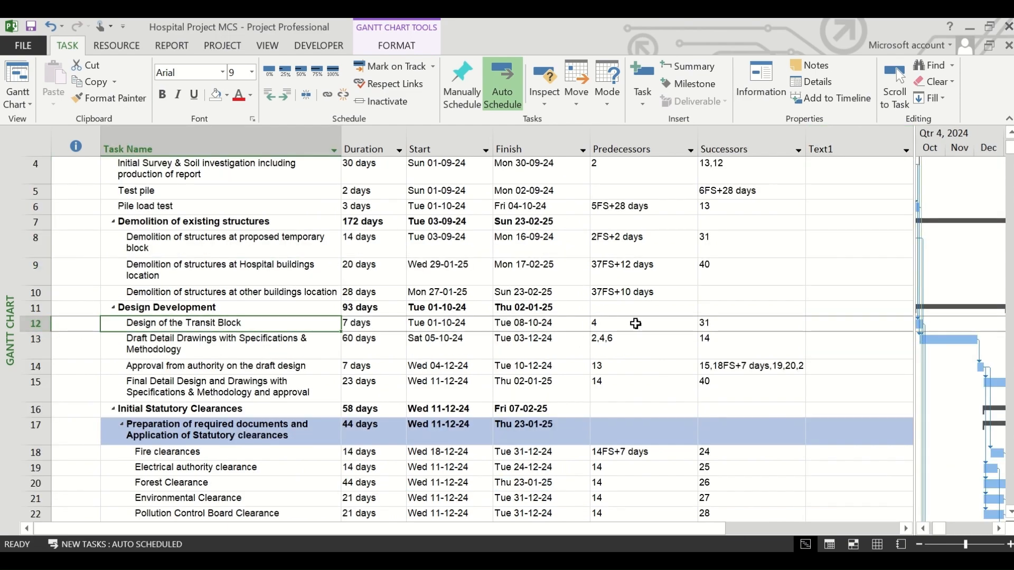
click(639, 323)
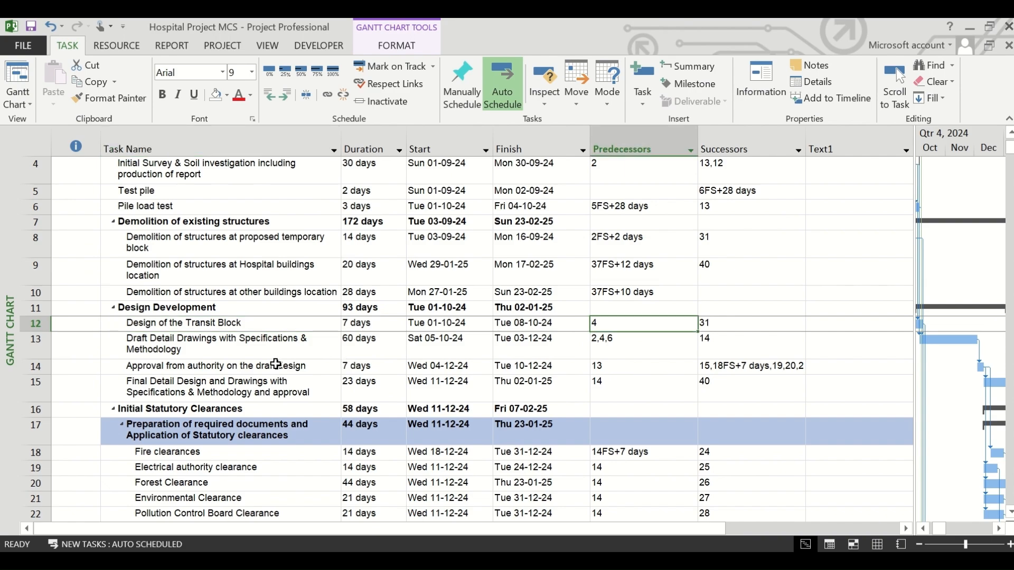
mouse_move(202, 320)
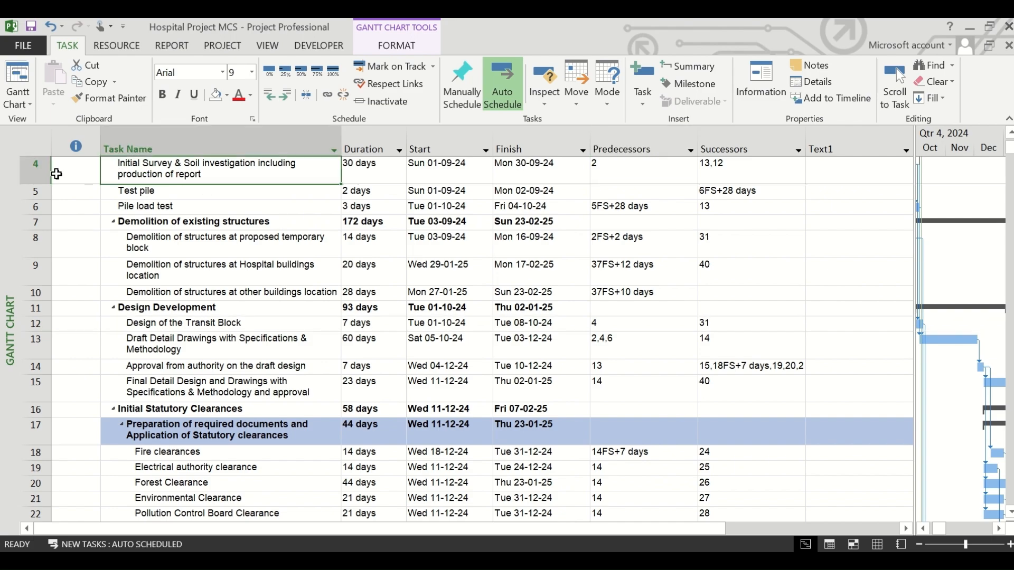
mouse_move(716, 179)
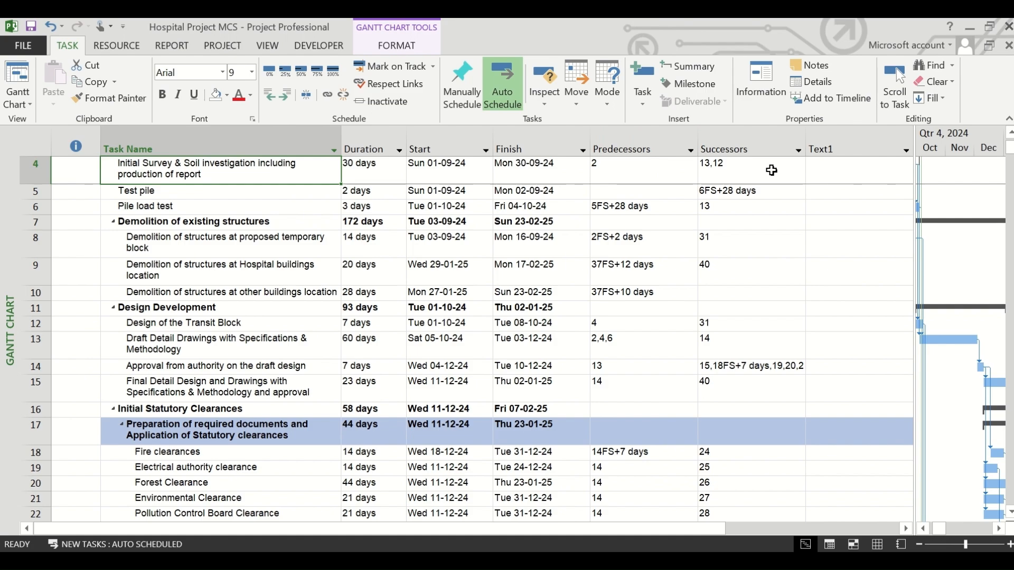
click(750, 163)
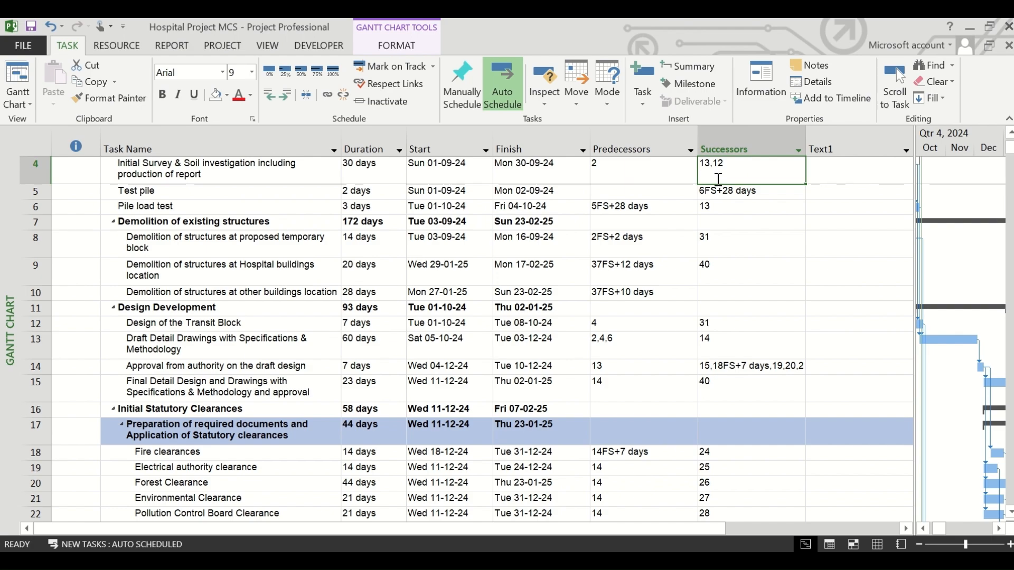
click(363, 149)
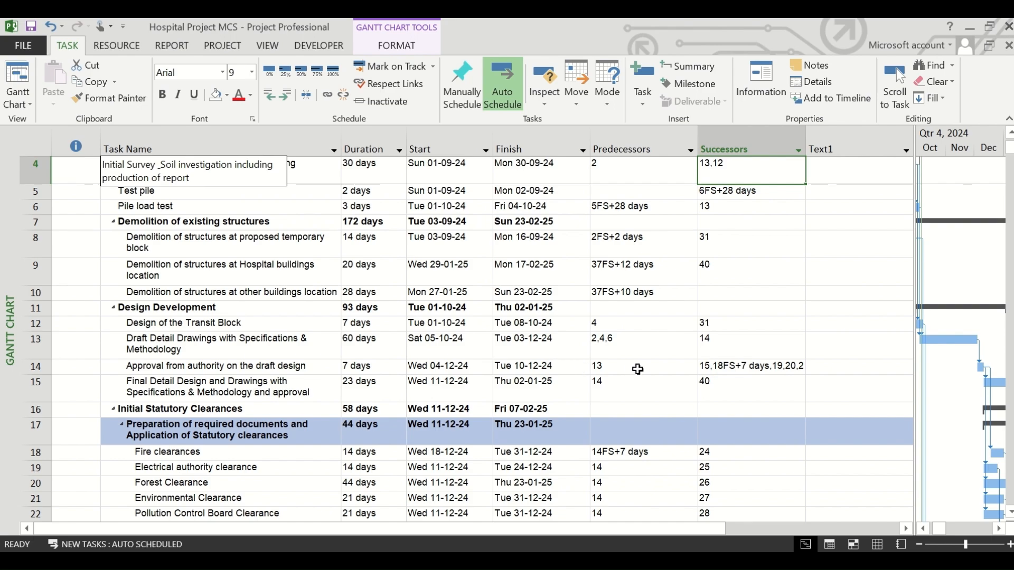
scroll(up, 3)
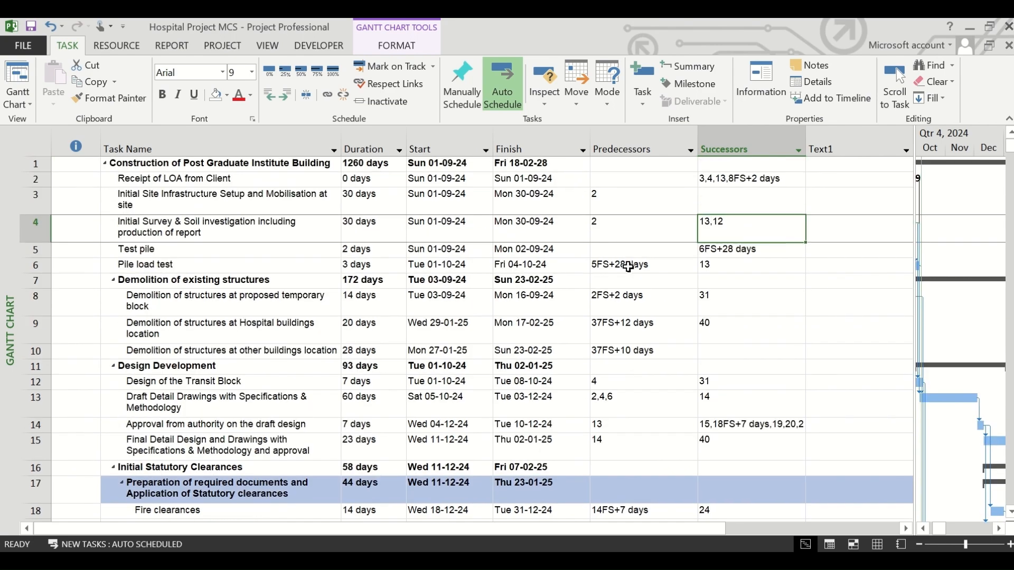
mouse_move(559, 380)
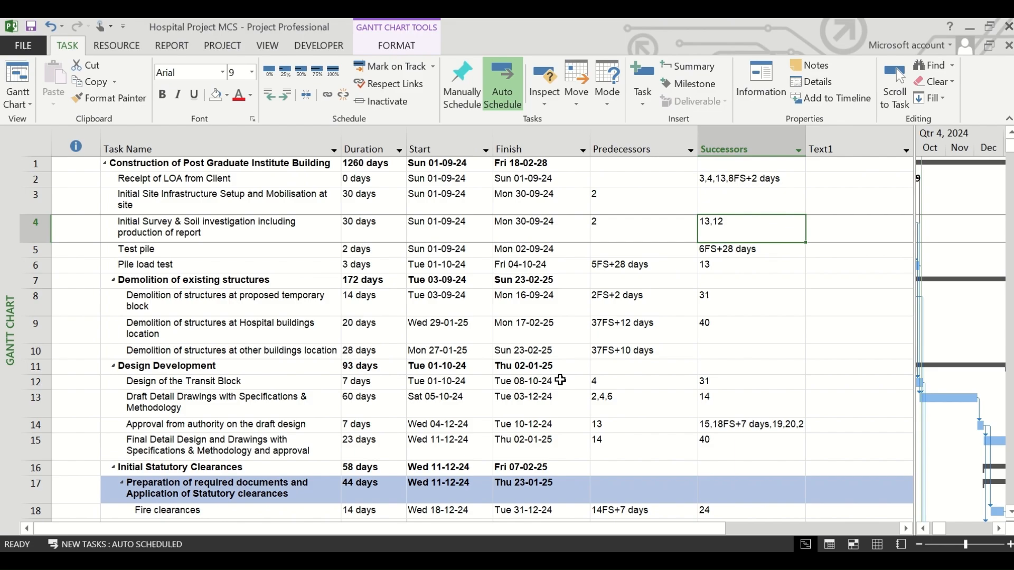
scroll(down, 3)
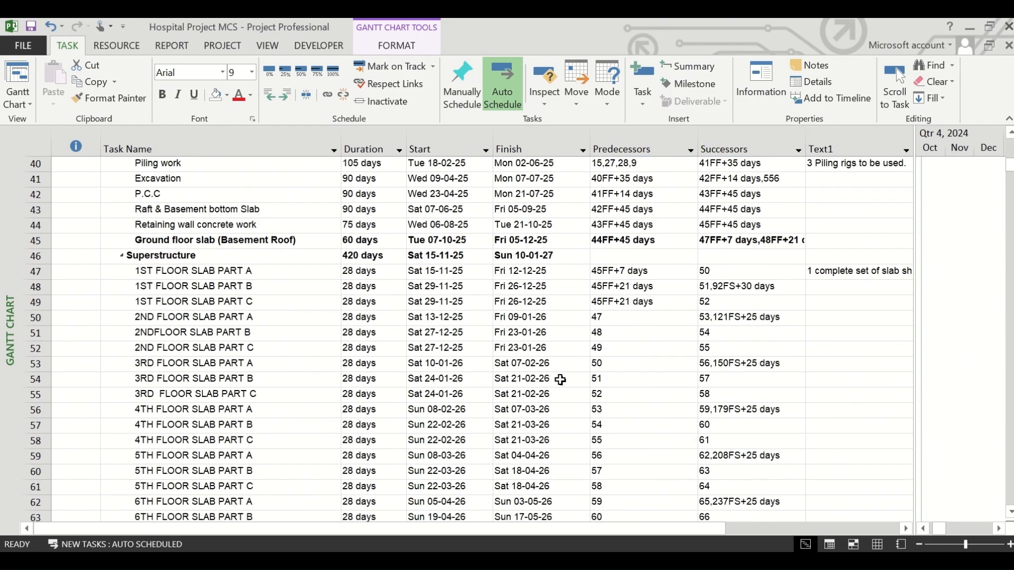
scroll(down, 3)
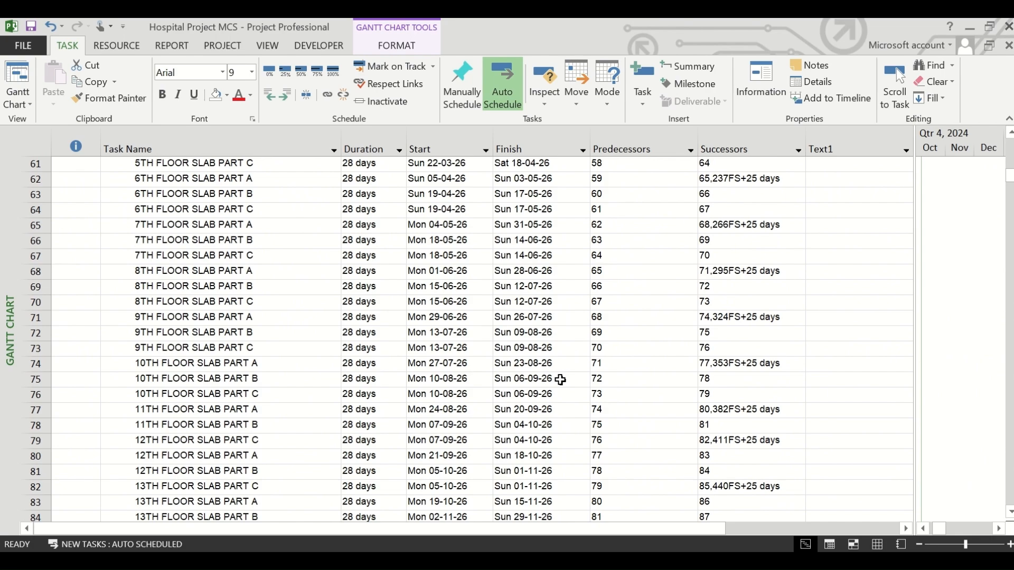
scroll(down, 3)
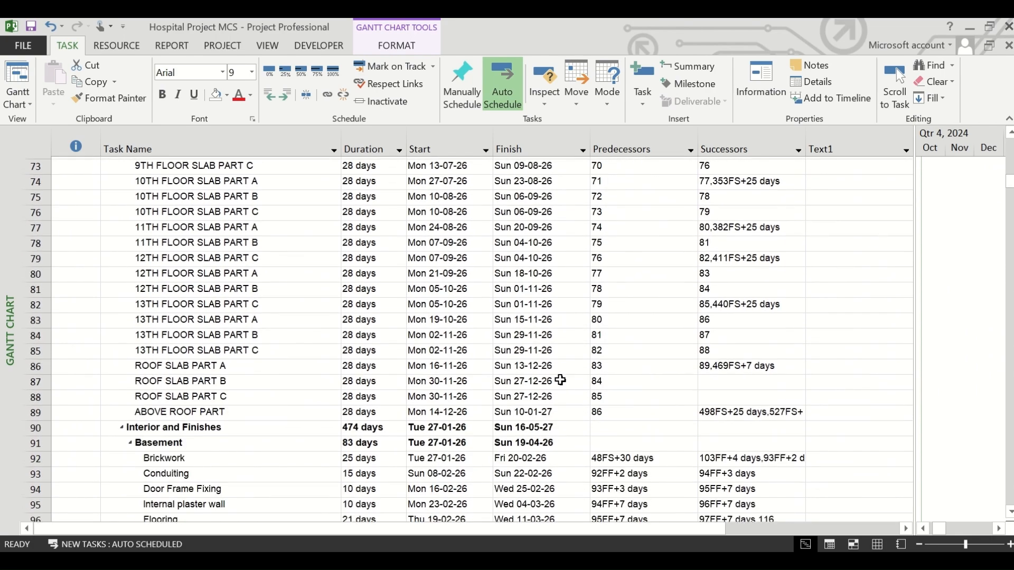
scroll(down, 3)
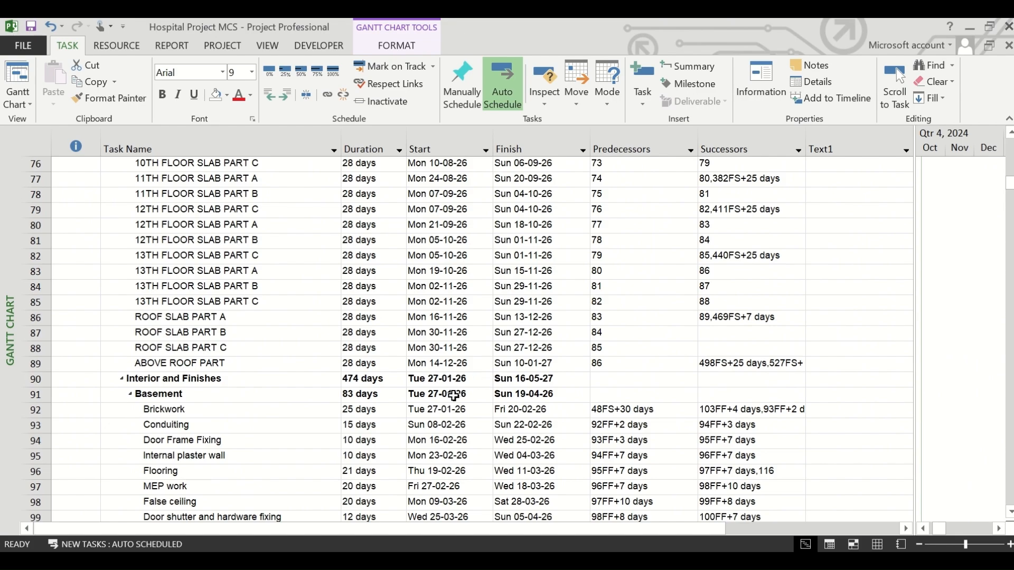
scroll(up, 3)
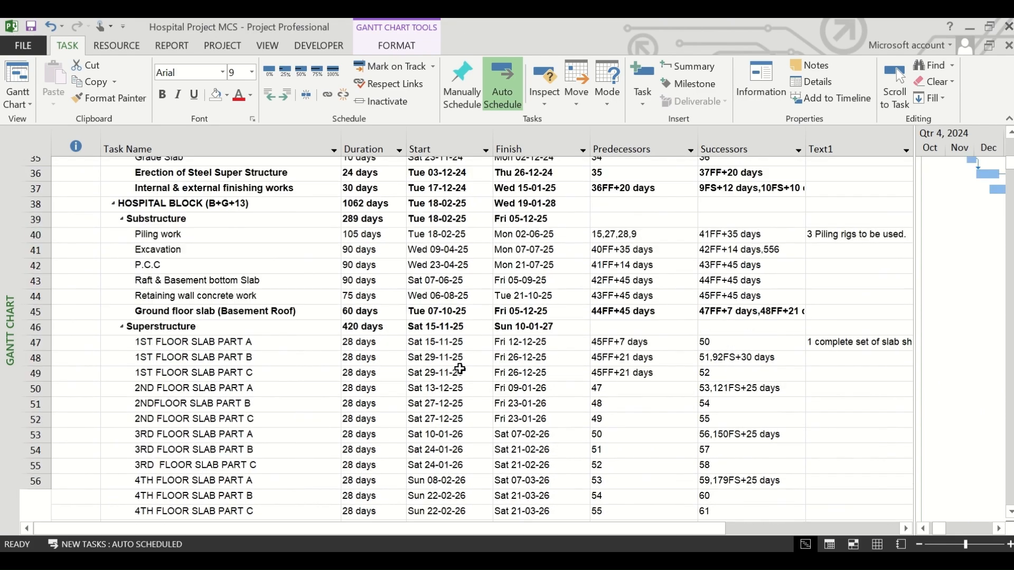
scroll(up, 3)
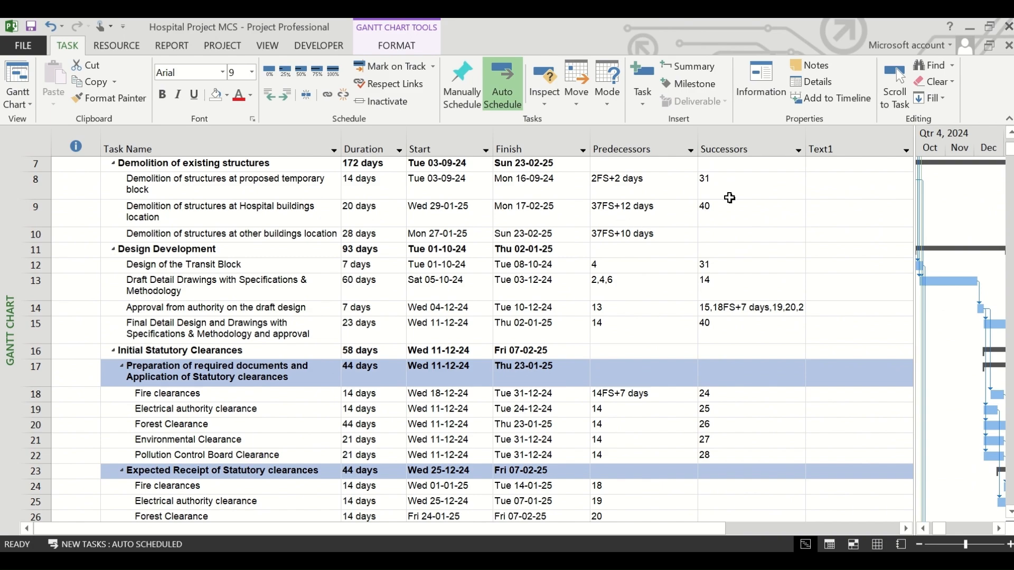
scroll(up, 3)
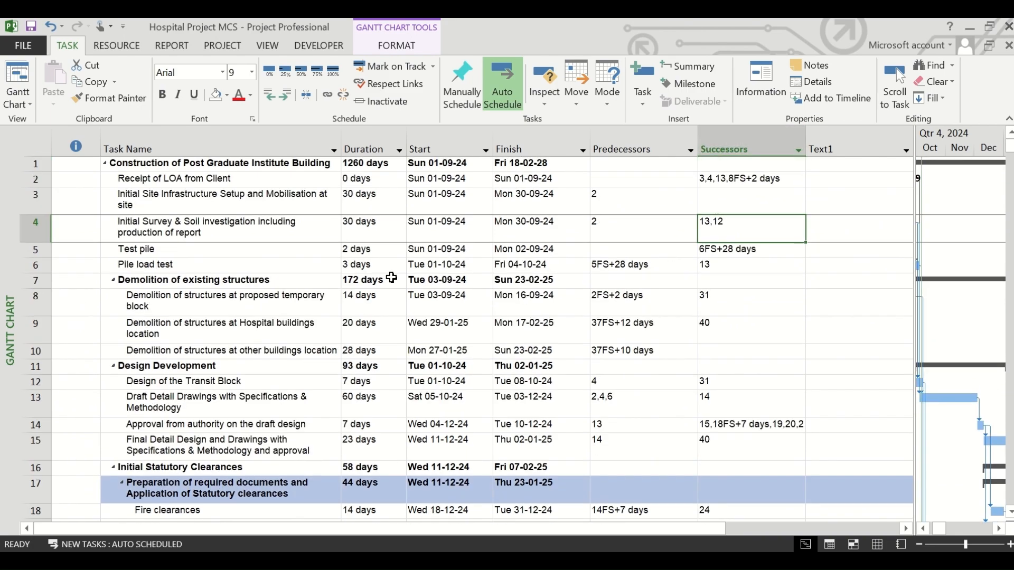
mouse_move(718, 208)
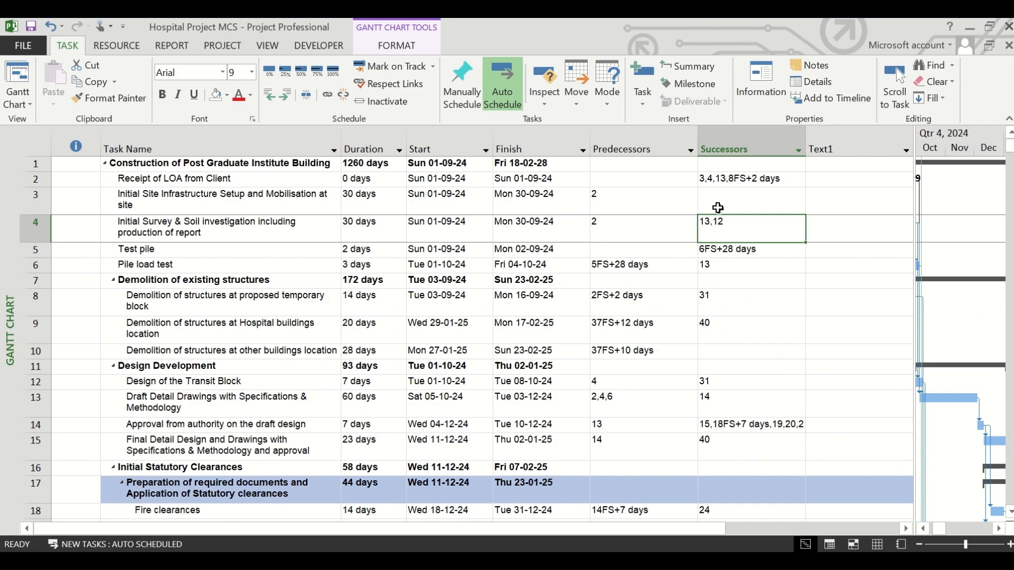
mouse_move(557, 318)
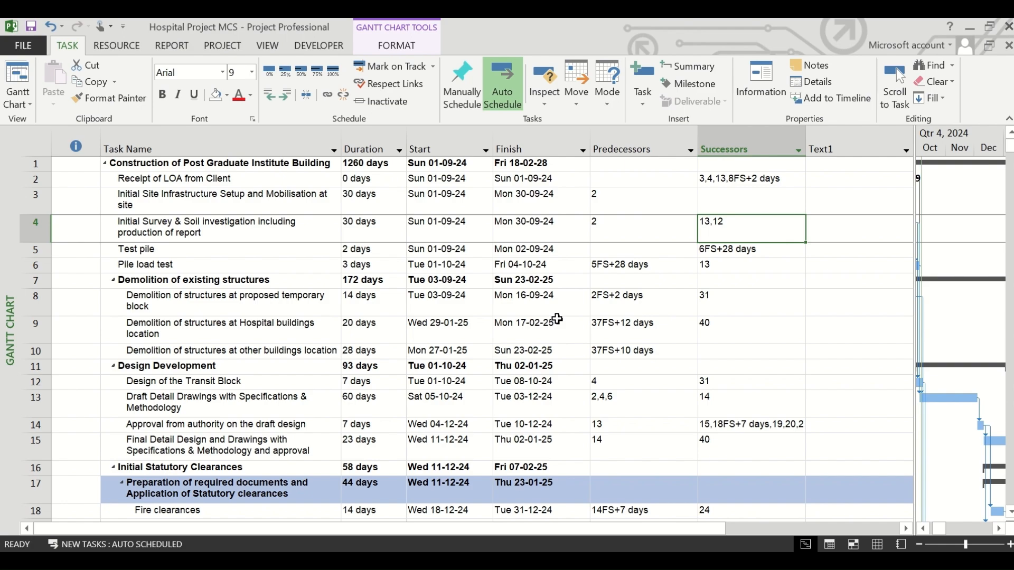
scroll(down, 3)
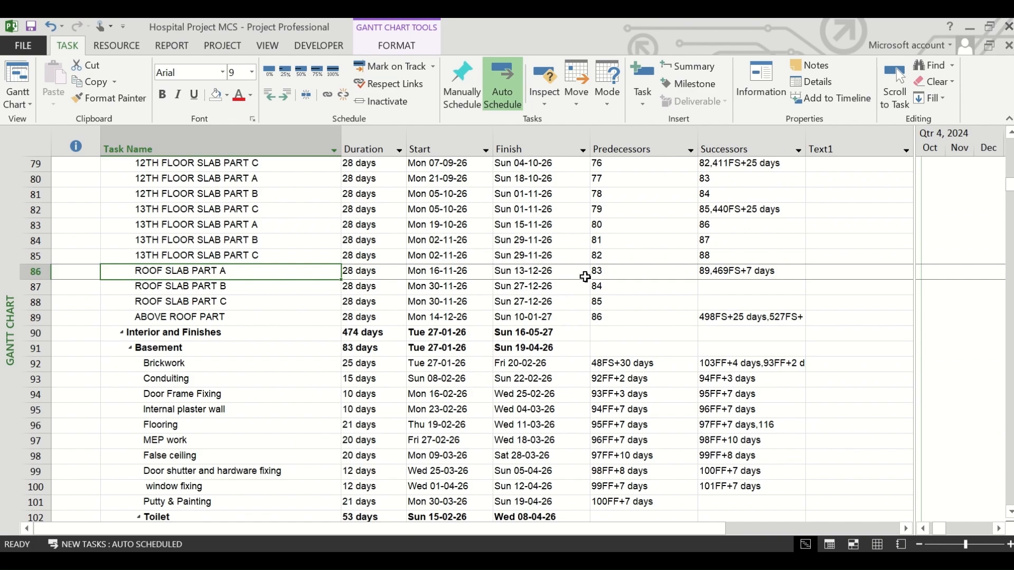
mouse_move(711, 274)
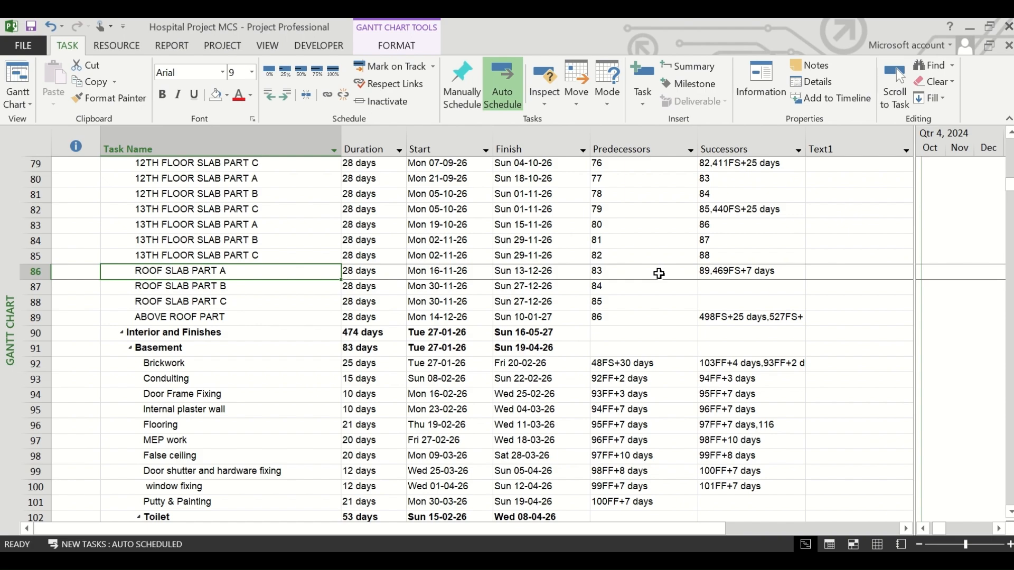
mouse_move(637, 303)
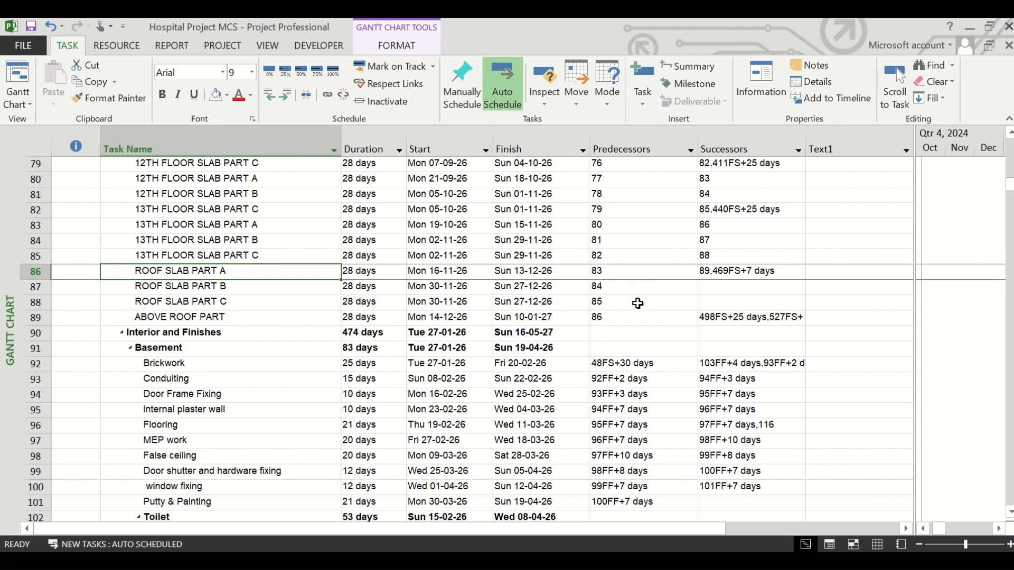
mouse_move(610, 291)
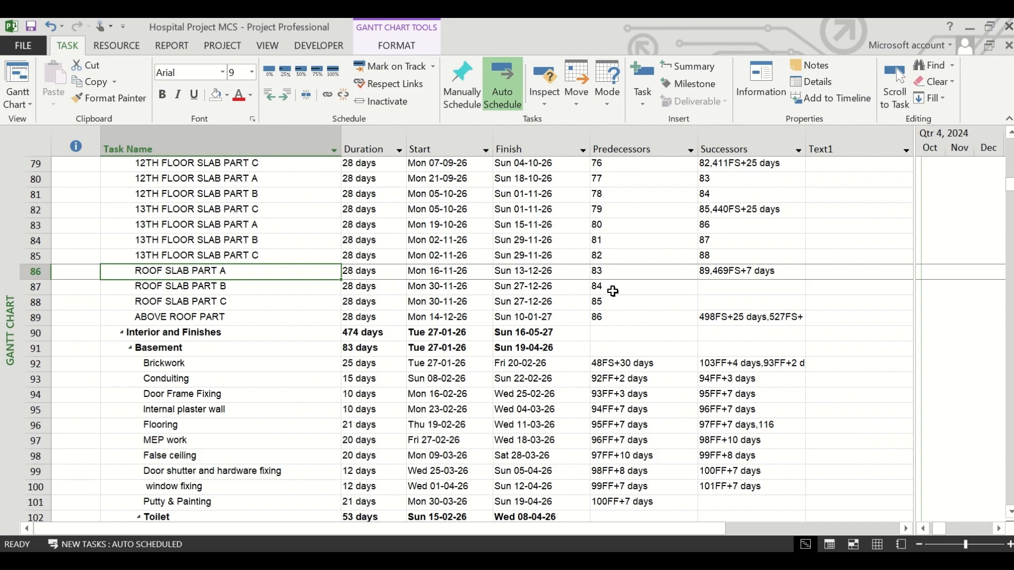
mouse_move(430, 274)
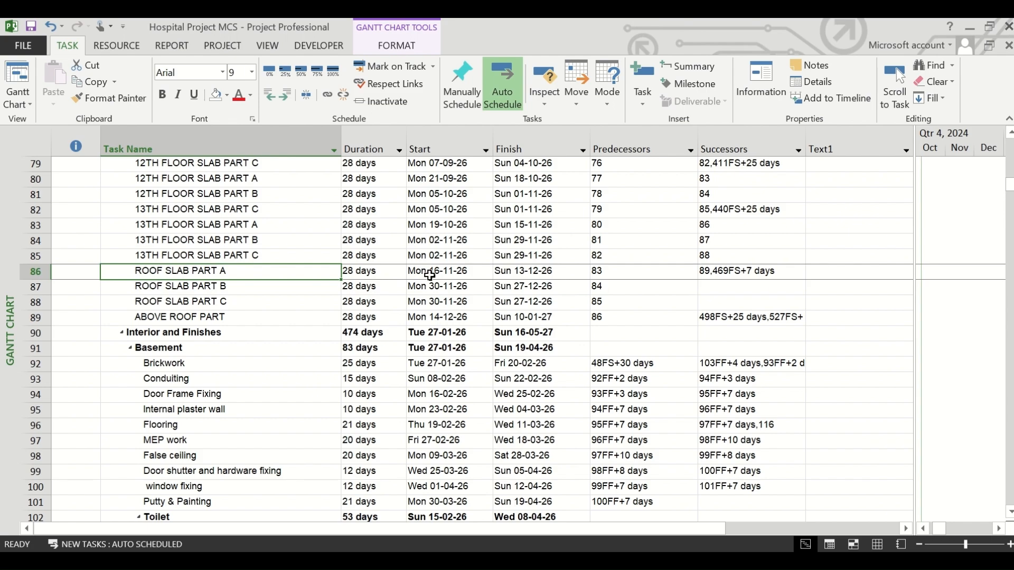
mouse_move(282, 292)
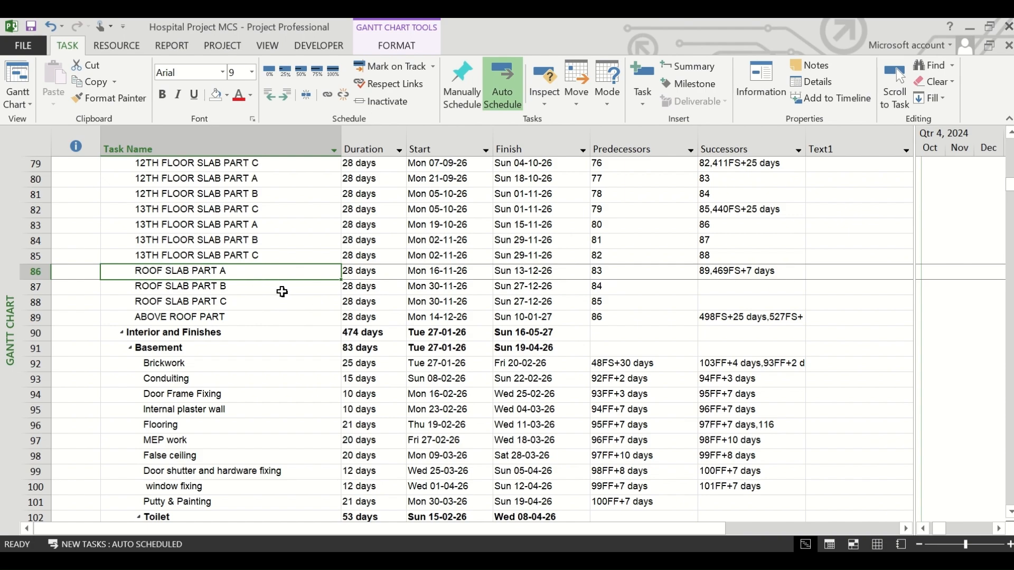
mouse_move(392, 277)
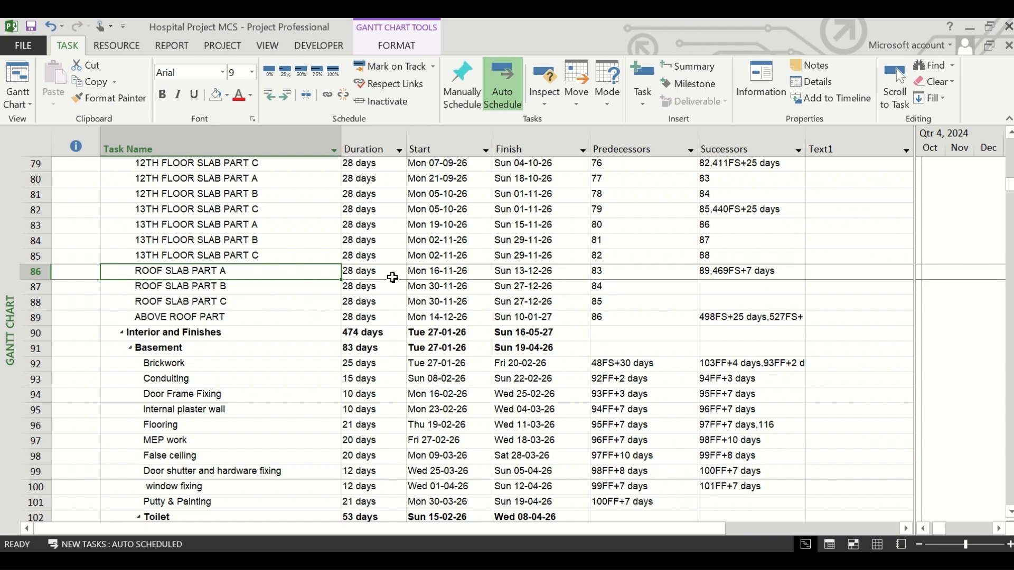
mouse_move(383, 284)
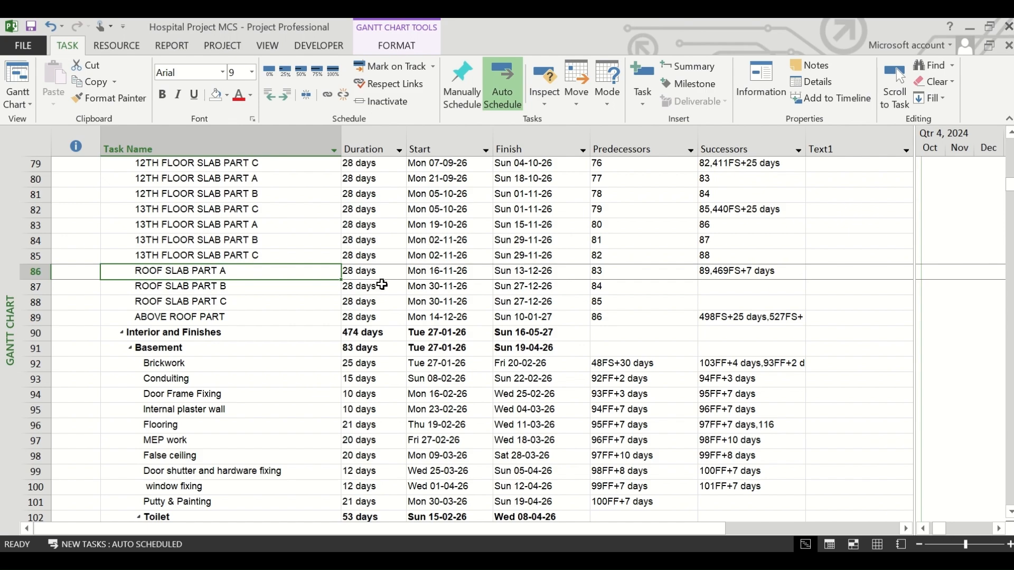
mouse_move(310, 286)
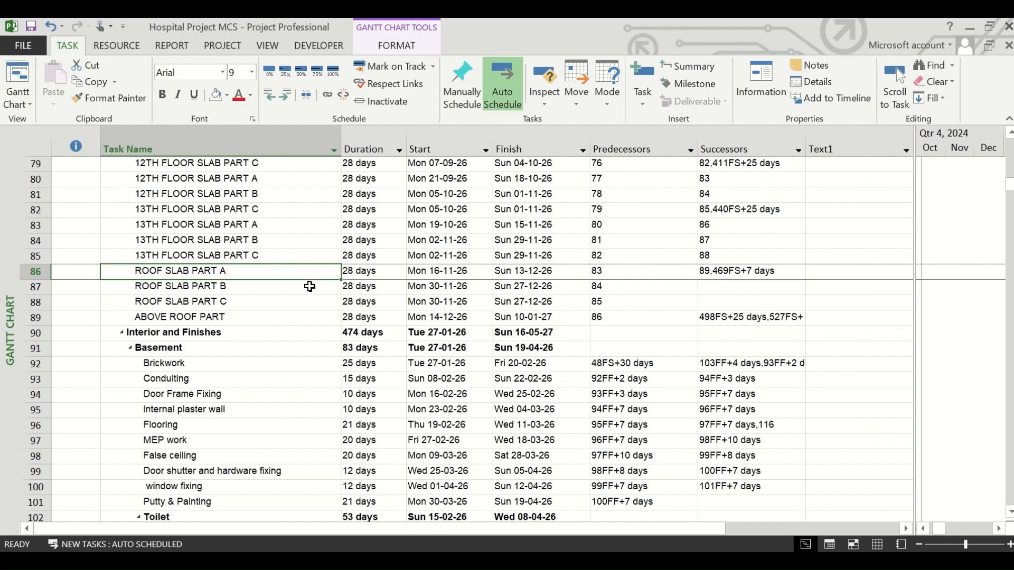
mouse_move(391, 282)
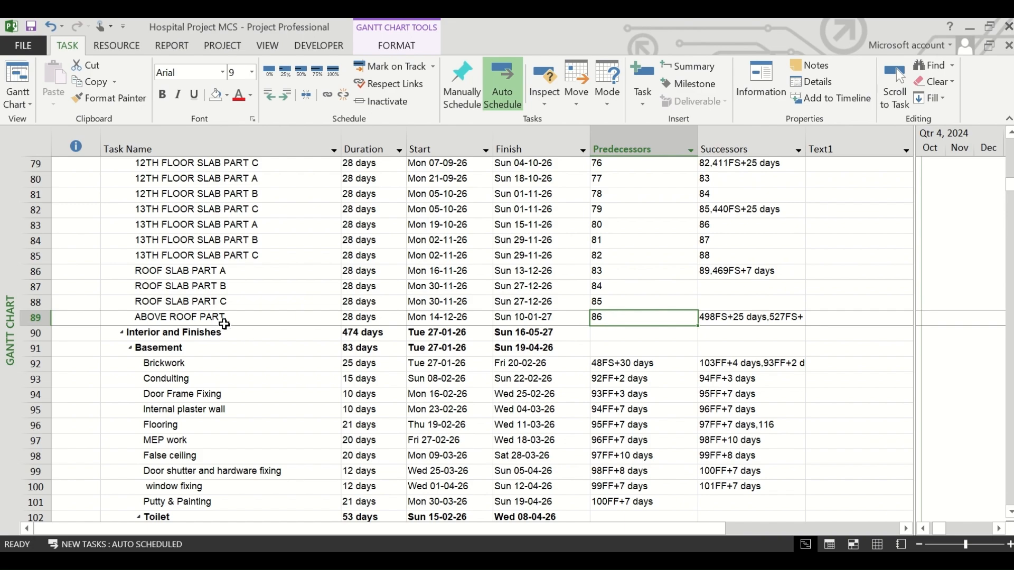
mouse_move(260, 322)
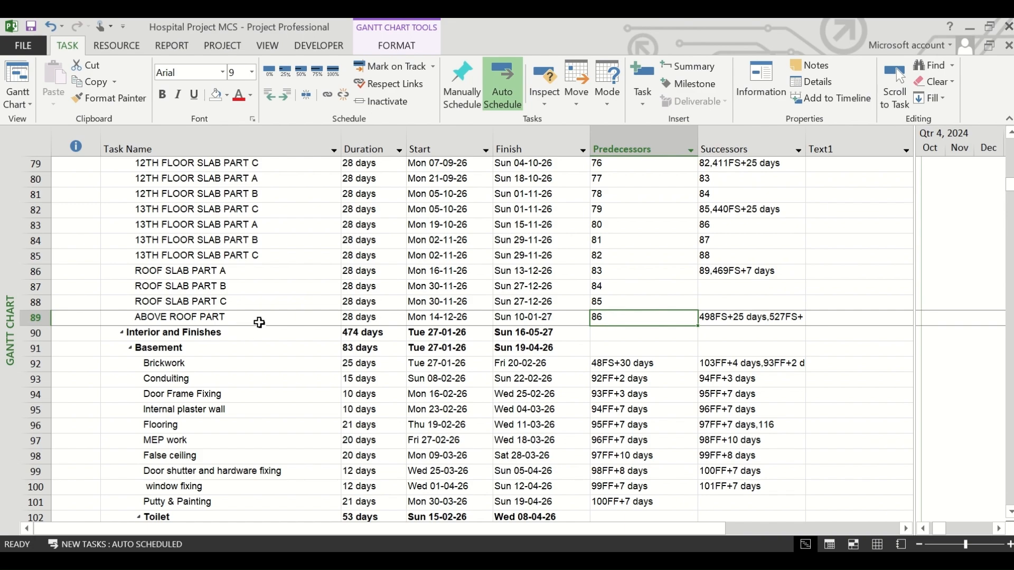
mouse_move(249, 304)
text(,)
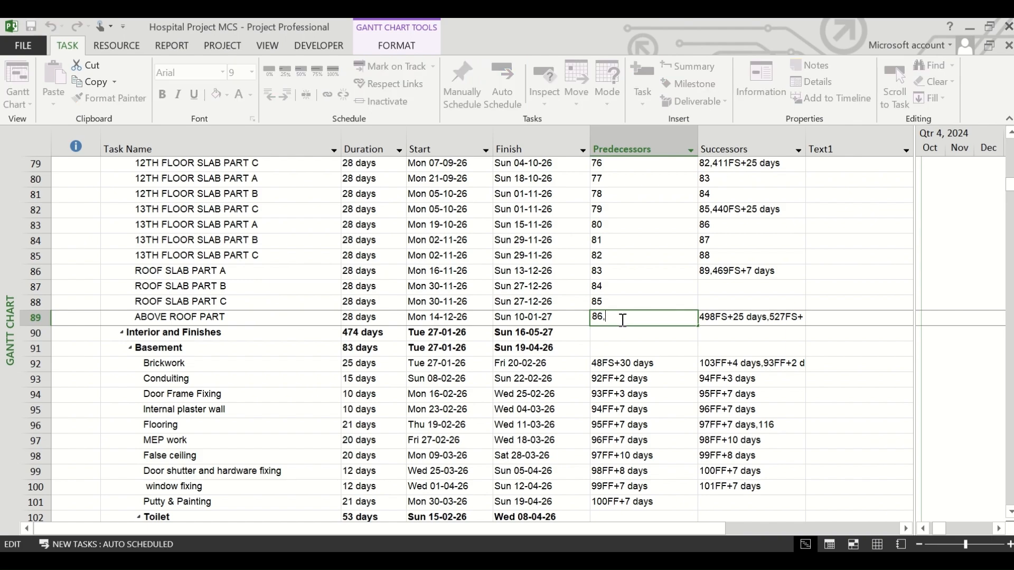
Append 87,88 to task 89's predecessors so ABOVE ROOF PART starts 28-12-26.
text(87,88)
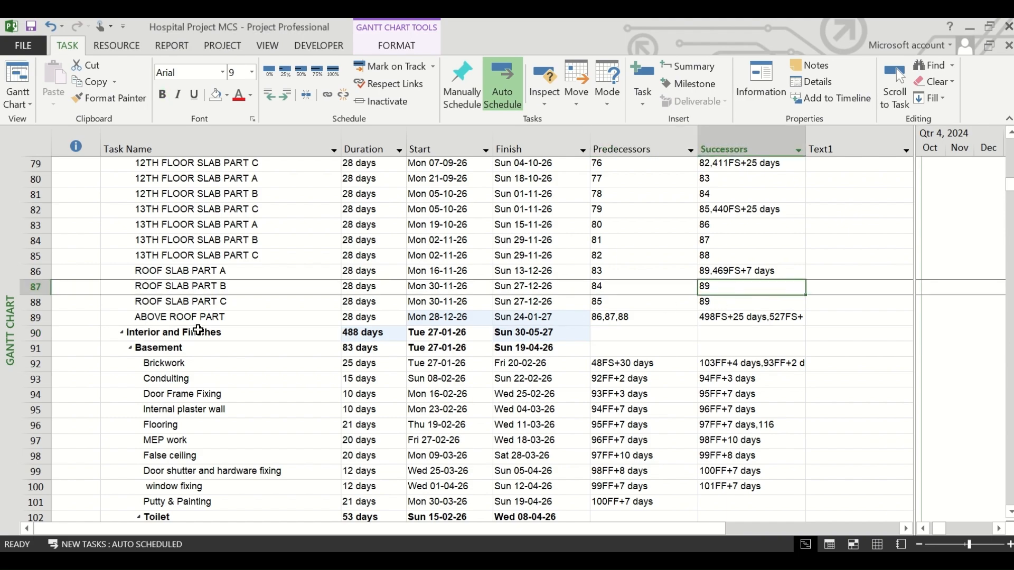
mouse_move(557, 331)
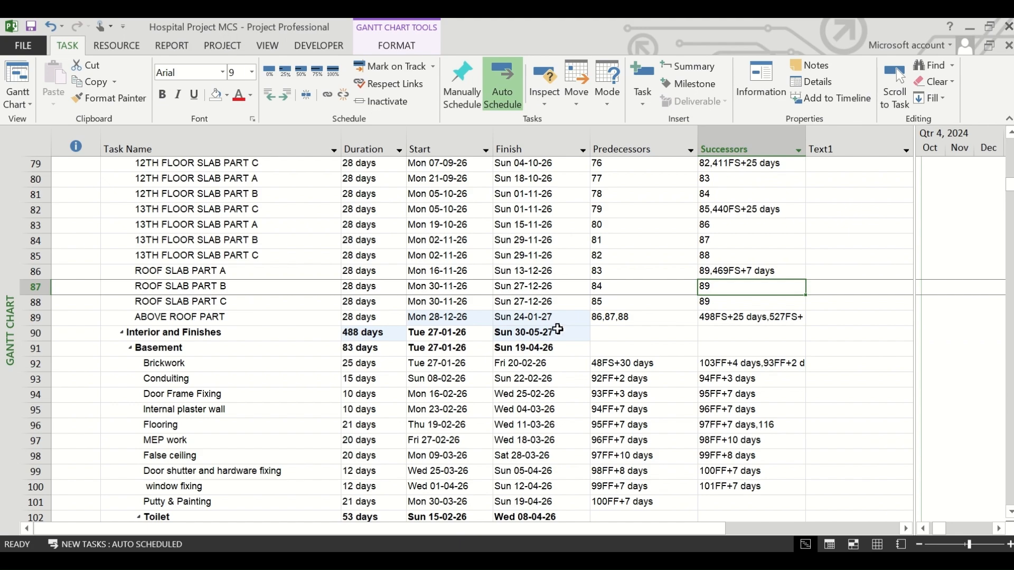
mouse_move(303, 317)
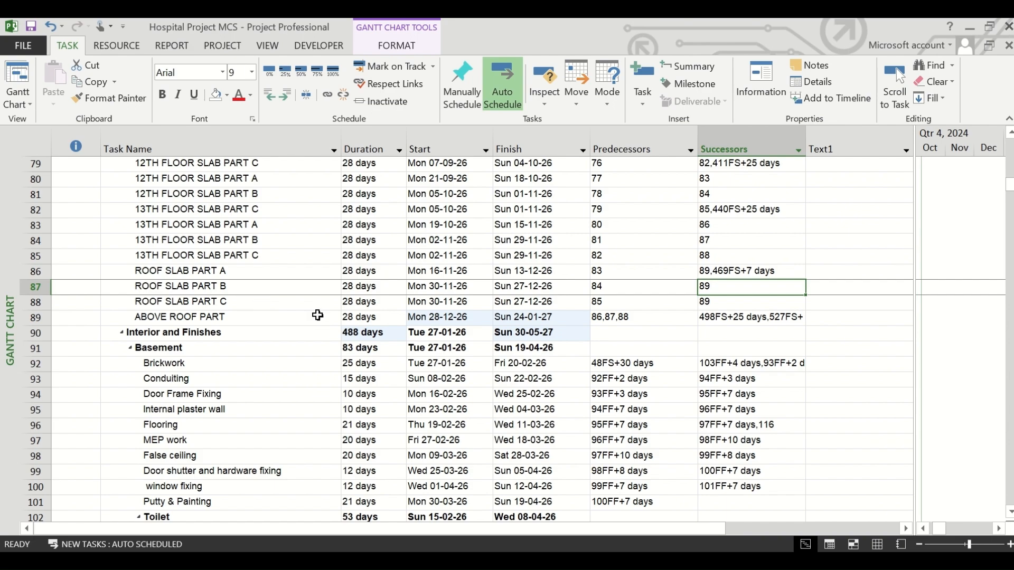
mouse_move(654, 324)
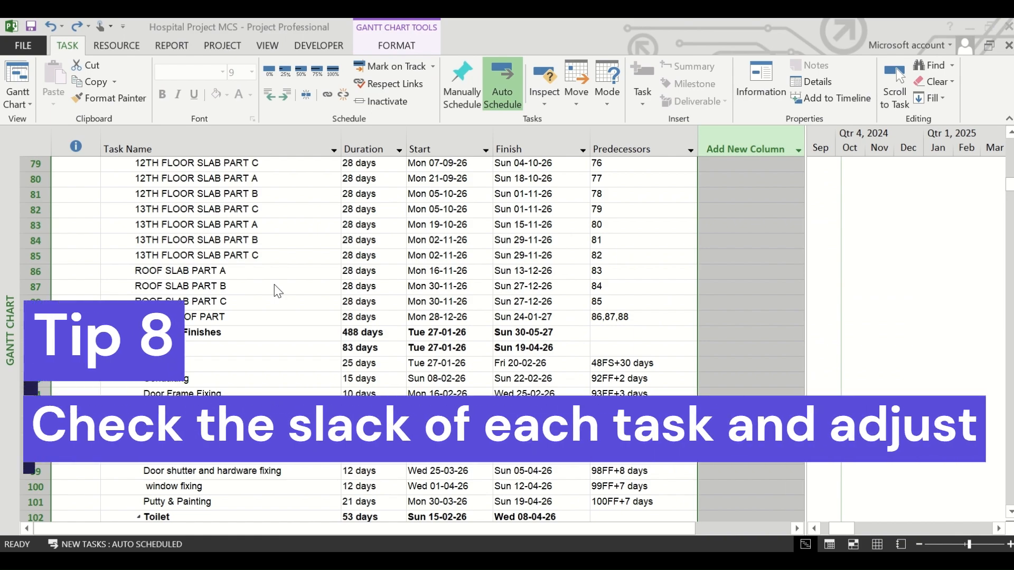
click(200, 239)
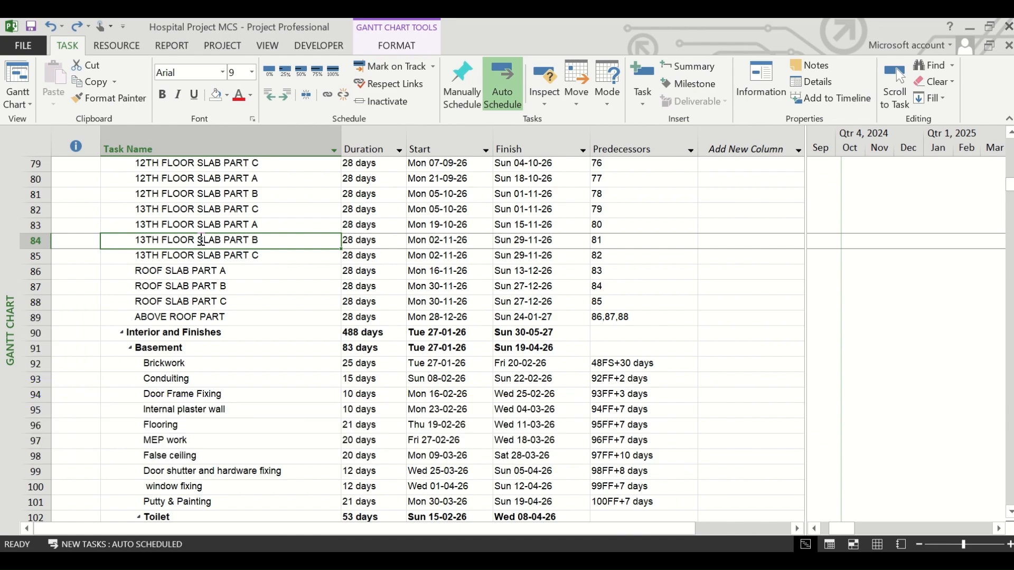
scroll(up, 3)
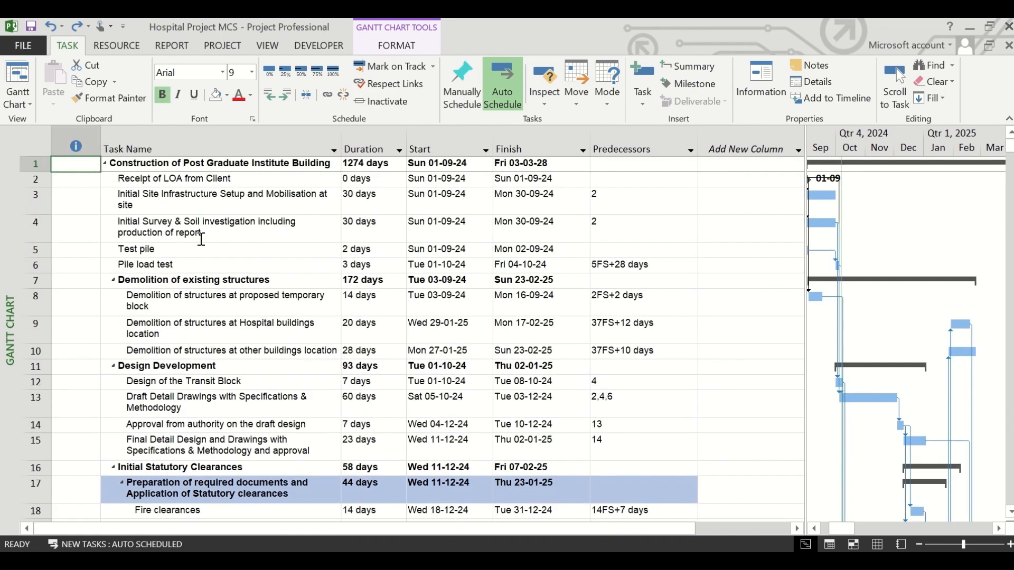
mouse_move(831, 219)
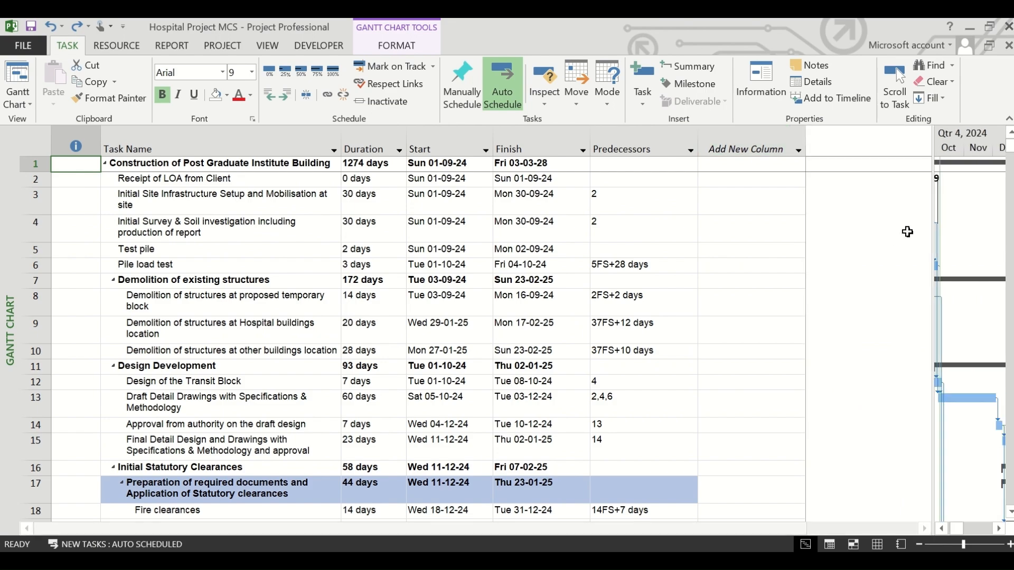
click(744, 149)
text(Free Slack)
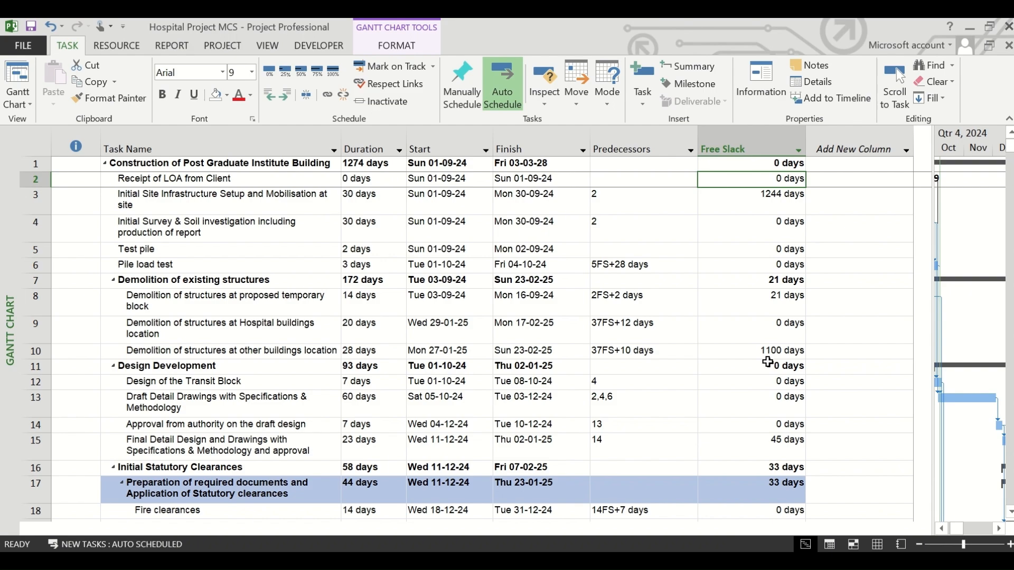
click(222, 300)
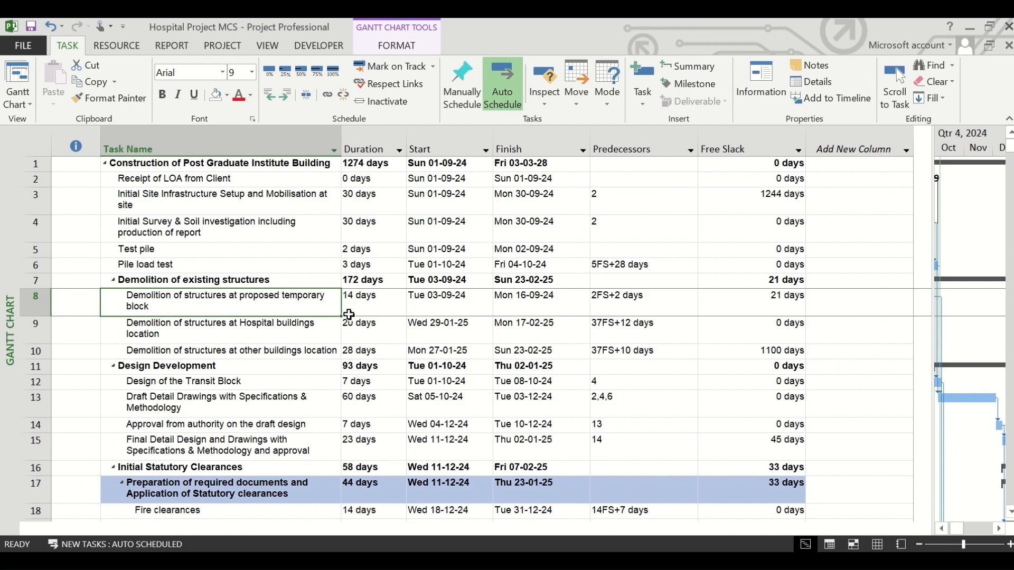
click(749, 300)
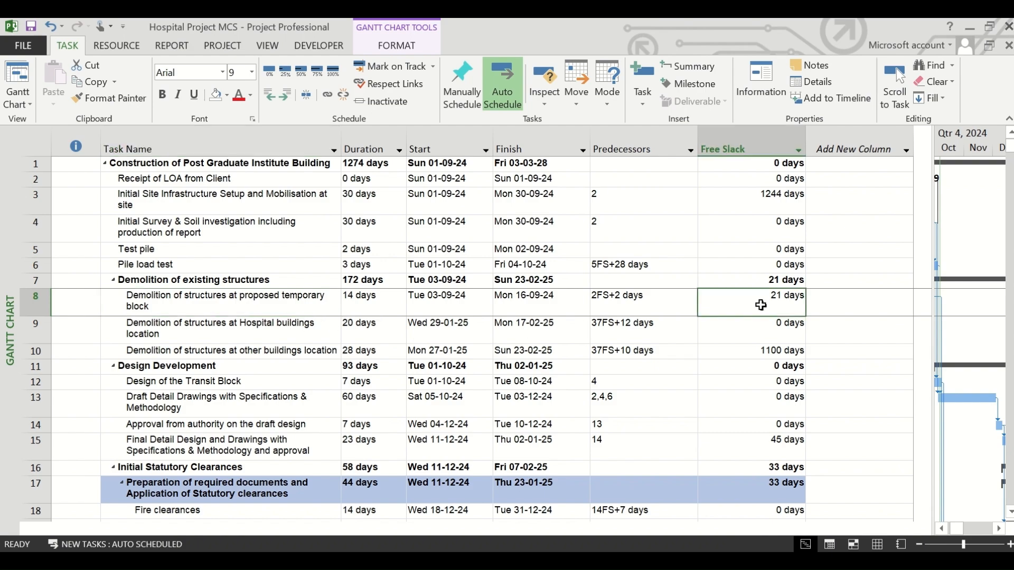
mouse_move(776, 313)
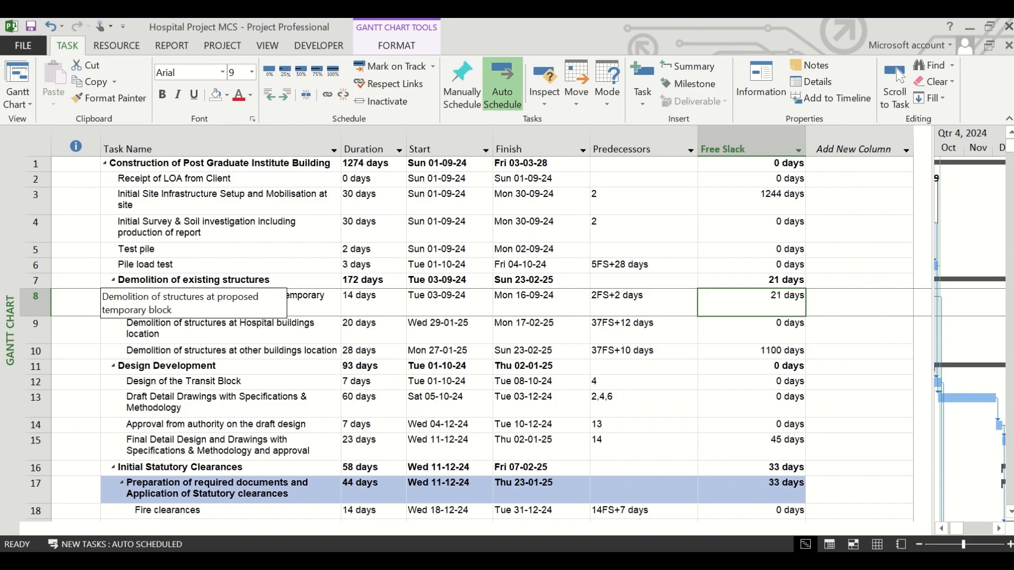
click(368, 296)
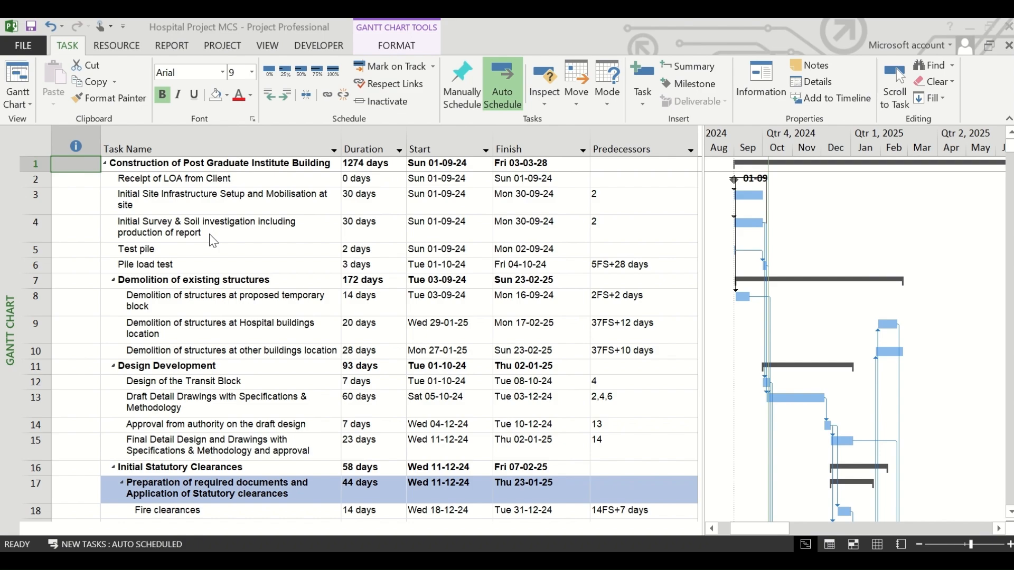
mouse_move(196, 418)
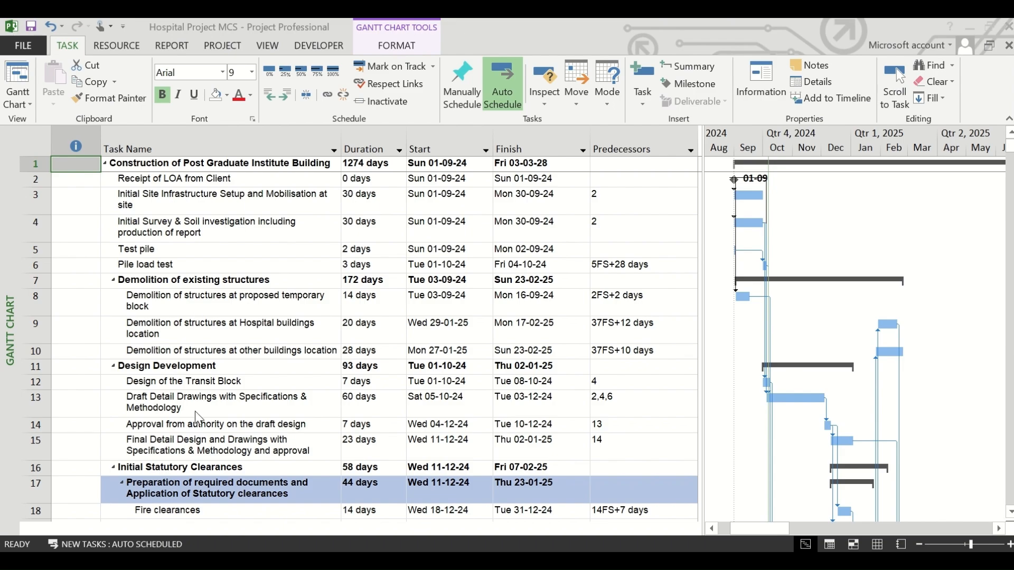
Select a task row and scroll down to rows 83–106.
click(220, 424)
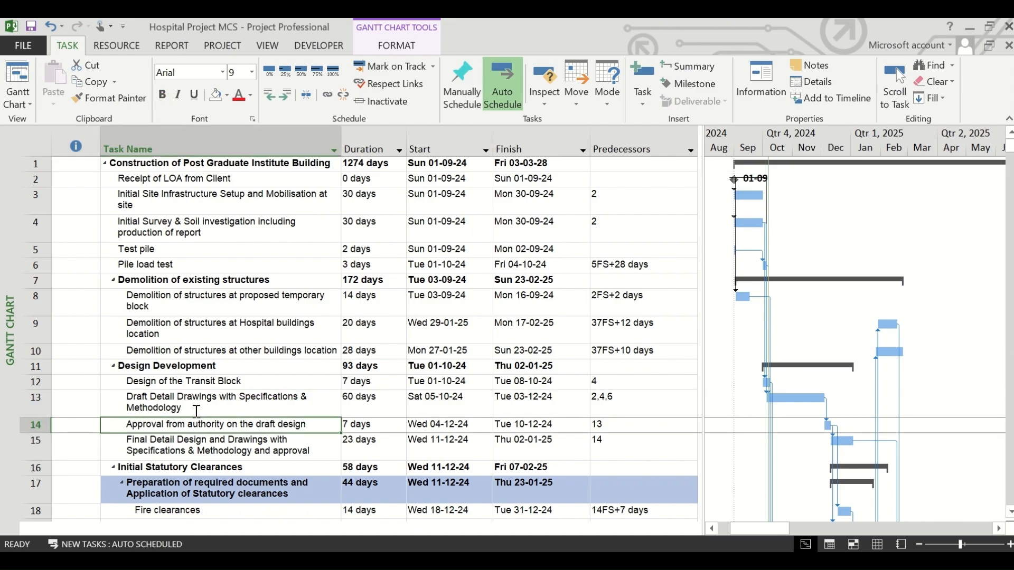
scroll(down, 3)
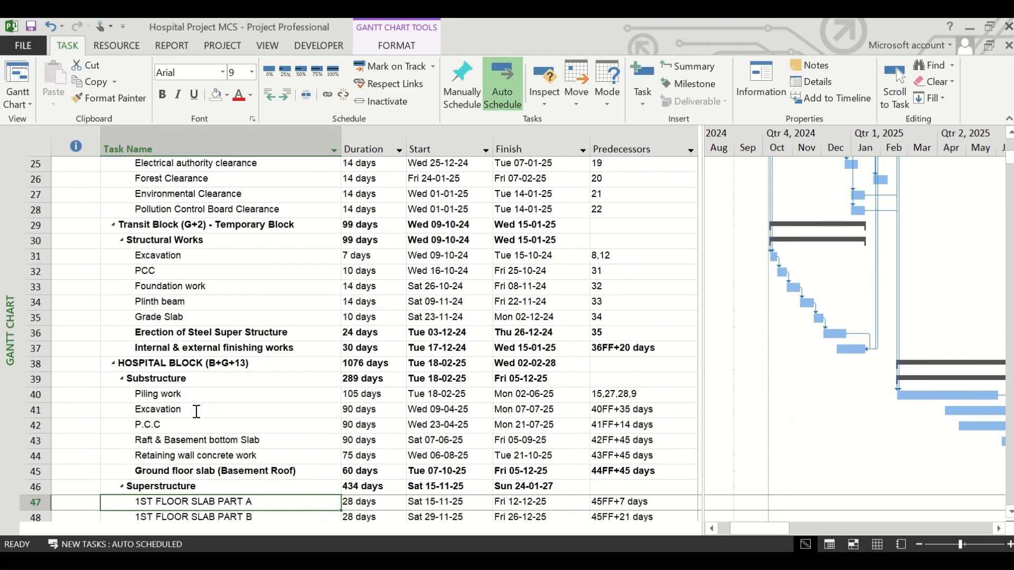
scroll(down, 3)
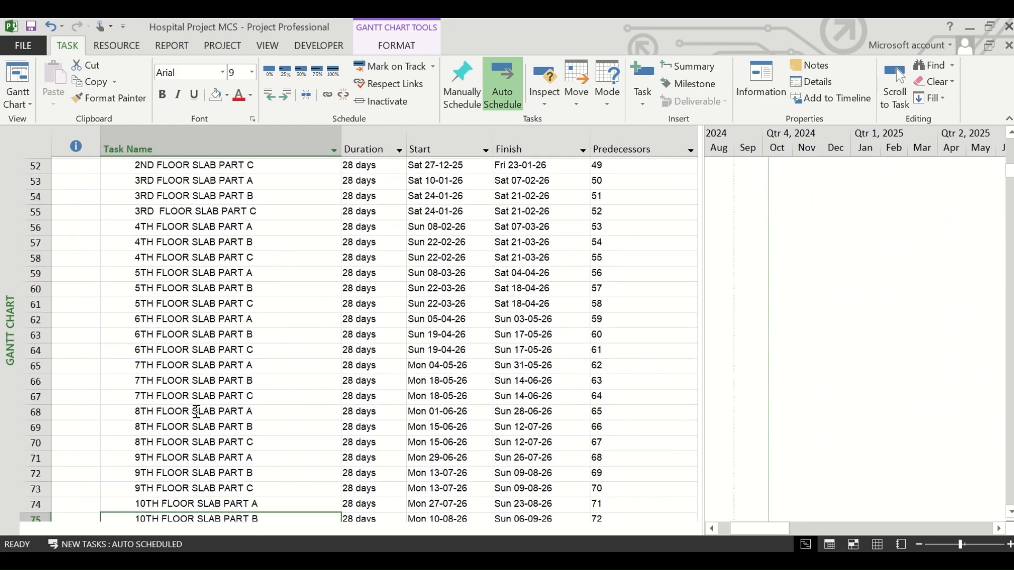
scroll(down, 3)
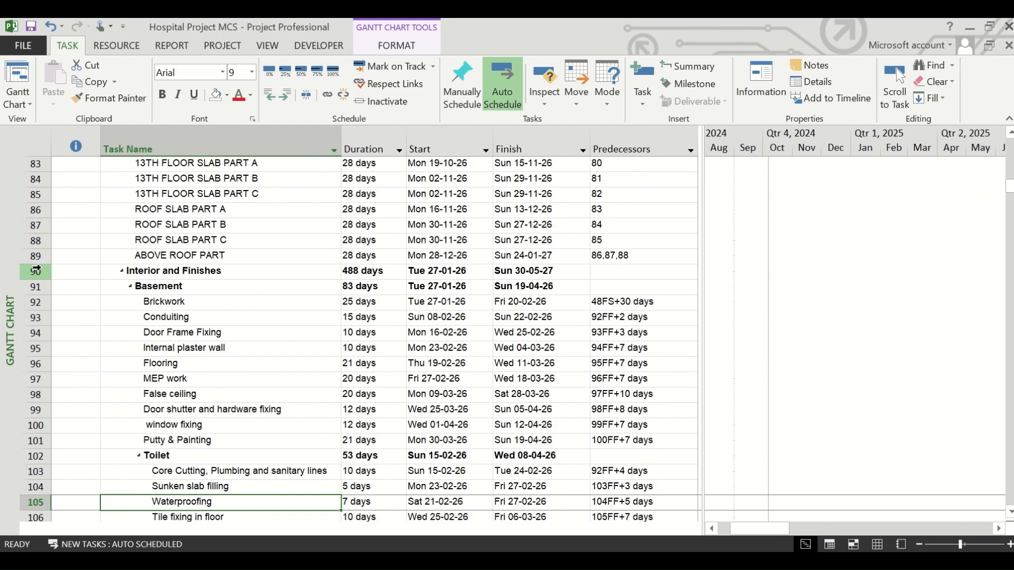
Insert 'Completion of Concreting work' above Interior and Finishes with 0-day duration.
right_click(38, 271)
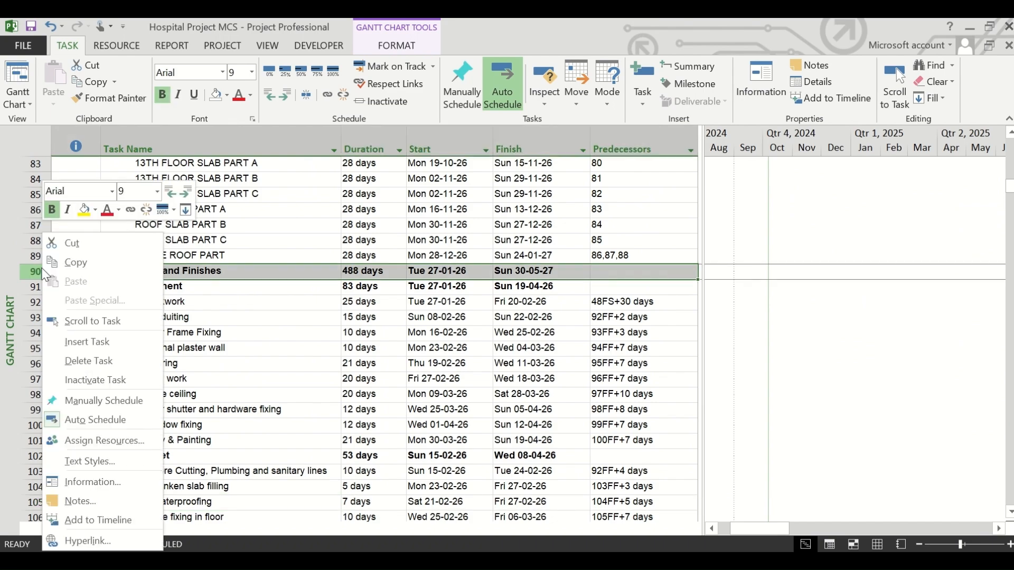
mouse_move(87, 342)
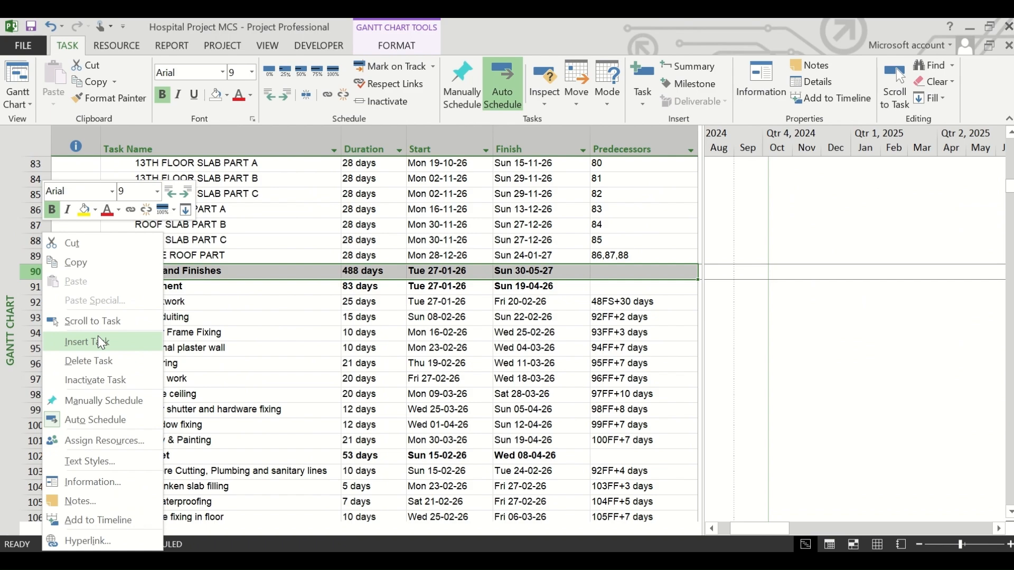
click(87, 342)
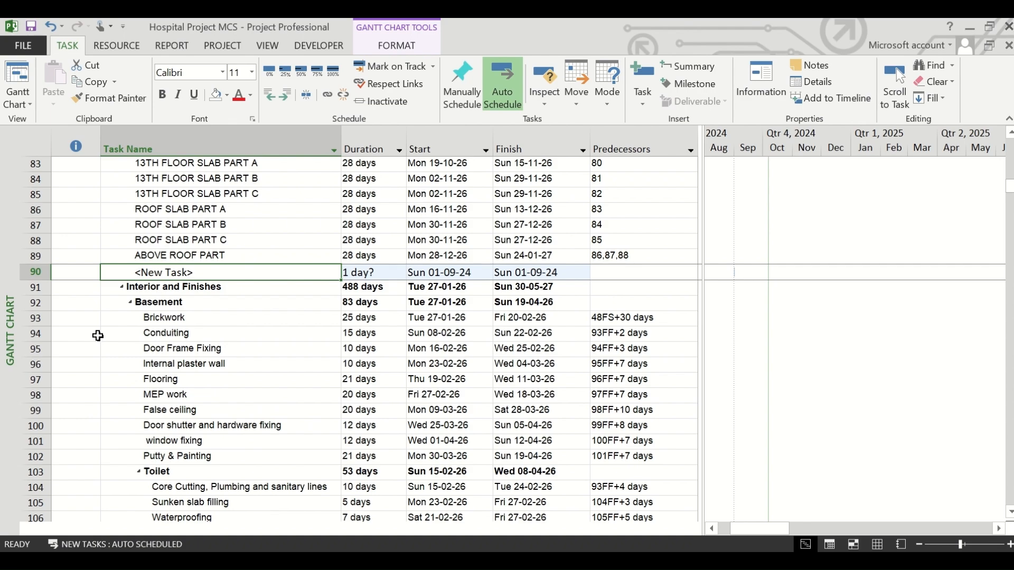
text(Completion)
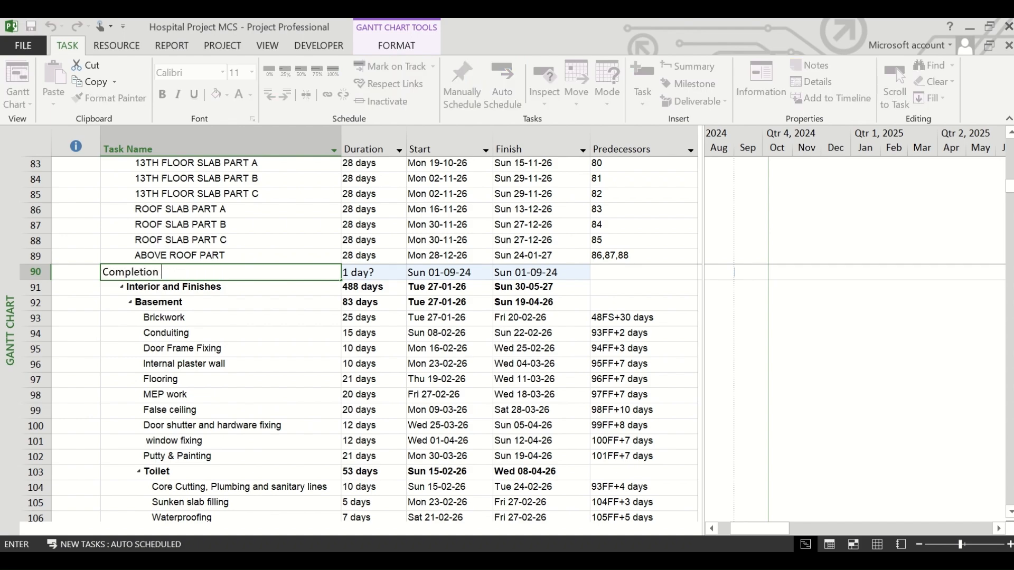
text(of Co)
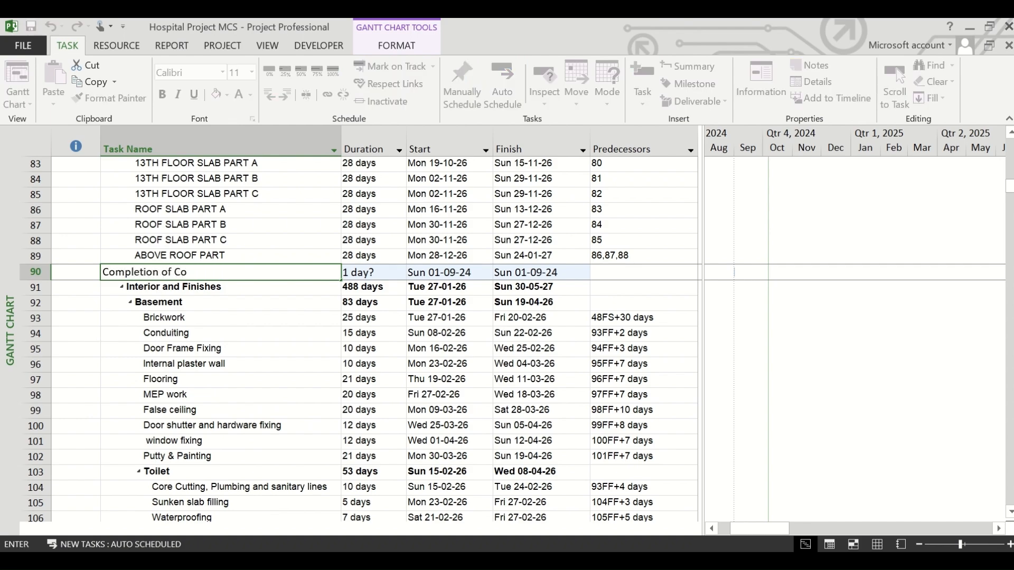
text(ncreting work)
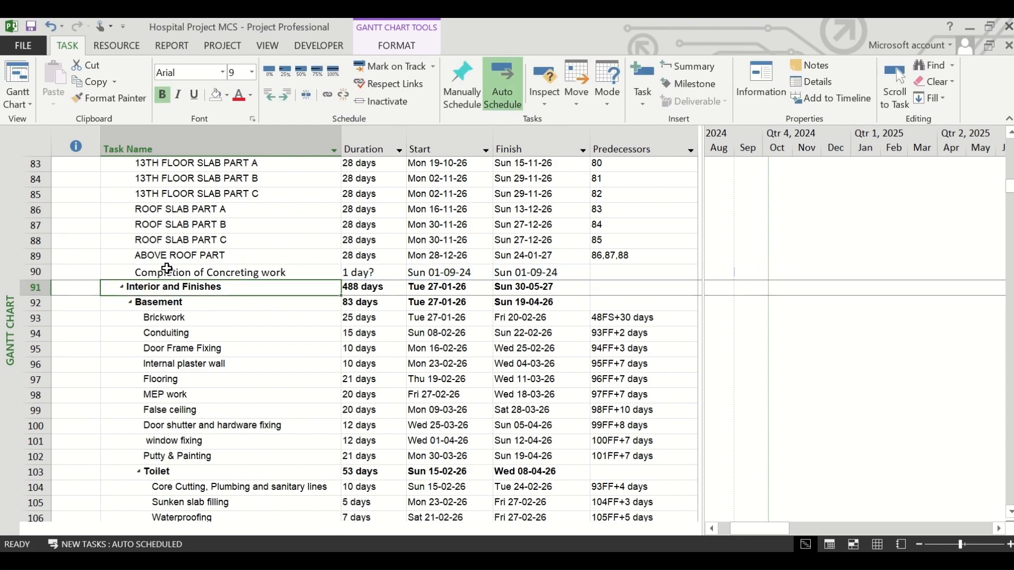
click(208, 272)
text(86,)
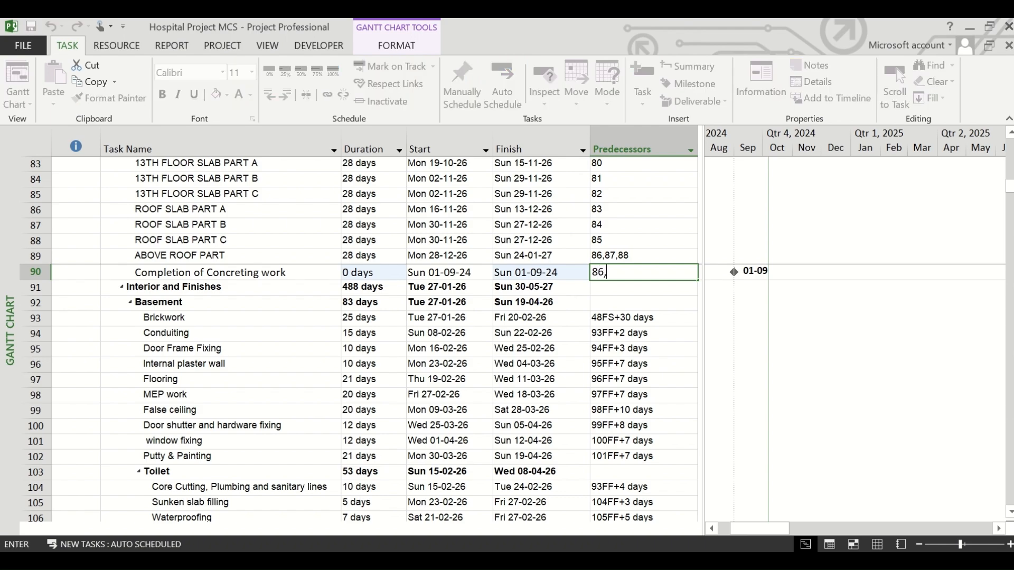
Set the milestone's predecessors to 86,87,88,89 and colour its row blue.
text(87,88,8)
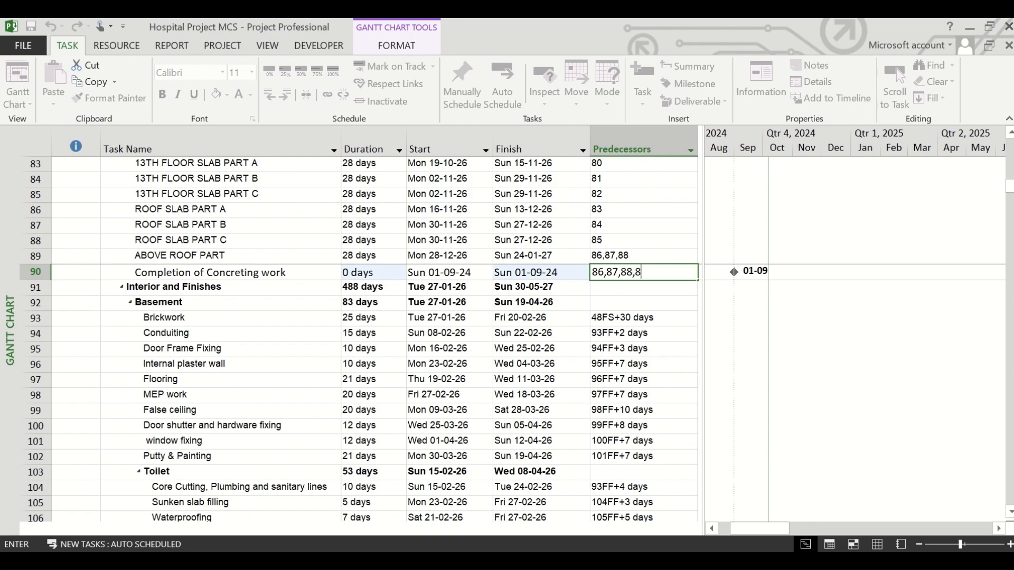
key(Return)
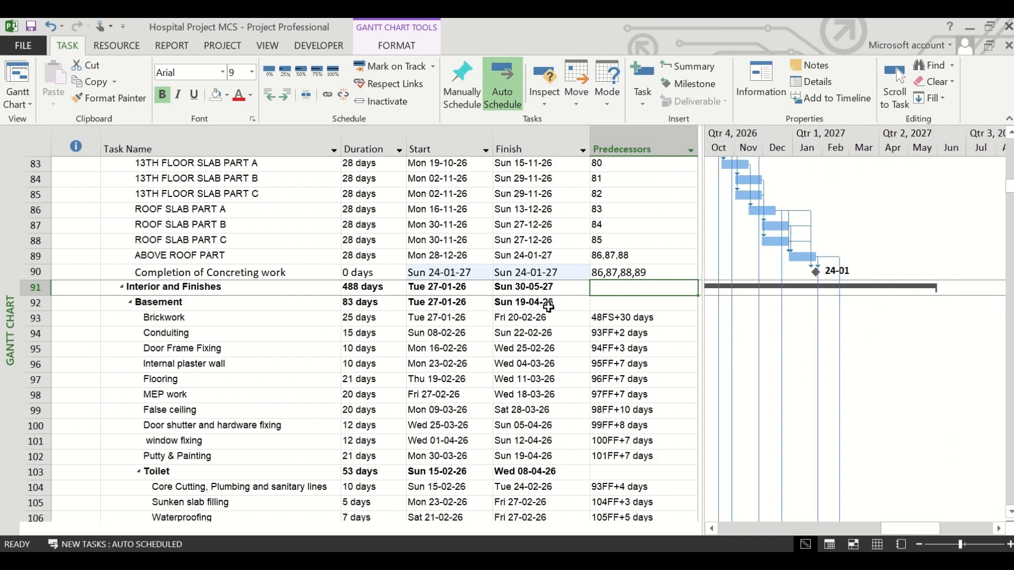
click(209, 272)
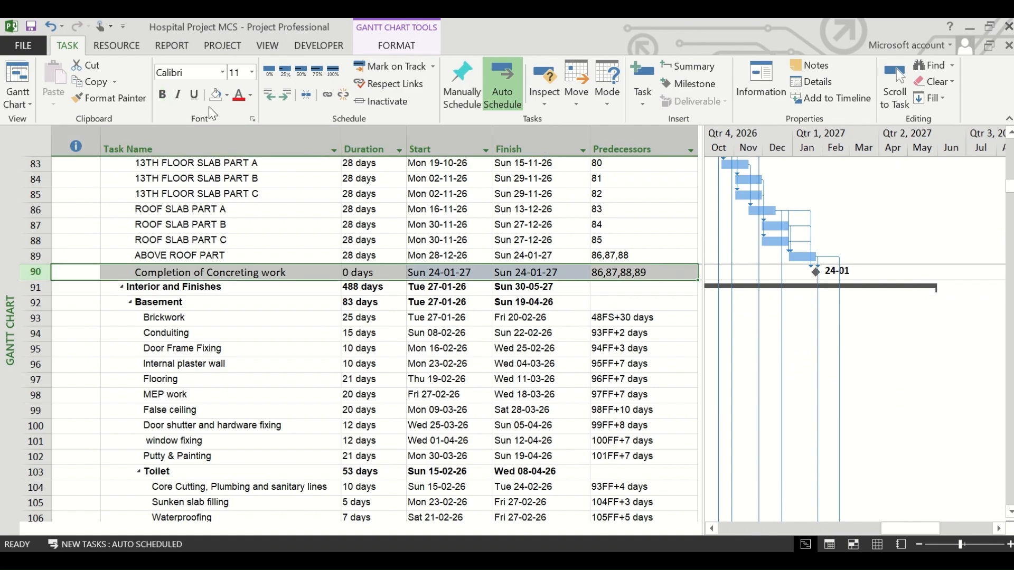
click(251, 95)
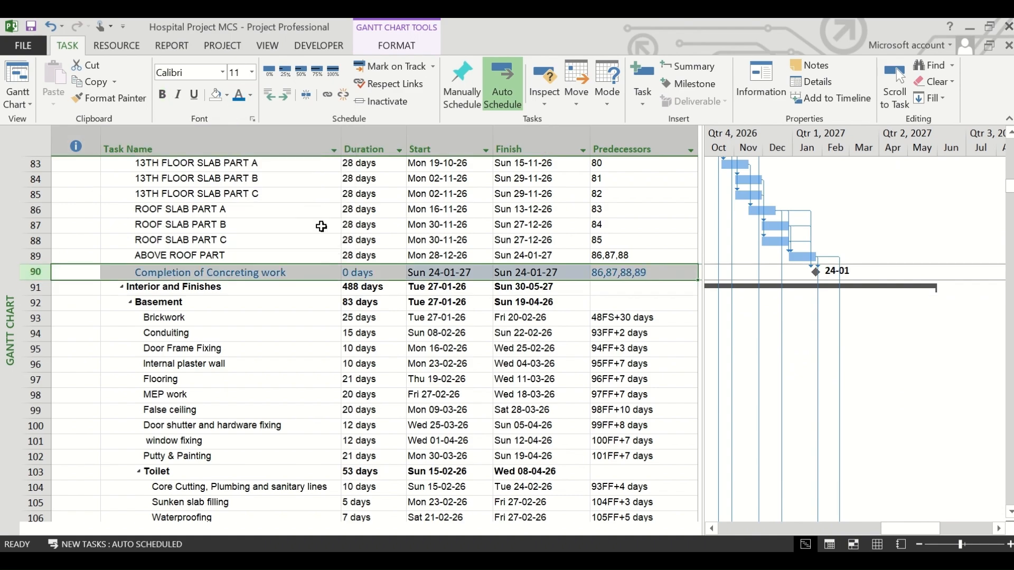
mouse_move(161, 94)
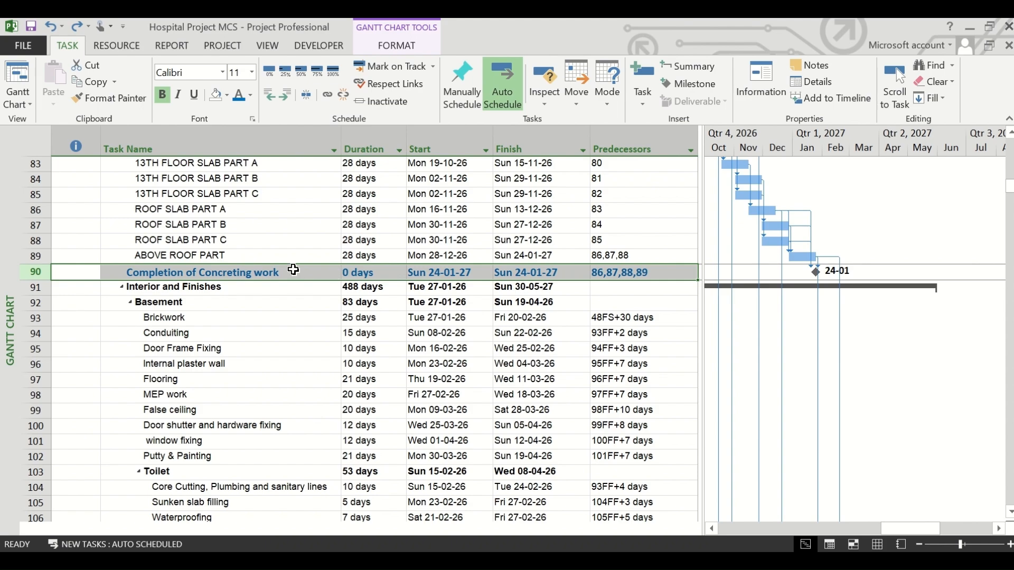
Add the Completion of Concreting work milestone to the timeline from its row menu.
right_click(202, 271)
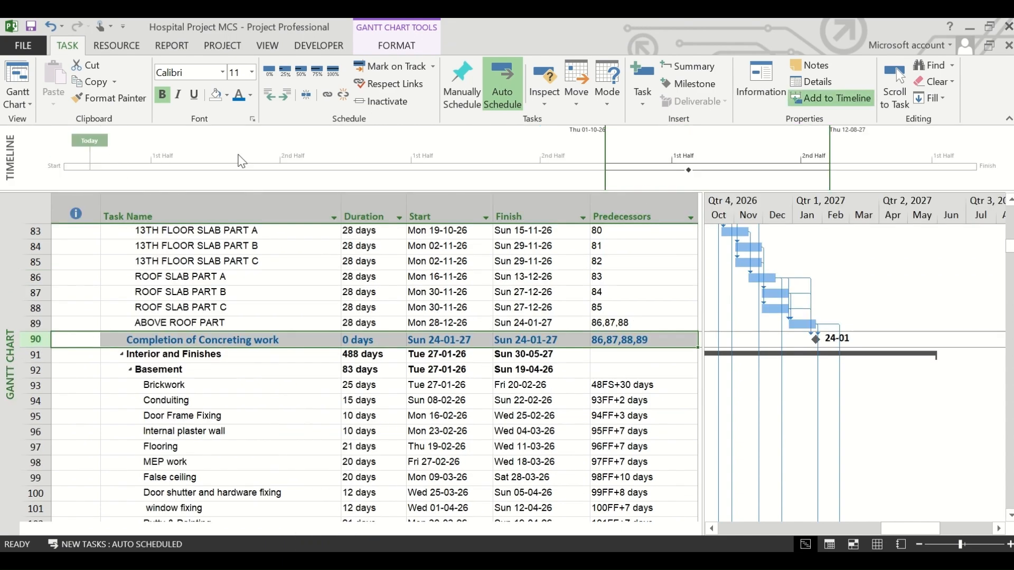
mouse_move(688, 170)
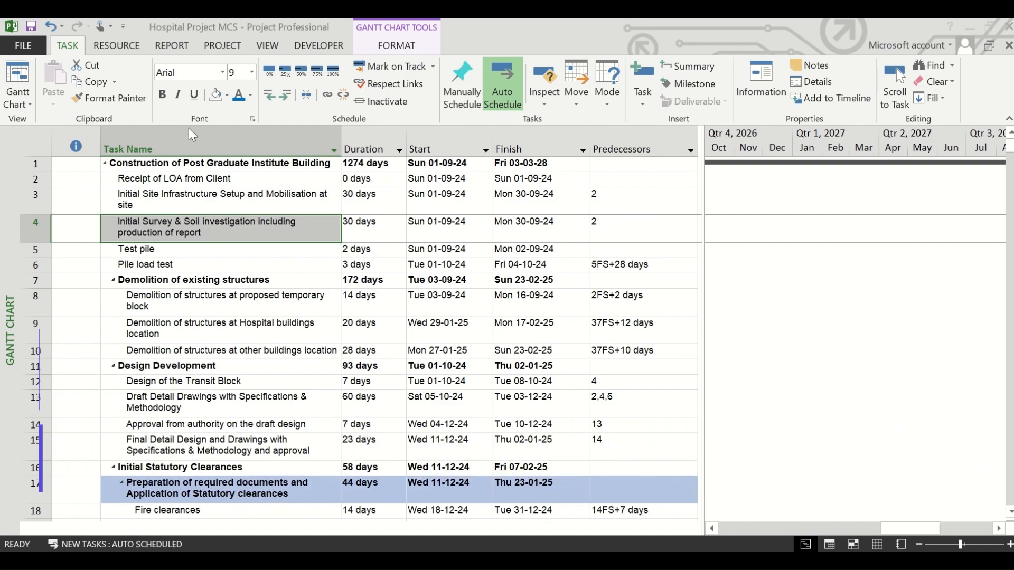
mouse_move(290, 301)
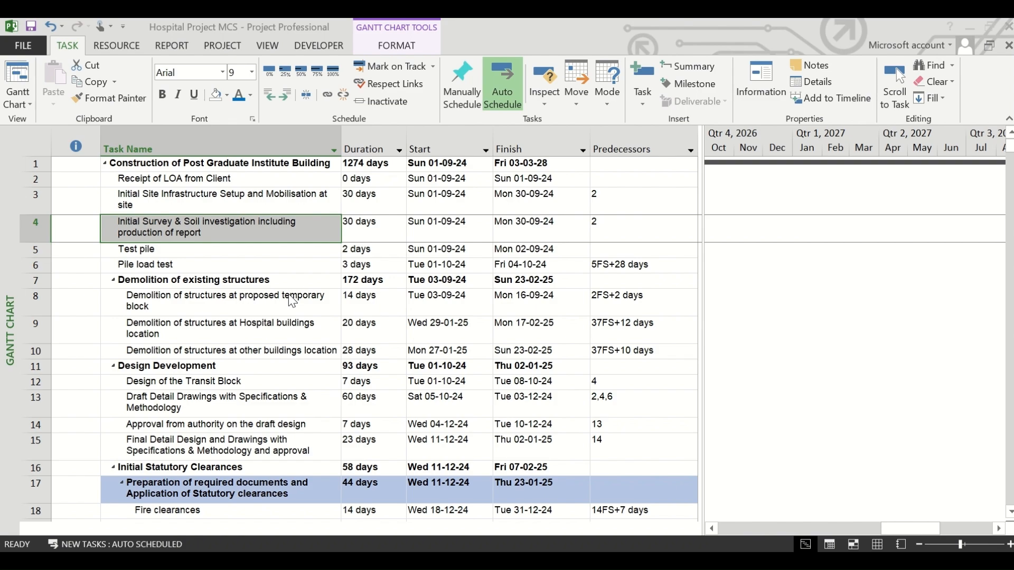
Preview the 75-page printout, then return to the Gantt Chart.
click(22, 46)
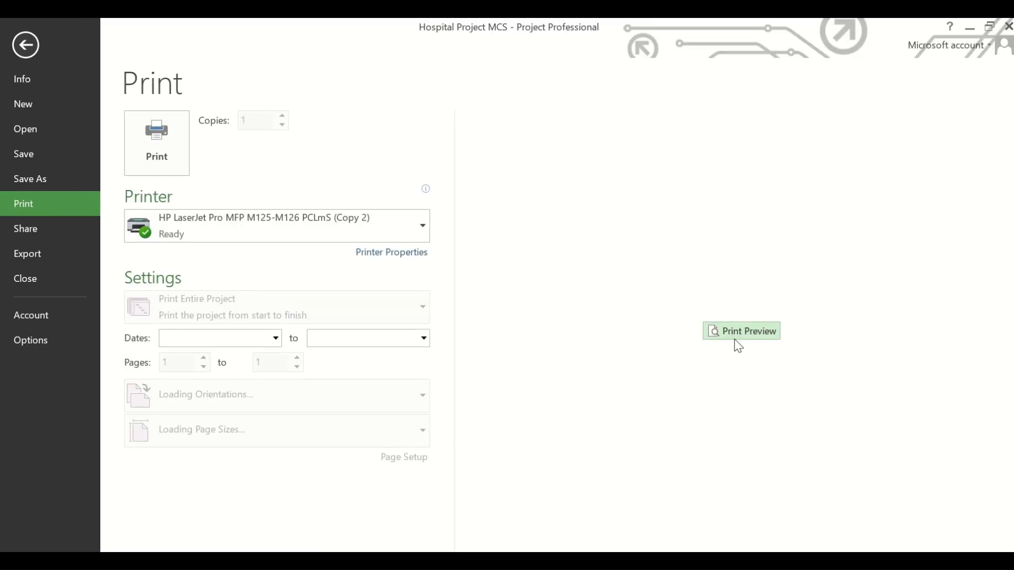
click(741, 330)
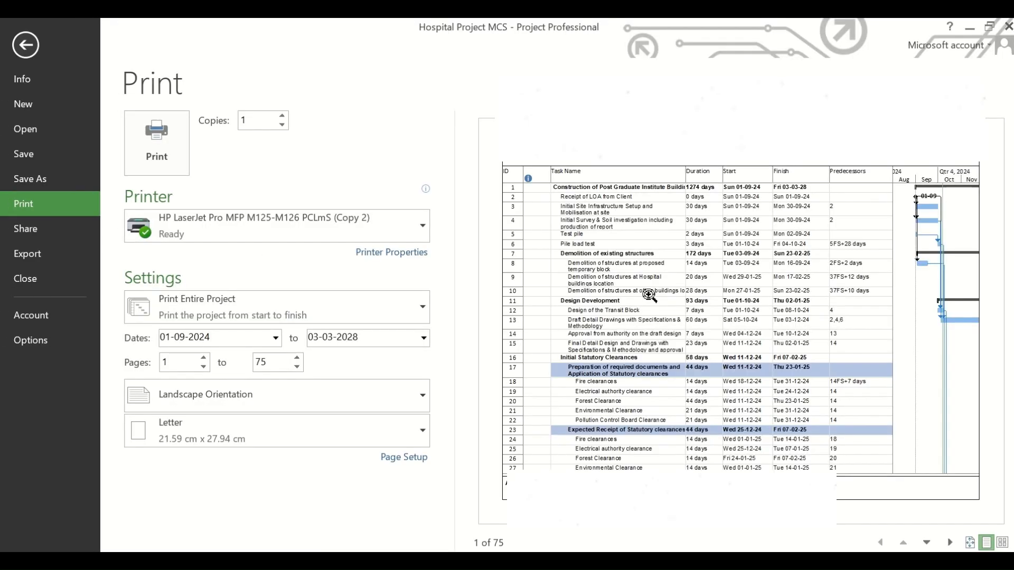
mouse_move(863, 343)
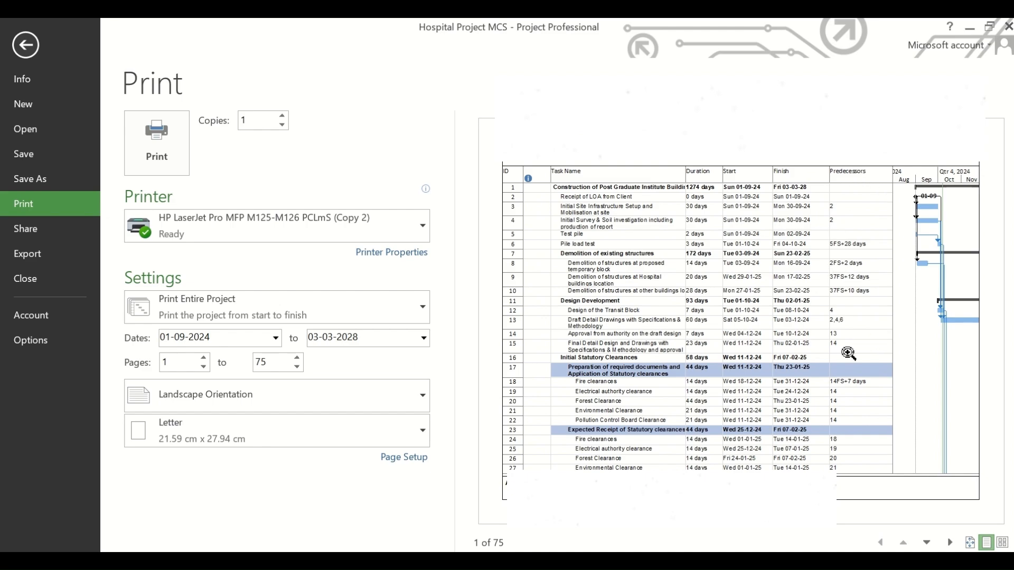
click(25, 44)
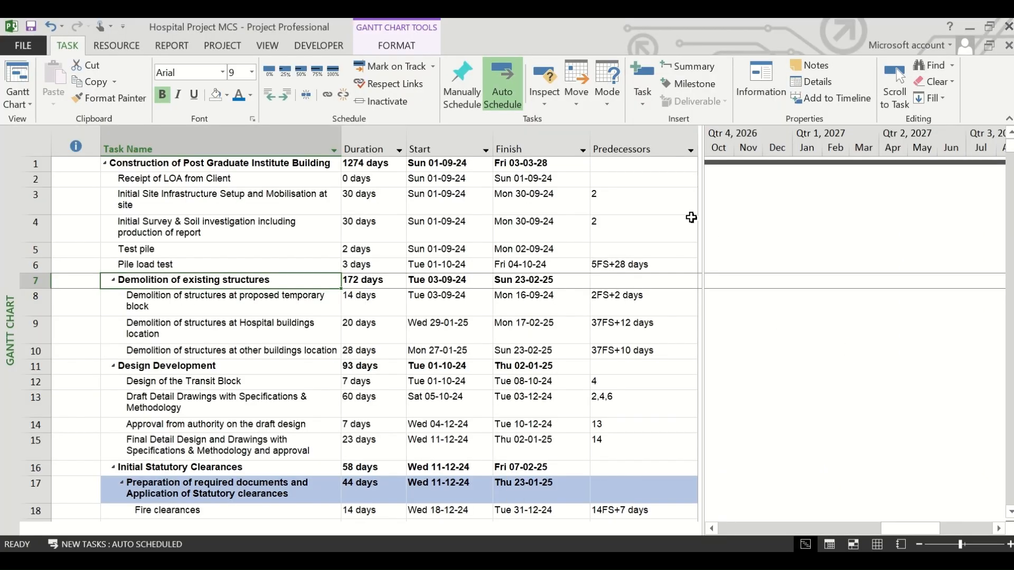
Narrow the Predecessors column from its header menu.
right_click(621, 149)
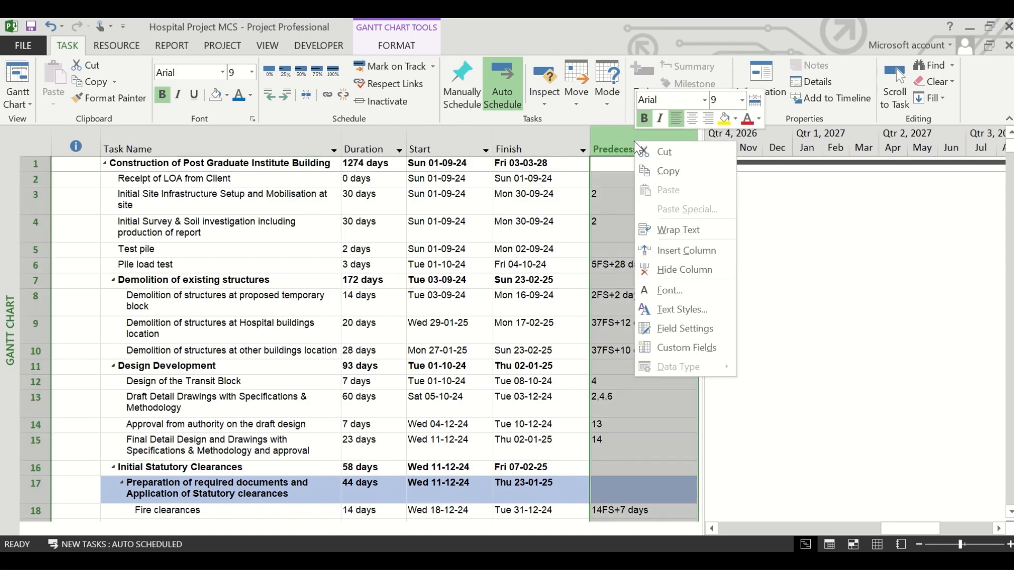
click(683, 270)
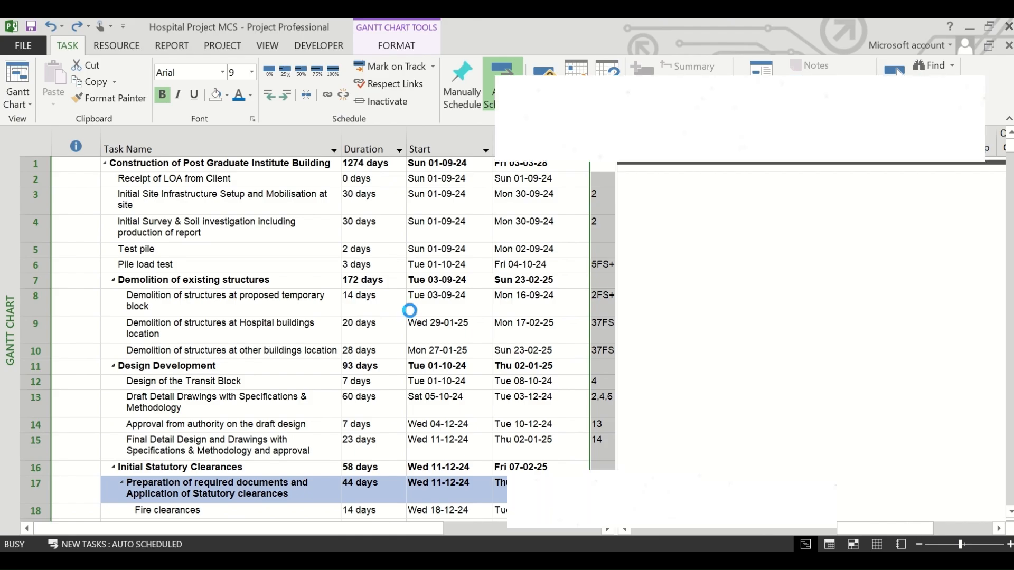
click(22, 45)
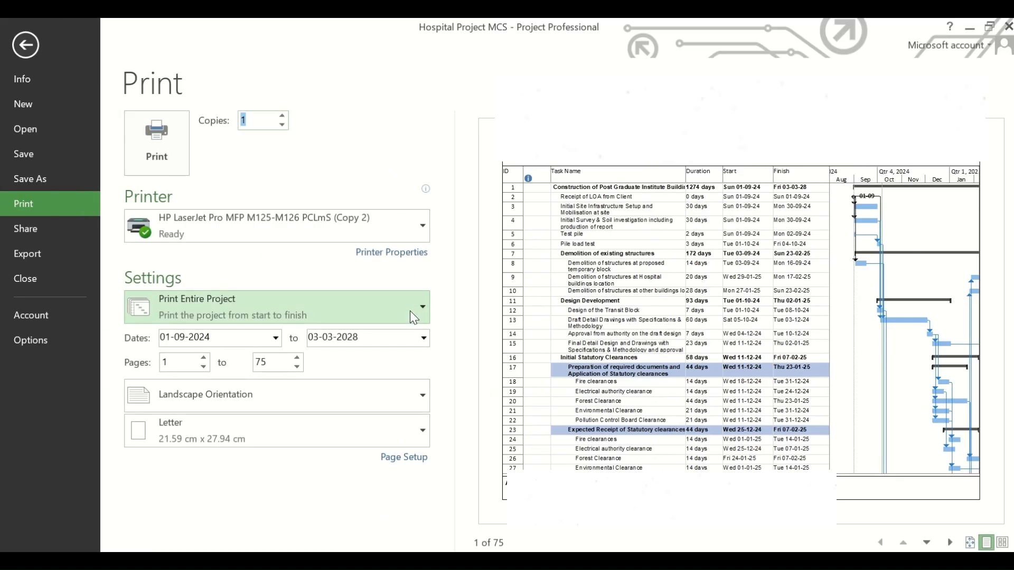
mouse_move(803, 239)
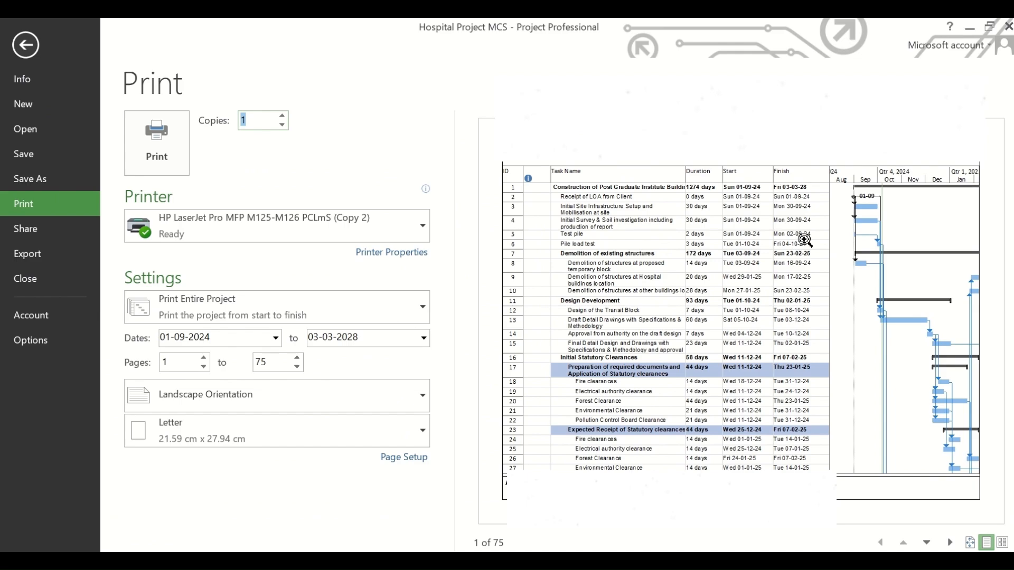
mouse_move(841, 214)
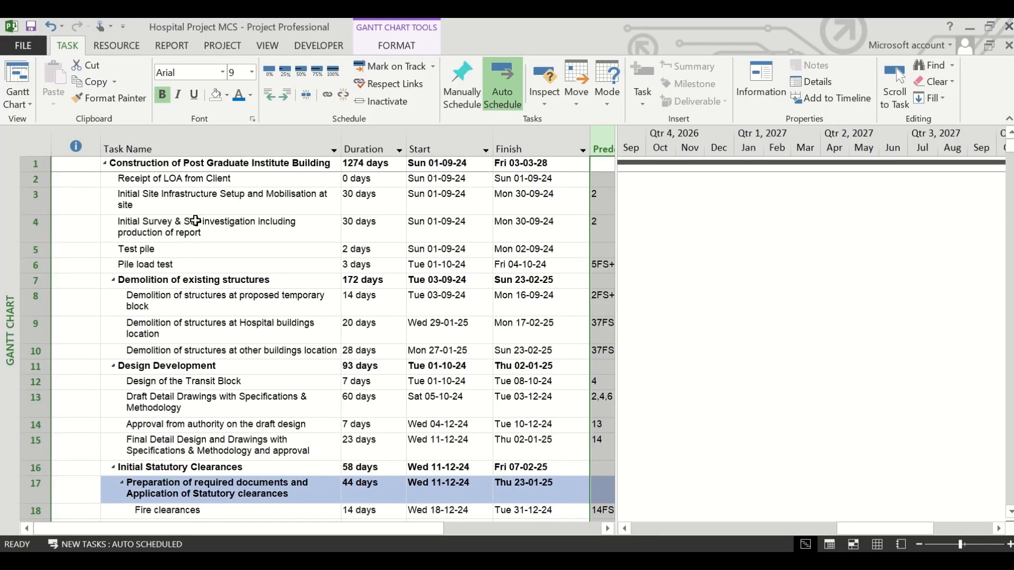
Hide the indicators column, zoom out the timescale and preview the 25-page printout.
right_click(127, 149)
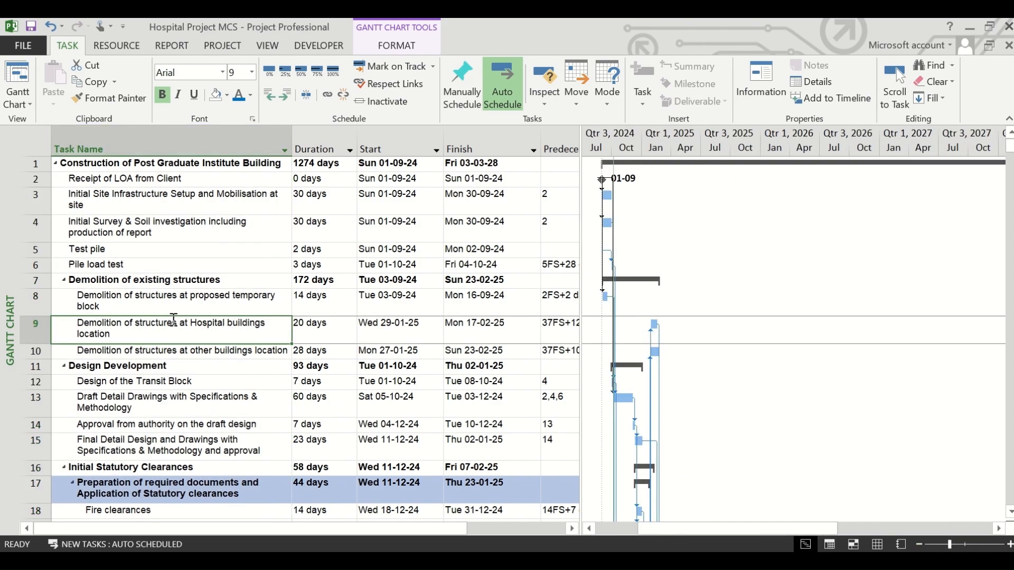
click(21, 45)
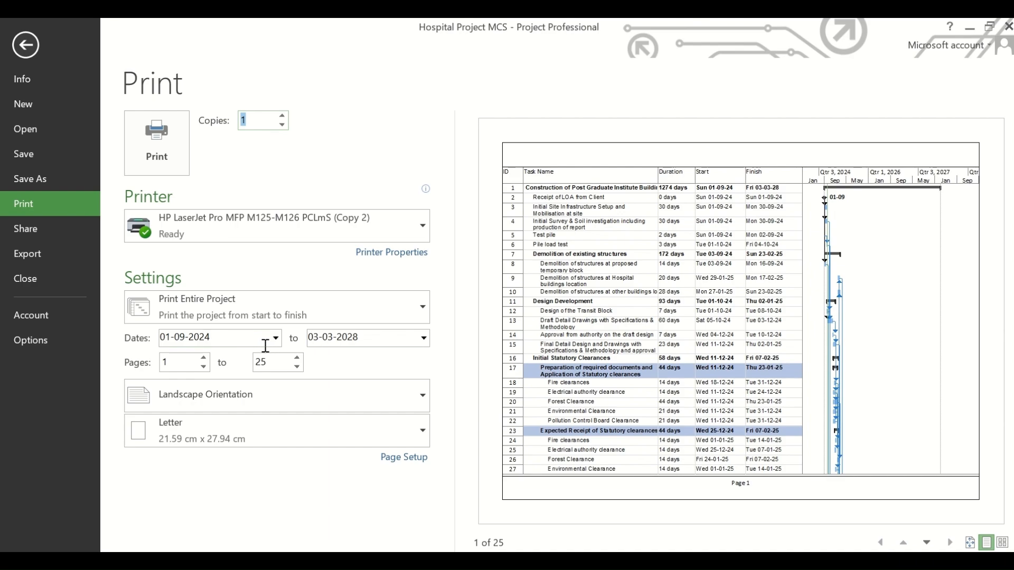
mouse_move(447, 351)
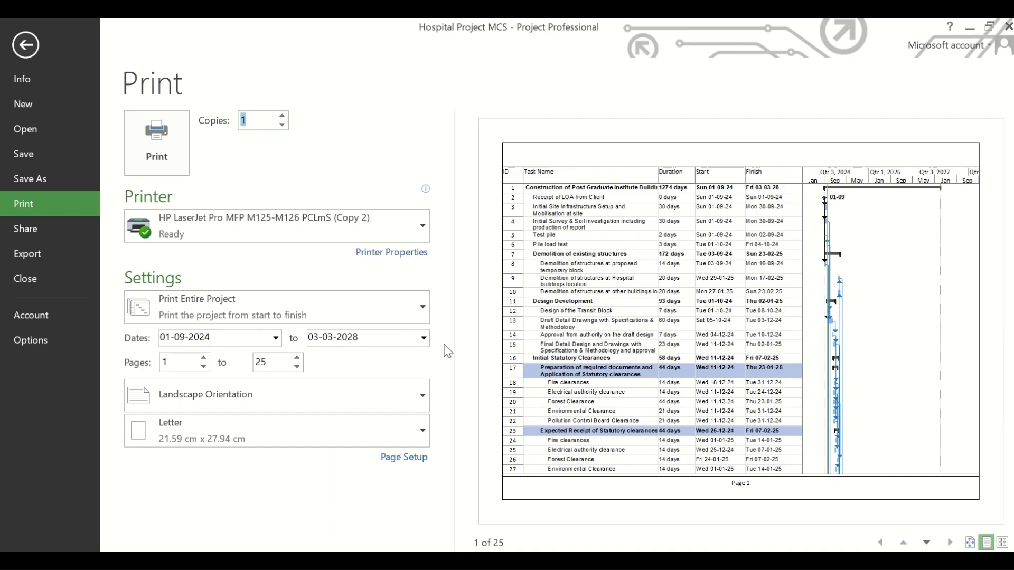
mouse_move(219, 337)
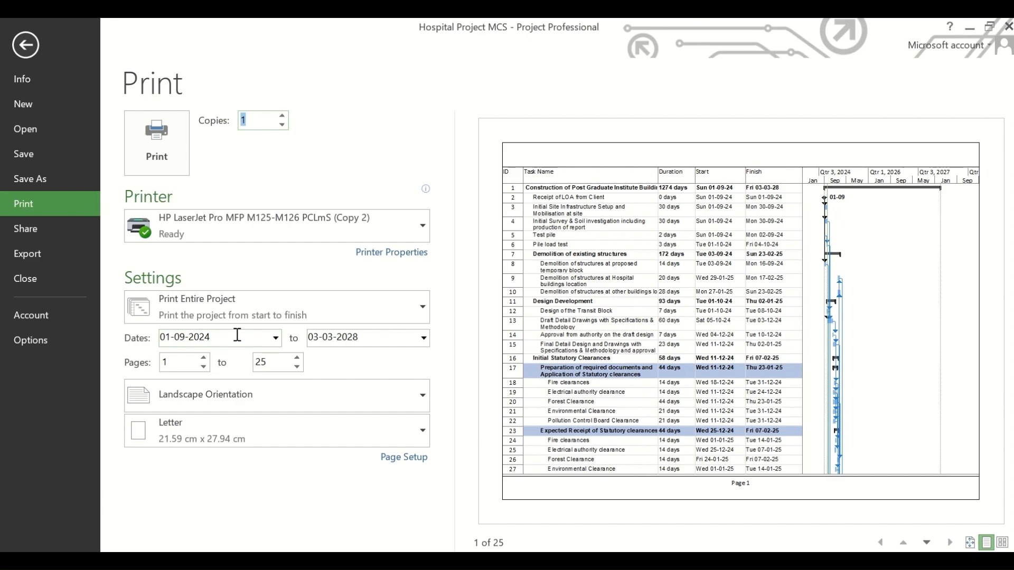
mouse_move(403, 457)
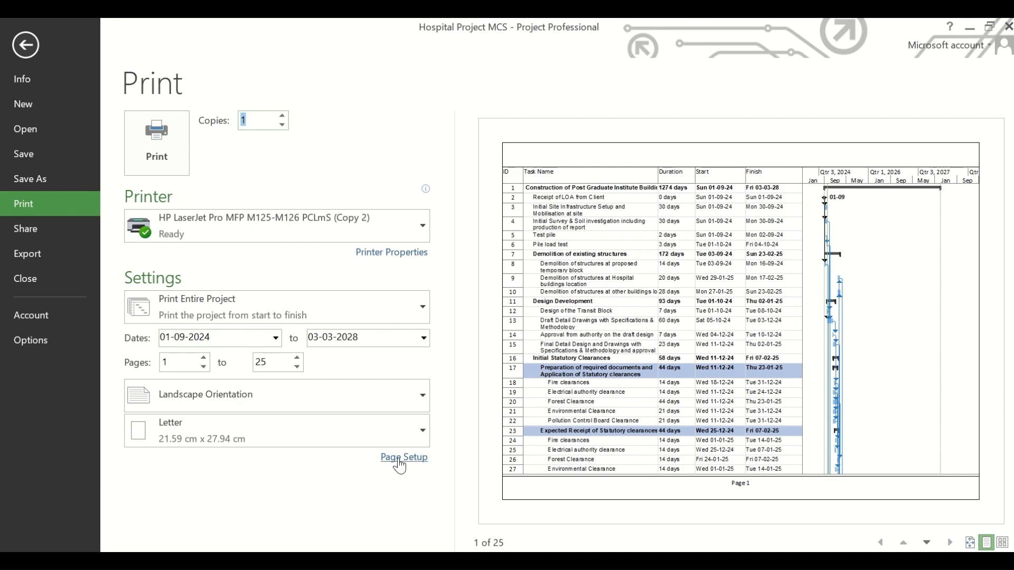
Open Page Setup and enter 'Sample Organization' as the left header.
click(403, 457)
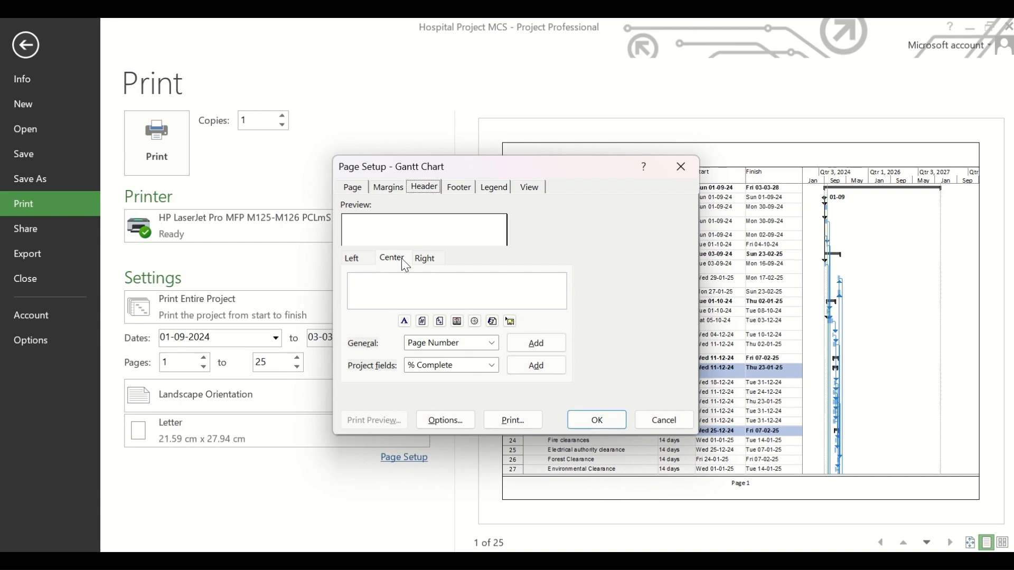
click(351, 257)
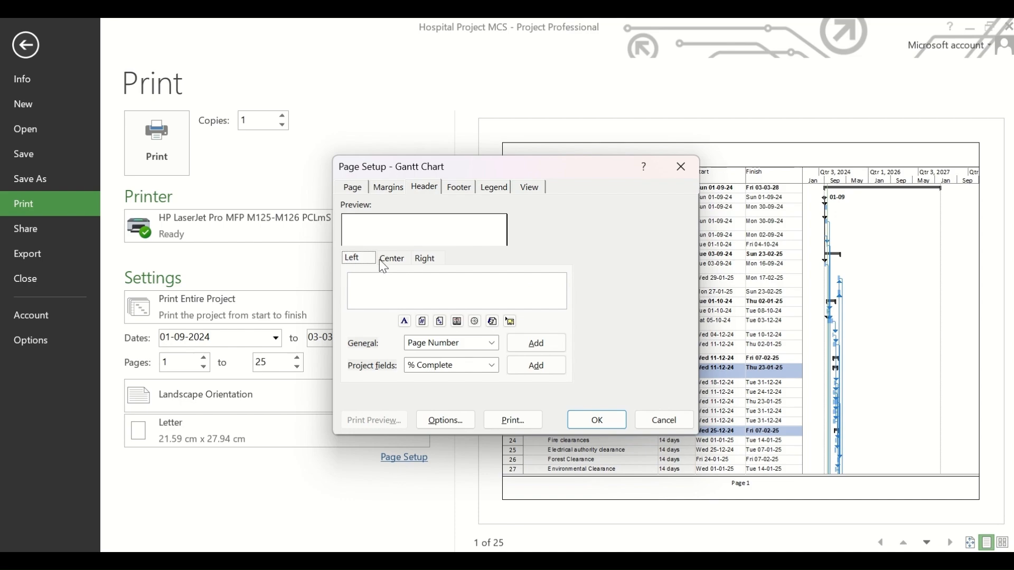
click(424, 257)
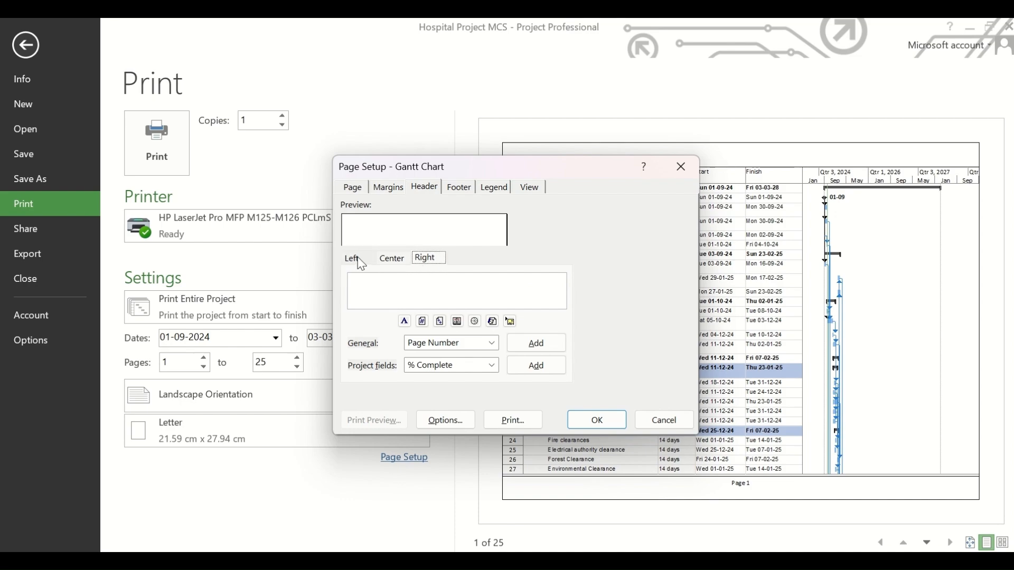
click(352, 257)
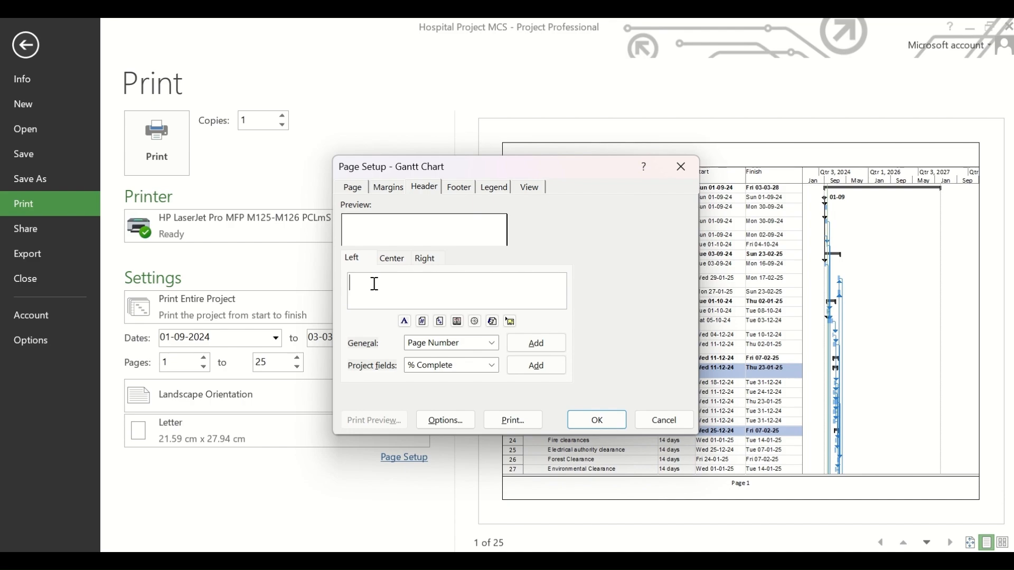
text(Sample Or)
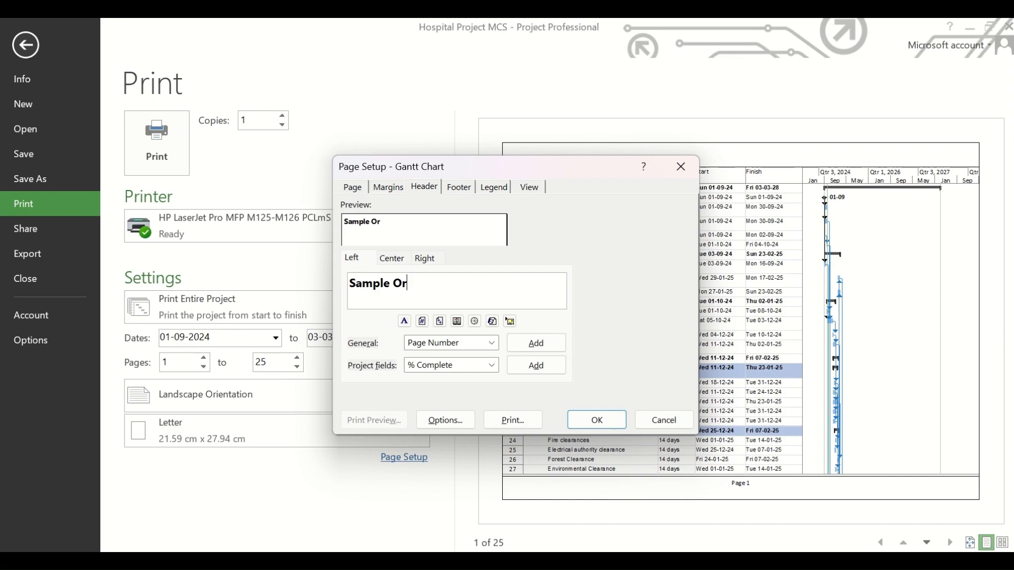
Enter 'Master Construction Schedule' as the centre header.
click(391, 258)
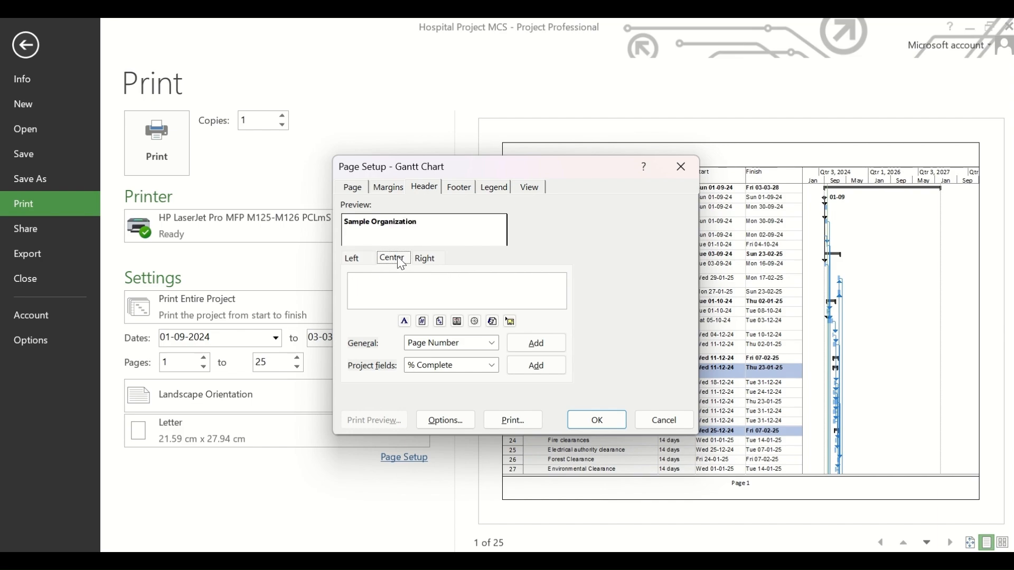
text(M)
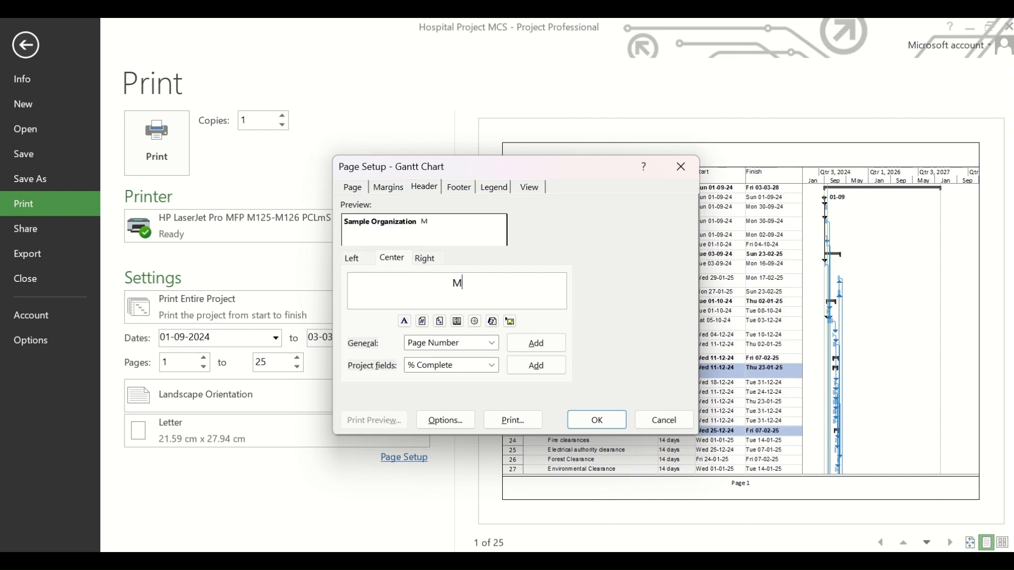
text(aster Constru)
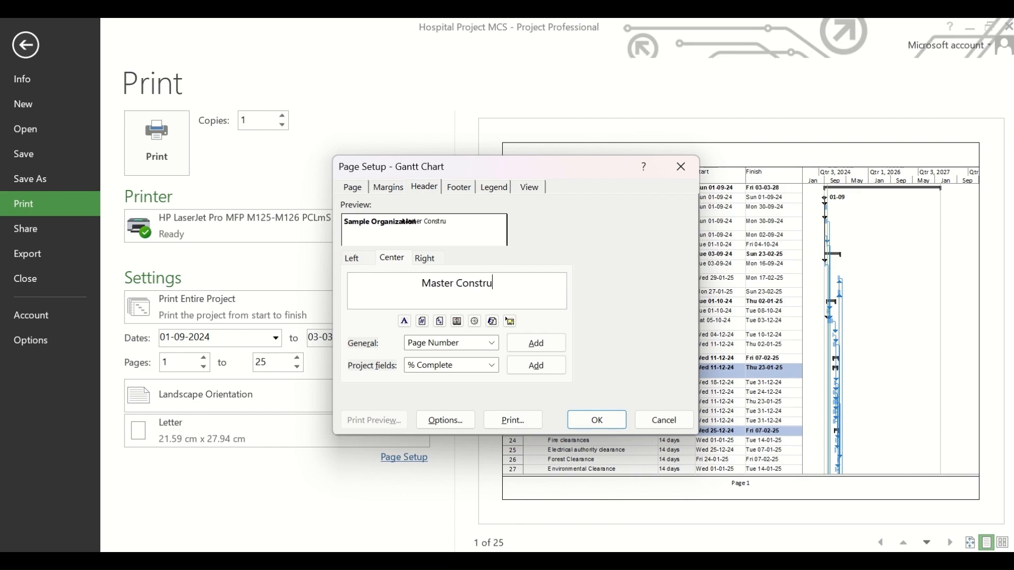
text(ction Schedule)
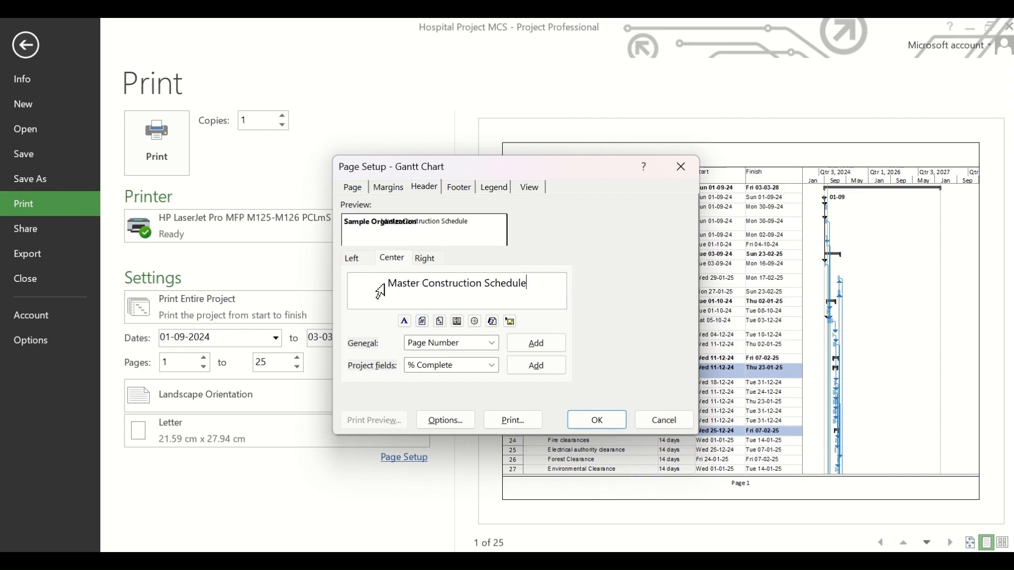
Make the centre header text orange.
click(405, 321)
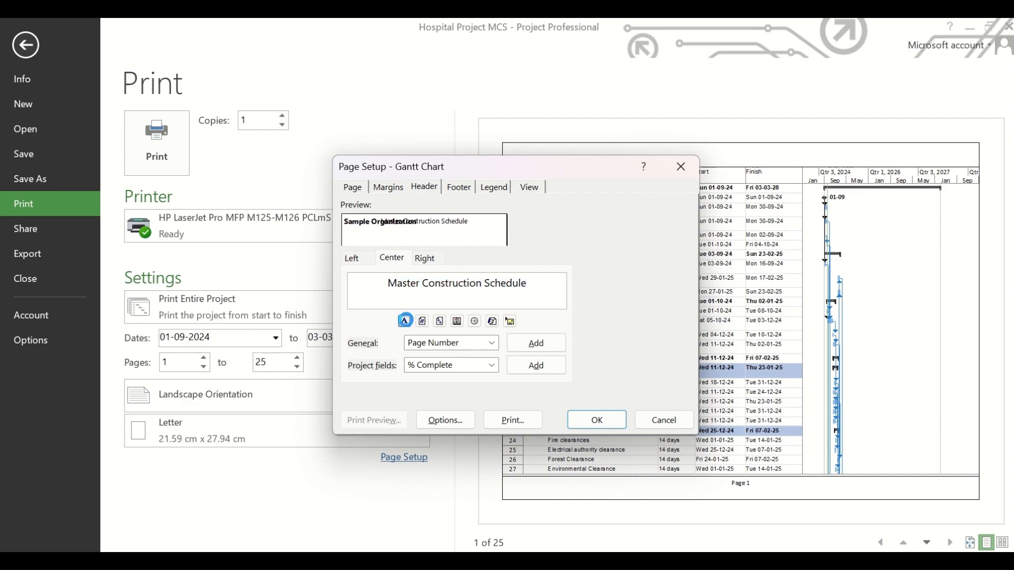
click(403, 320)
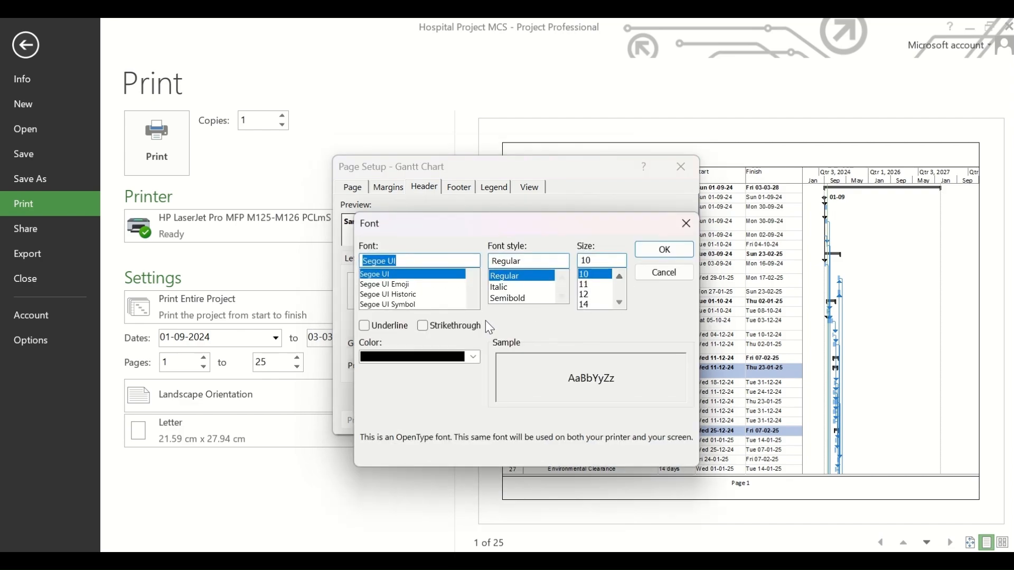
click(418, 356)
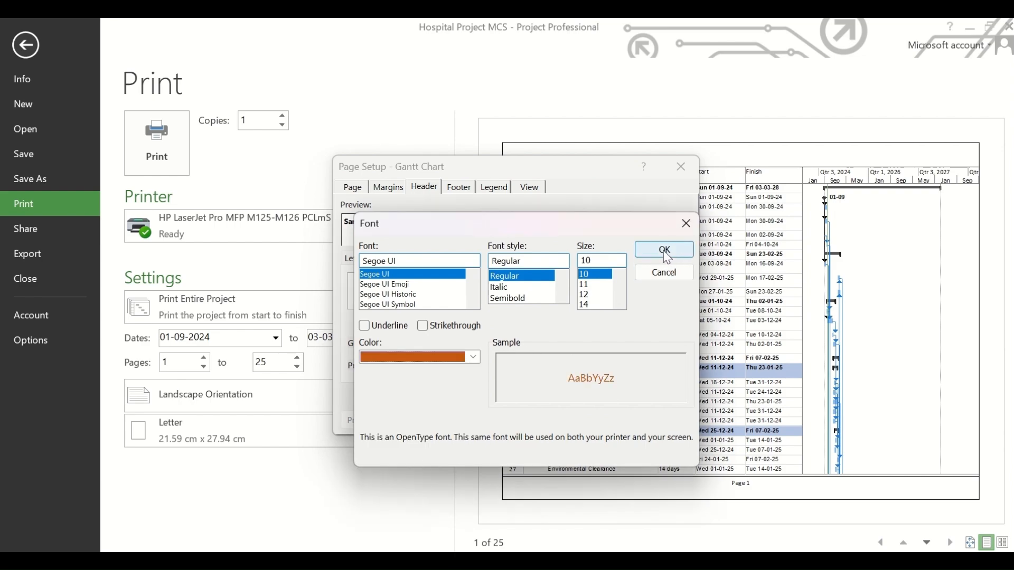
click(661, 250)
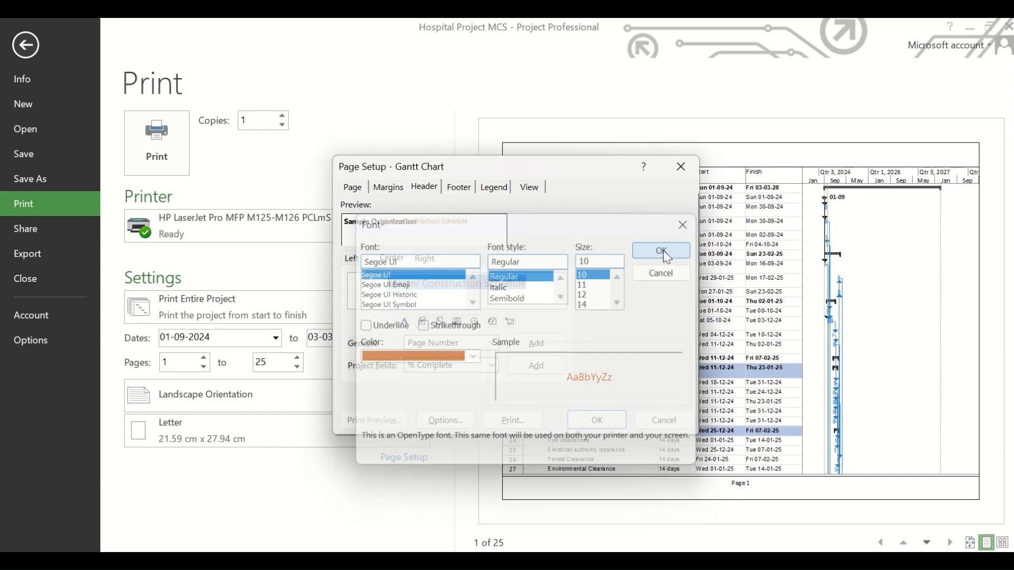
click(659, 250)
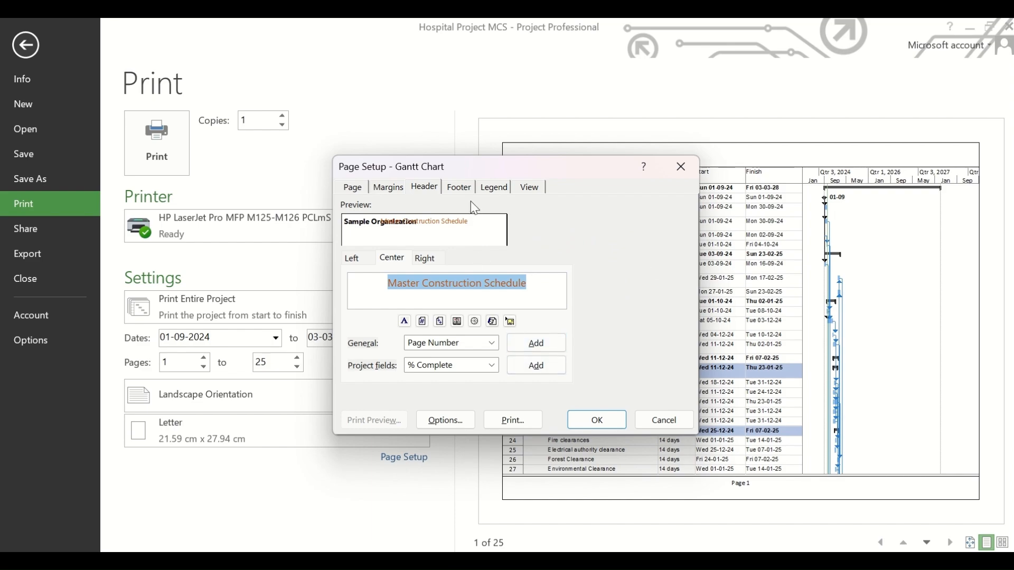
Set the left footer to 'Project: XYZ', click OK, and go back to the Gantt Chart.
click(458, 187)
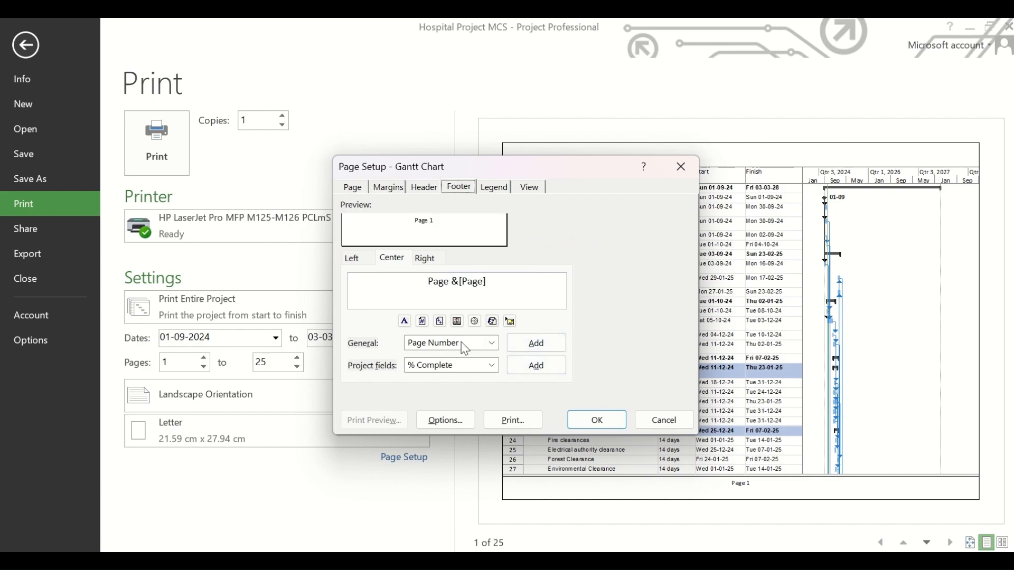
click(351, 258)
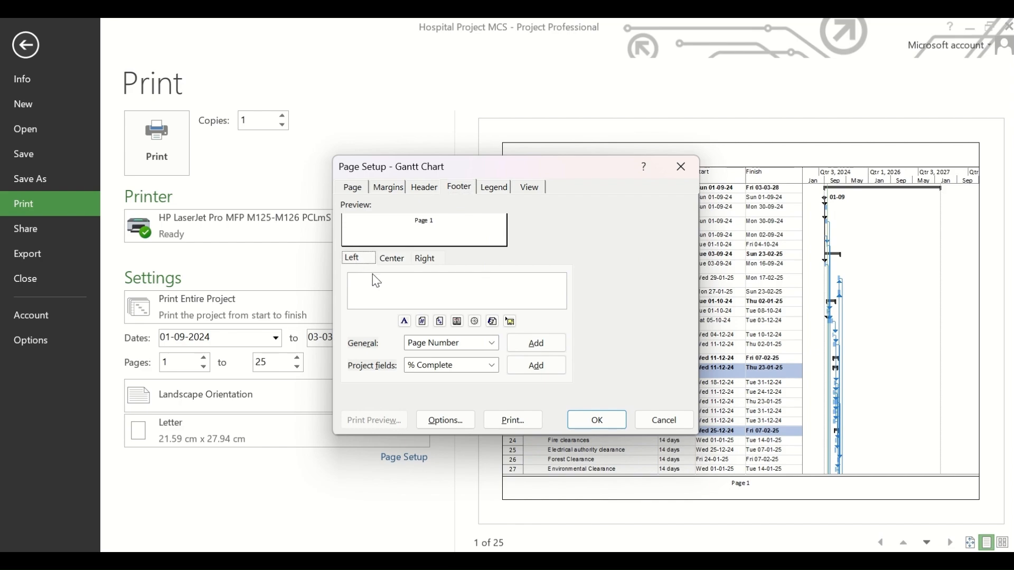
text(Projec)
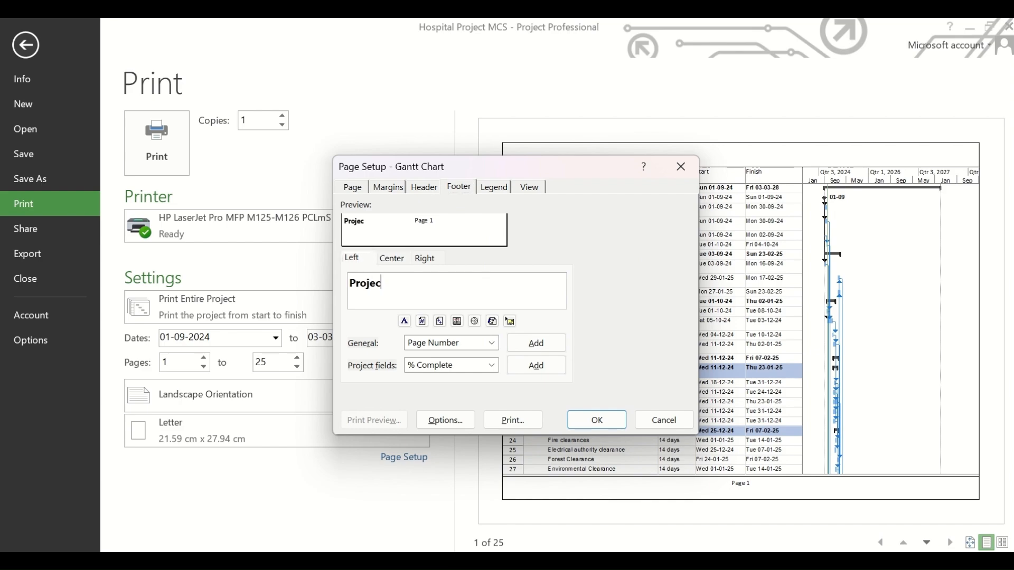
text(: XYZ)
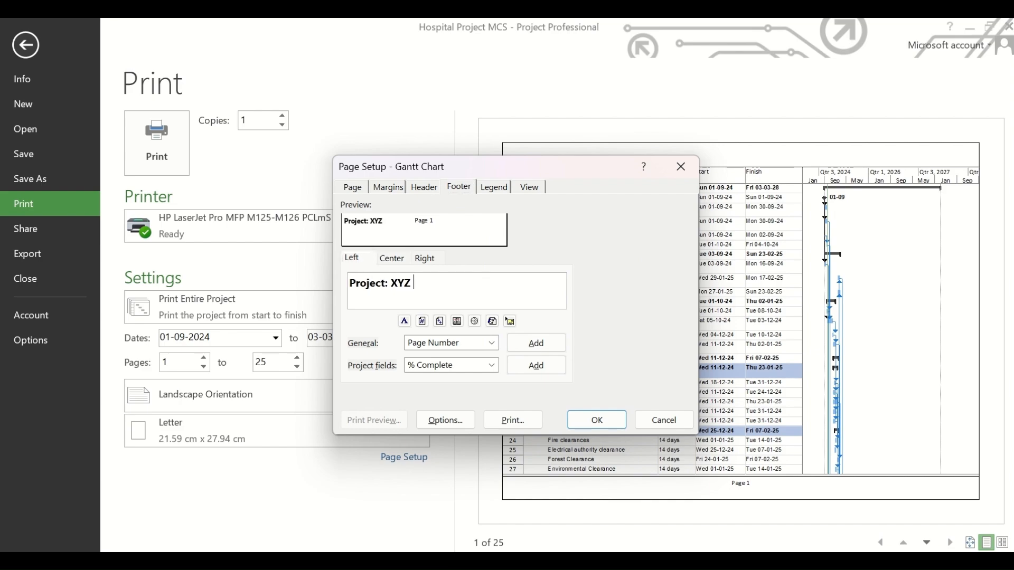
mouse_move(593, 420)
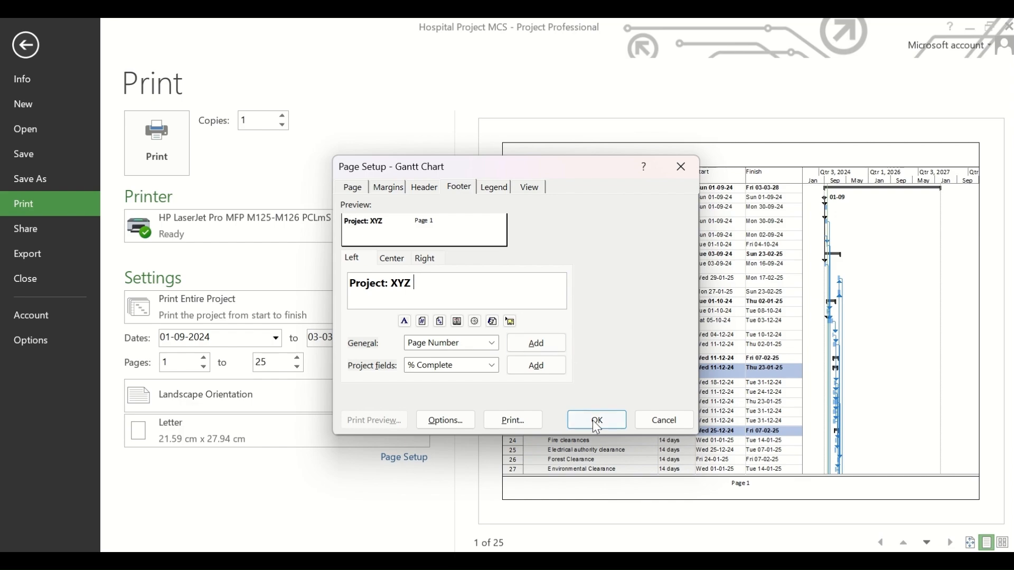
click(595, 419)
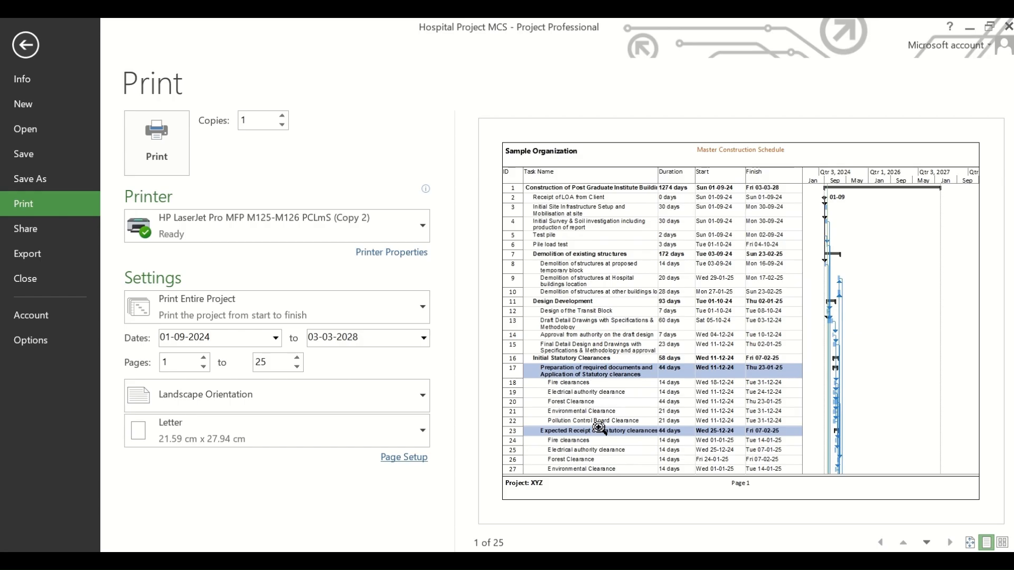
click(25, 44)
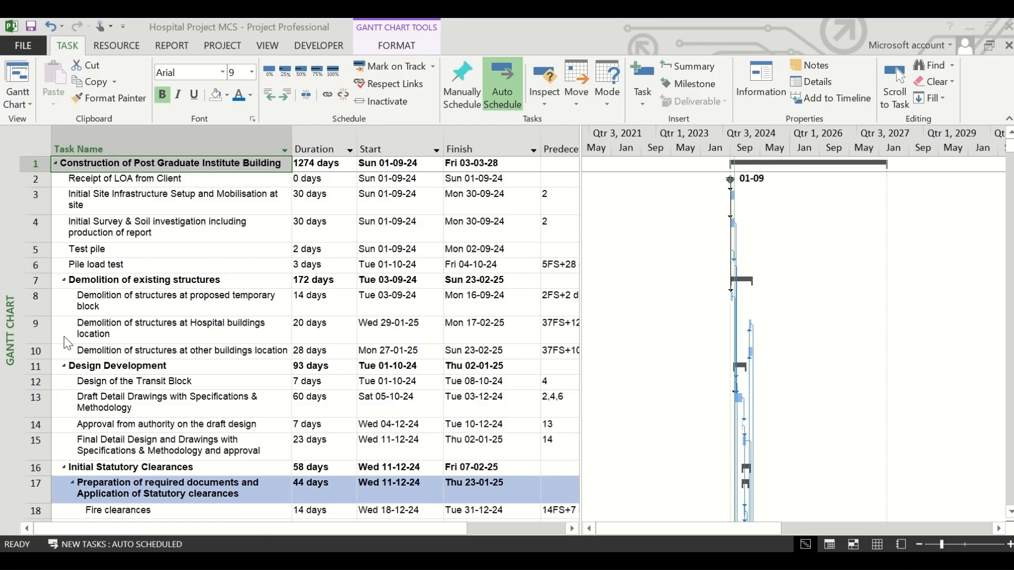